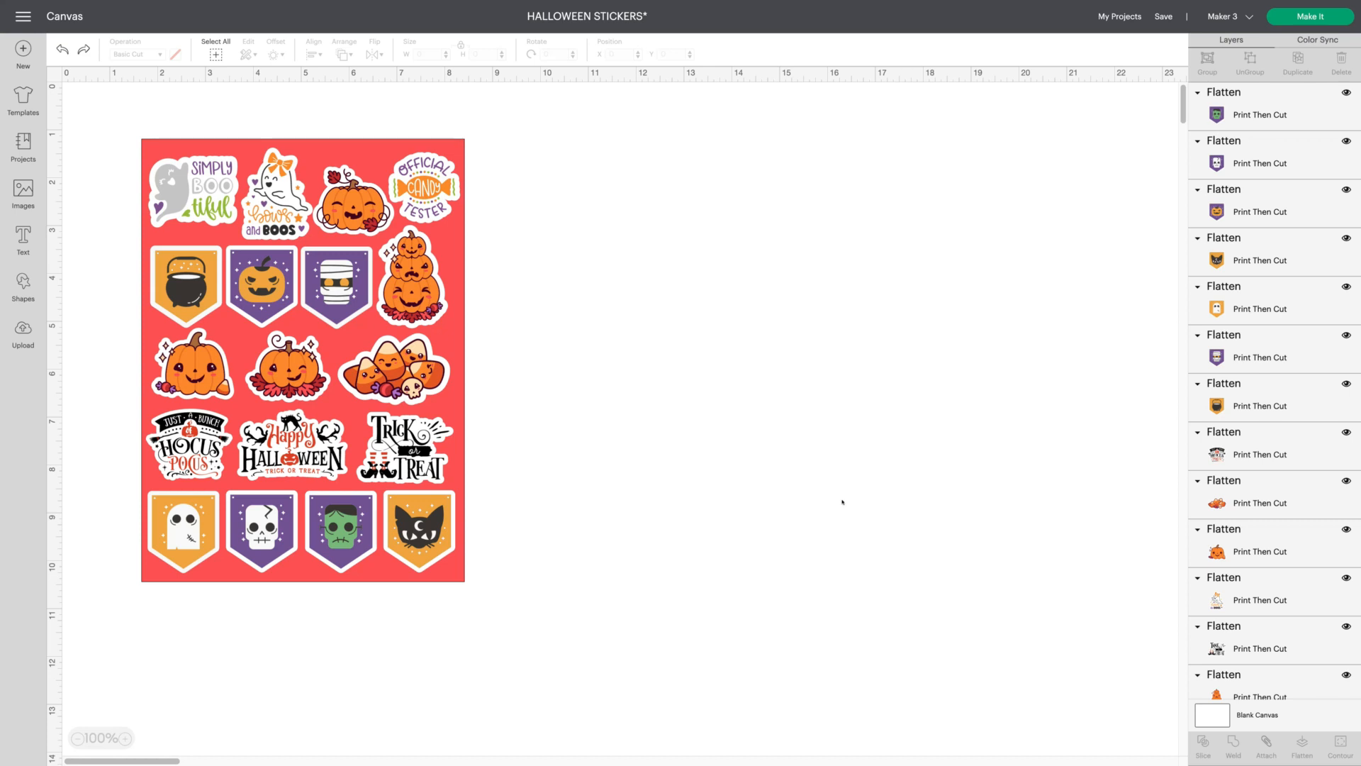
pyautogui.moveTo(92, 109)
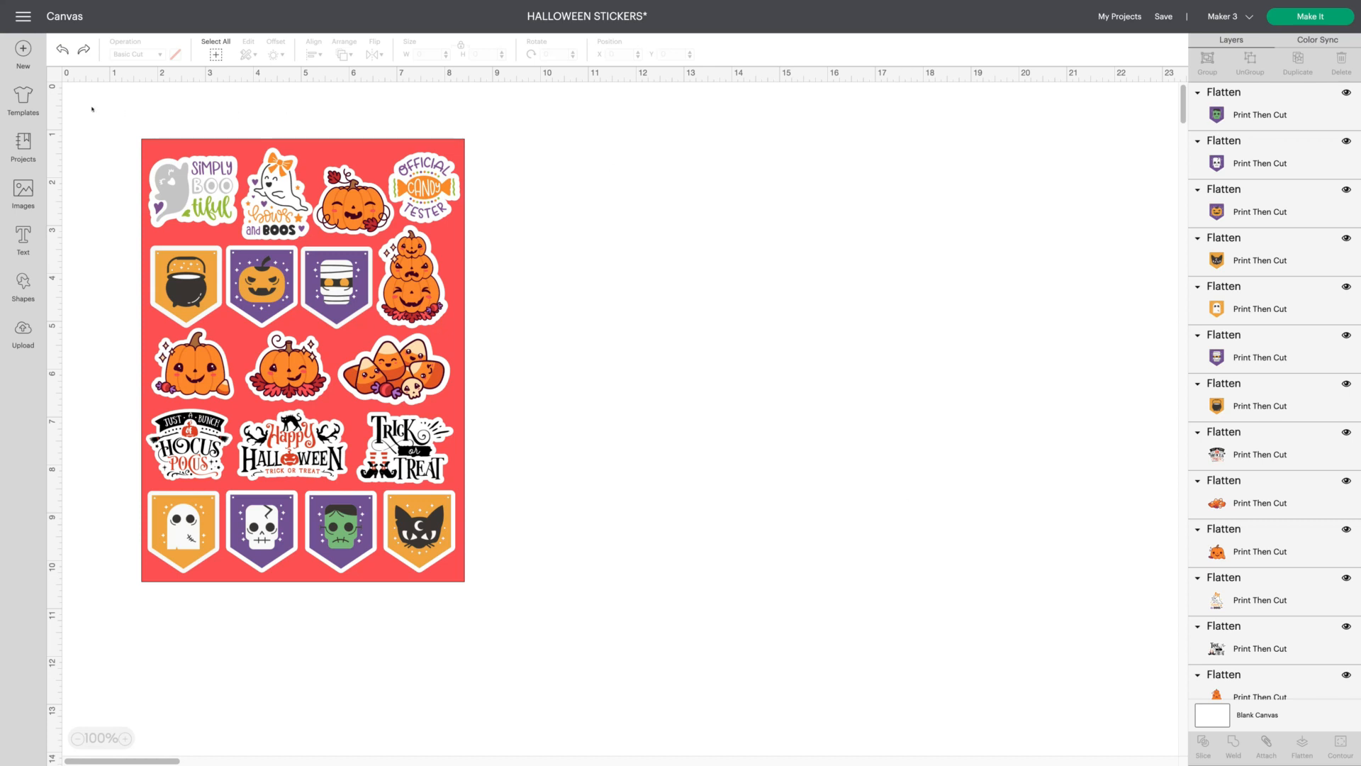
# Select all the finished Halloween stickers and combine them into one group
pyautogui.click(302, 356)
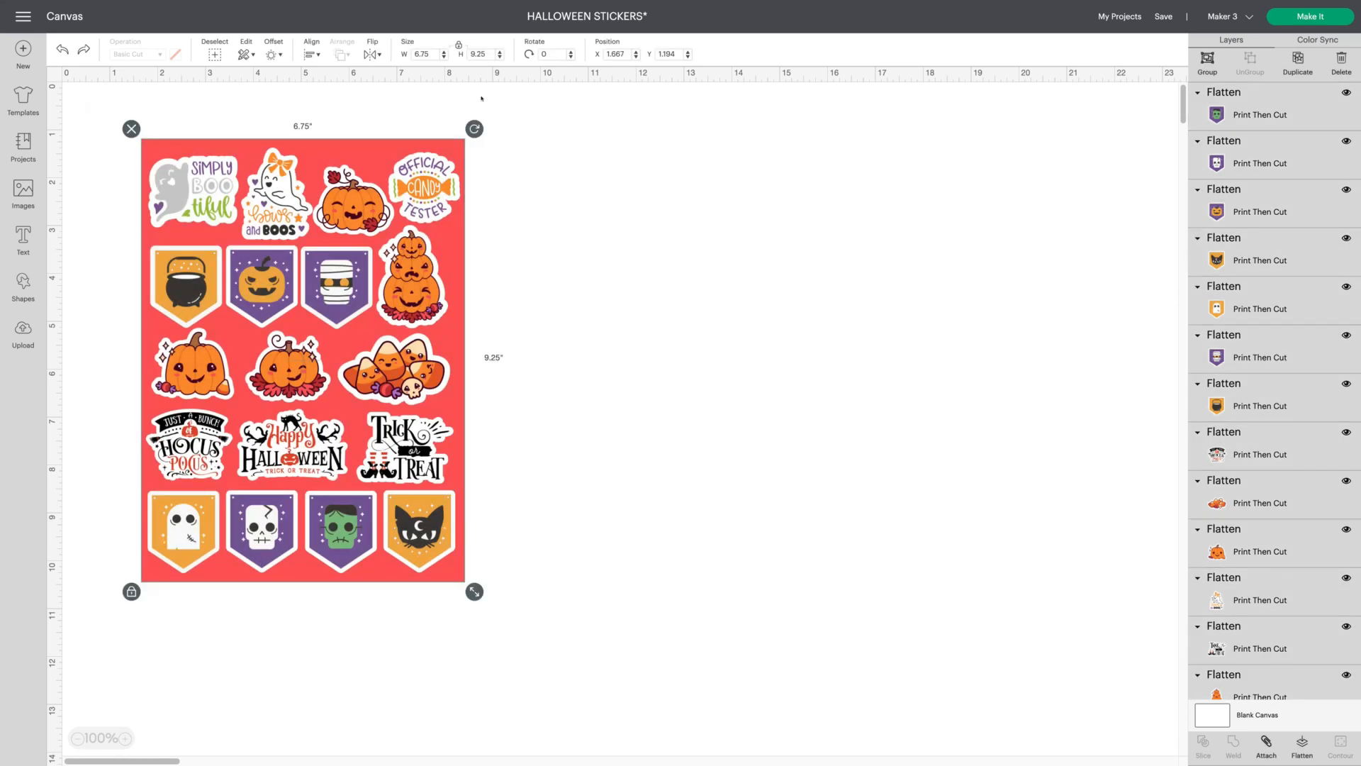
pyautogui.click(1206, 63)
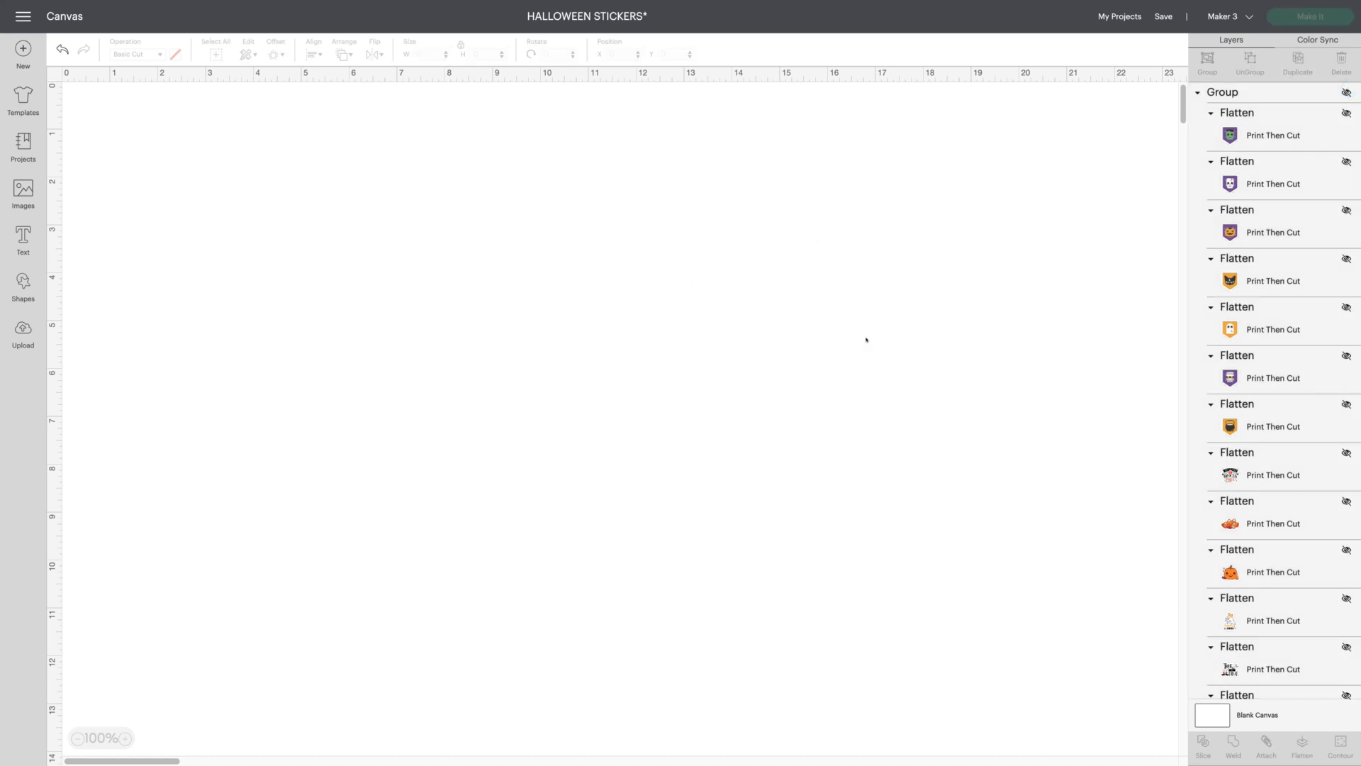
# Insert a square, size it to 6.75 × 9.75 in, and color it red
pyautogui.click(22, 287)
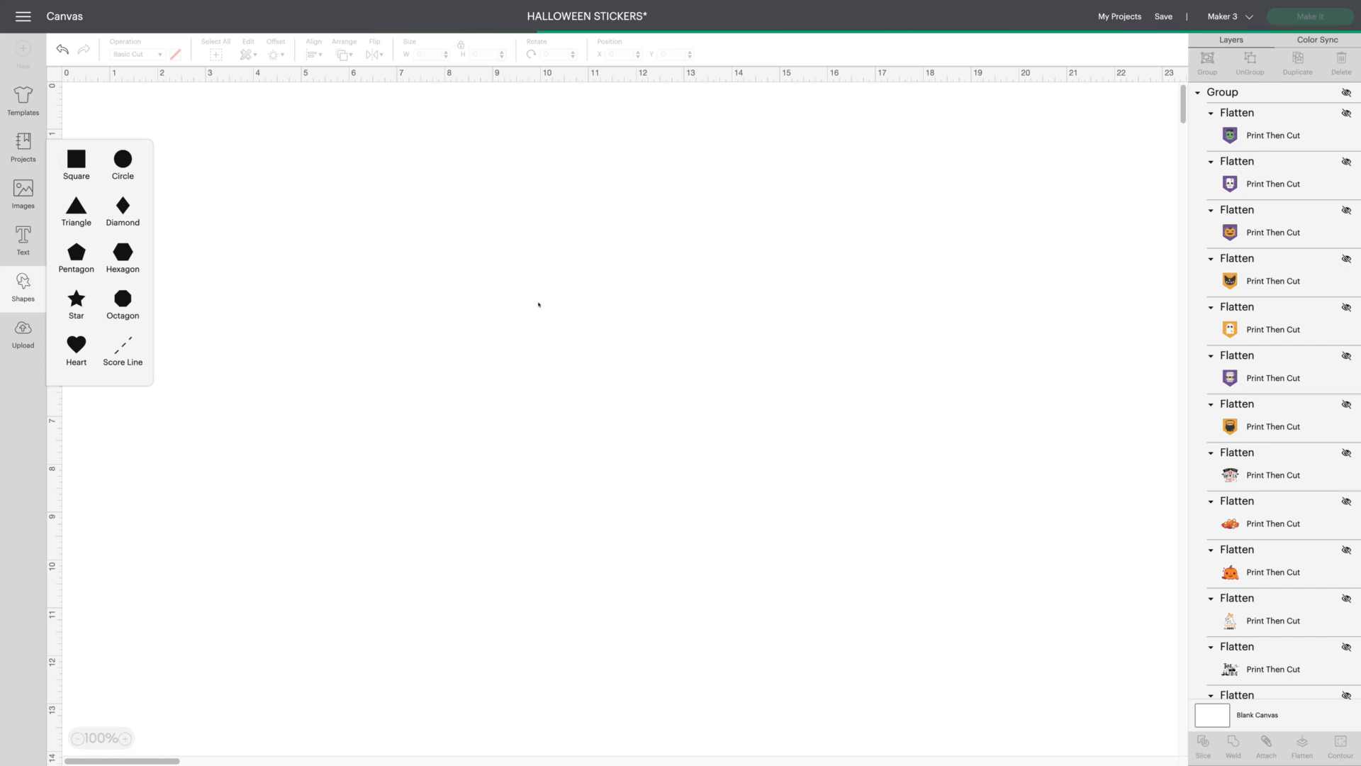
pyautogui.click(76, 161)
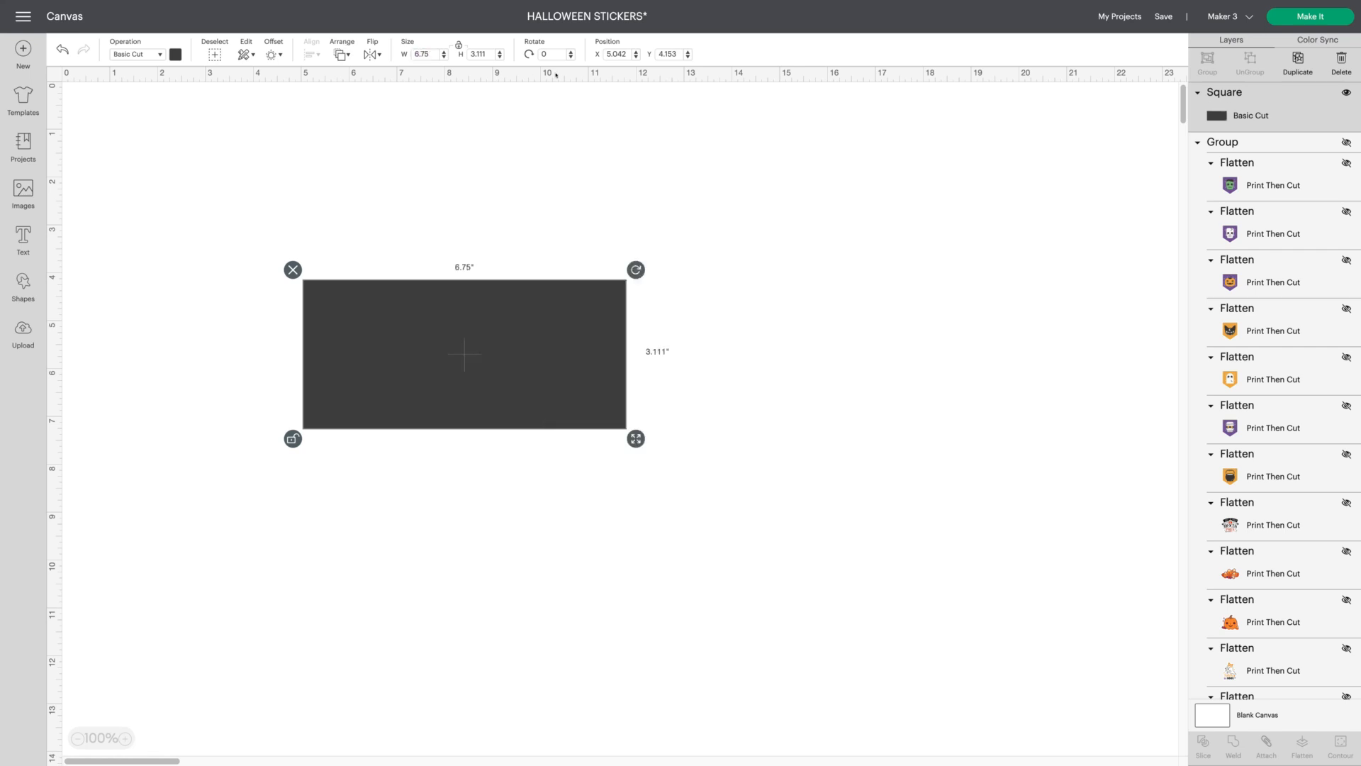
pyautogui.click(175, 54)
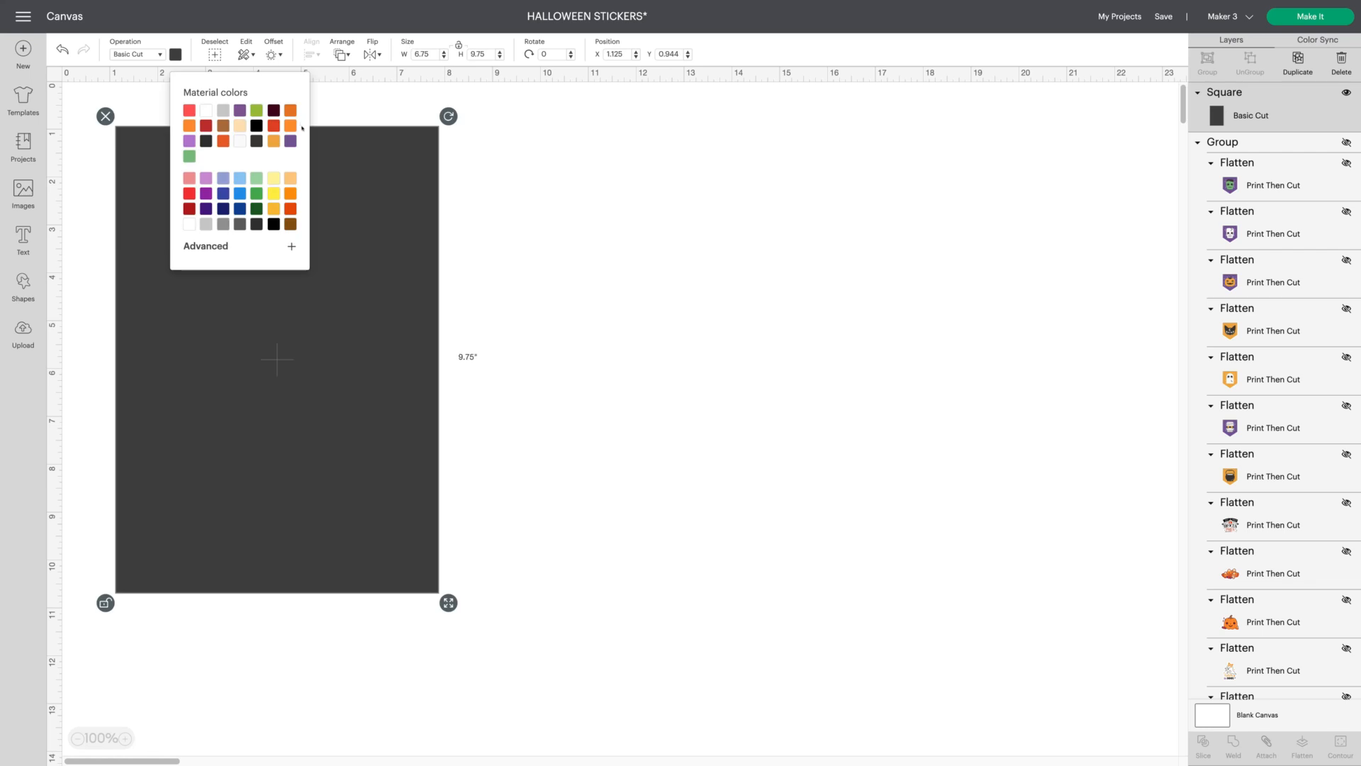
pyautogui.click(272, 127)
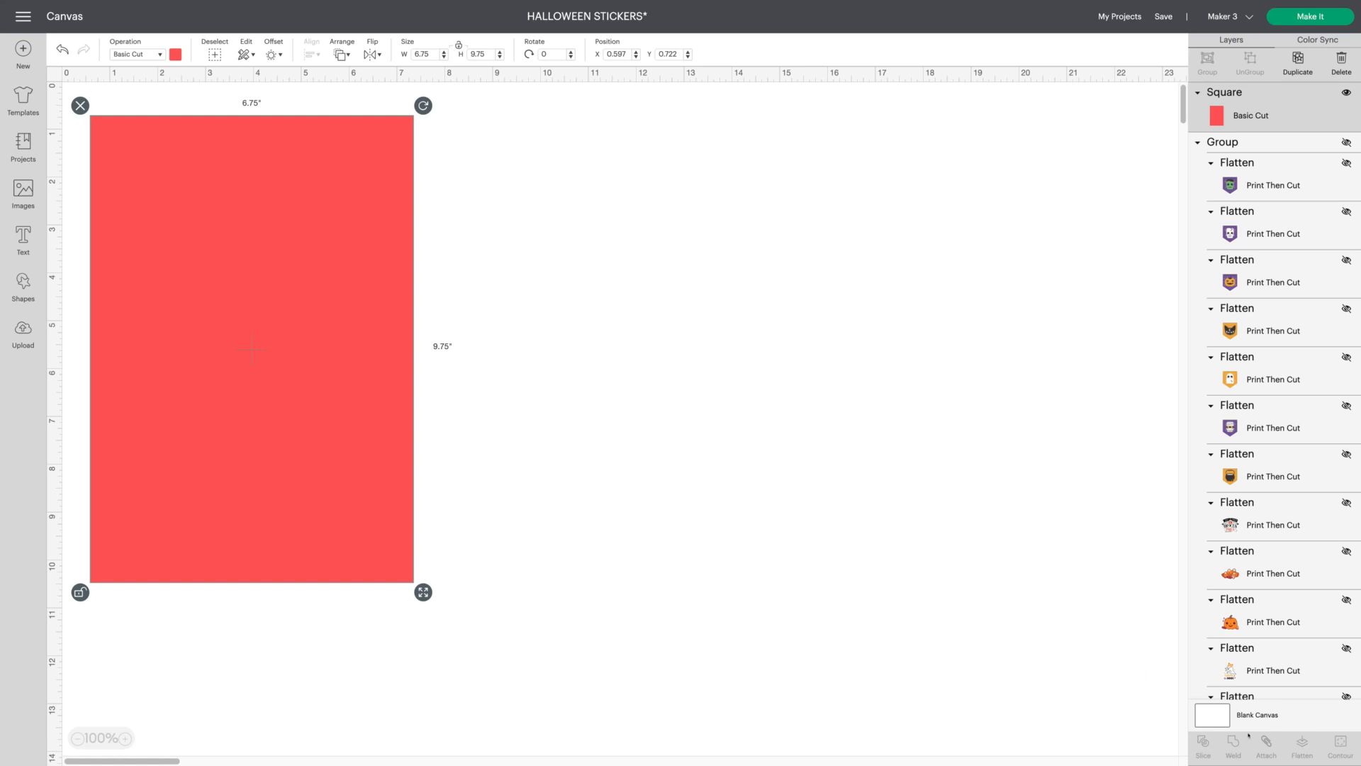
pyautogui.click(721, 498)
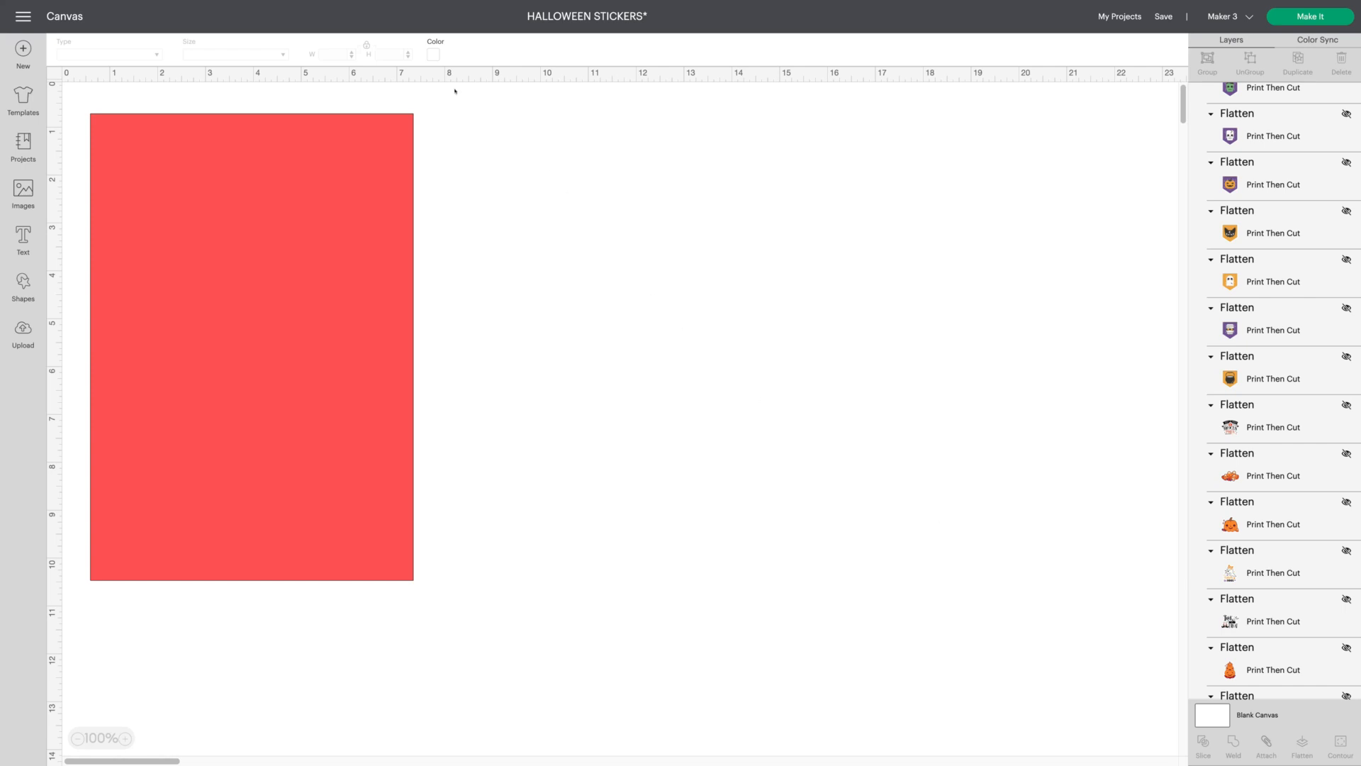
# Color the canvas background purple and place a 1.5 × 1.5 in square beside the rectangle
pyautogui.click(433, 54)
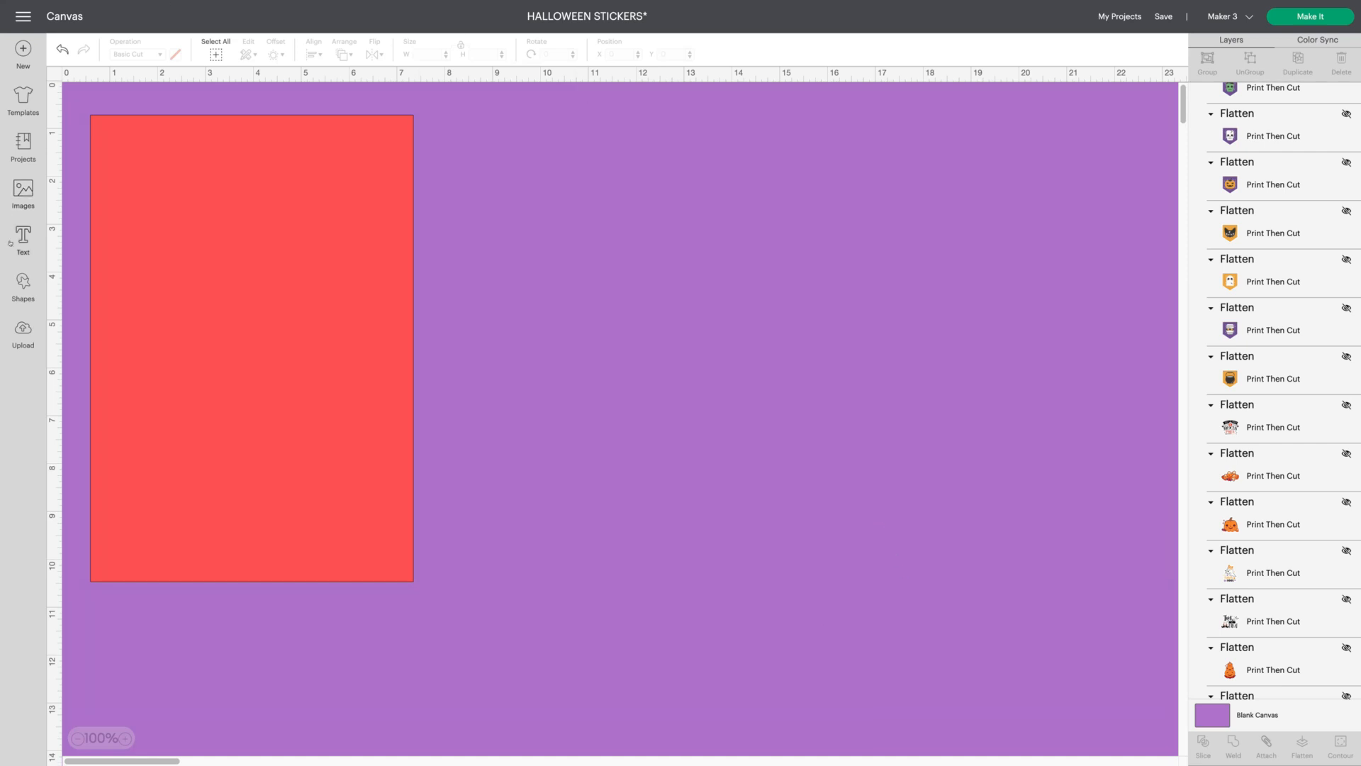
pyautogui.click(23, 285)
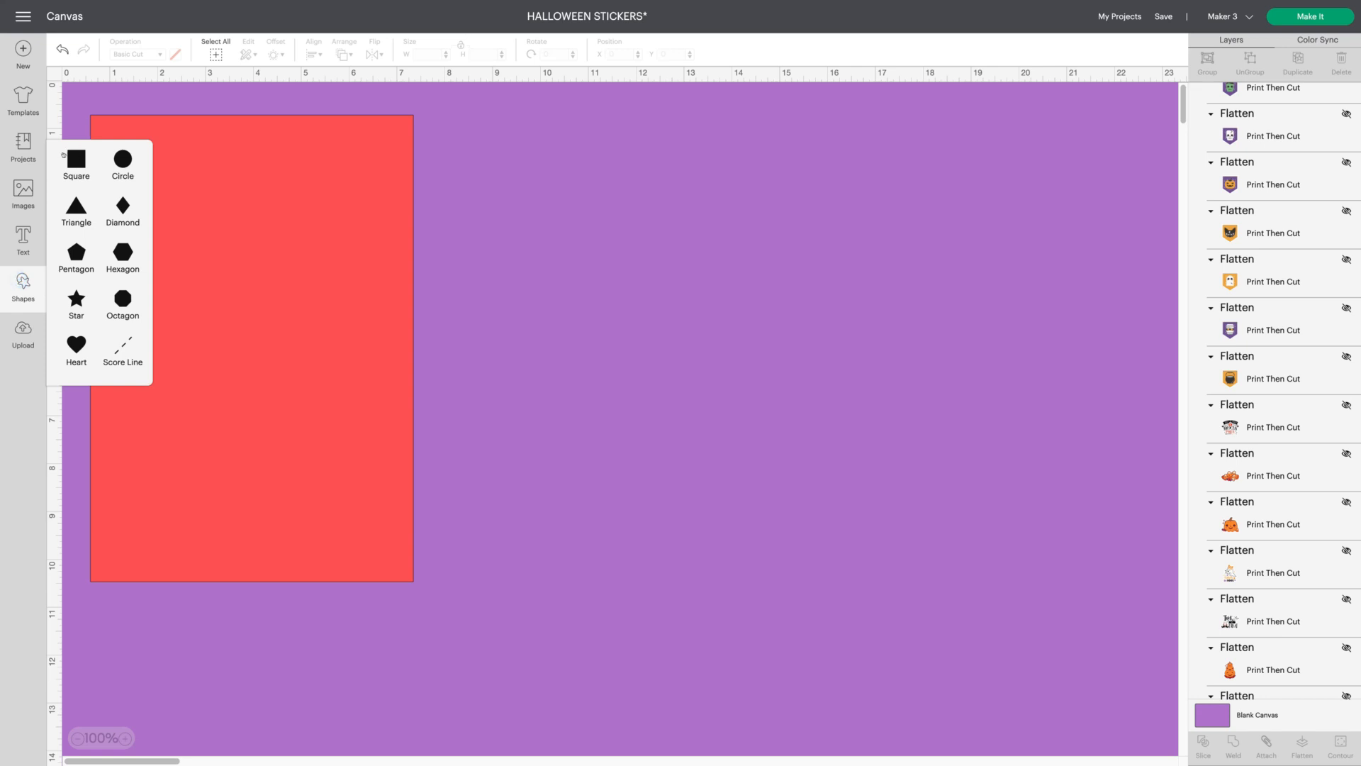
pyautogui.click(76, 160)
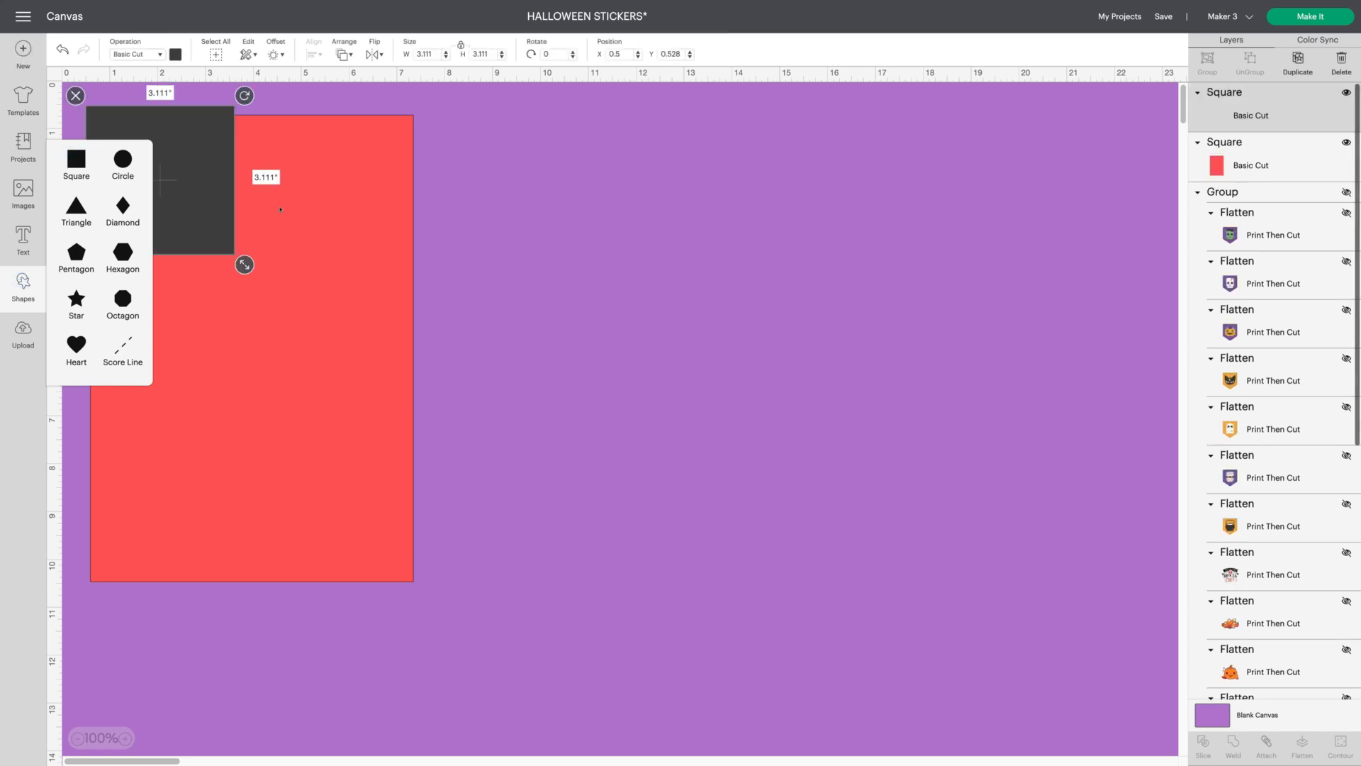
pyautogui.moveTo(159, 180); pyautogui.dragTo(528, 202)
pyautogui.write('1.5')
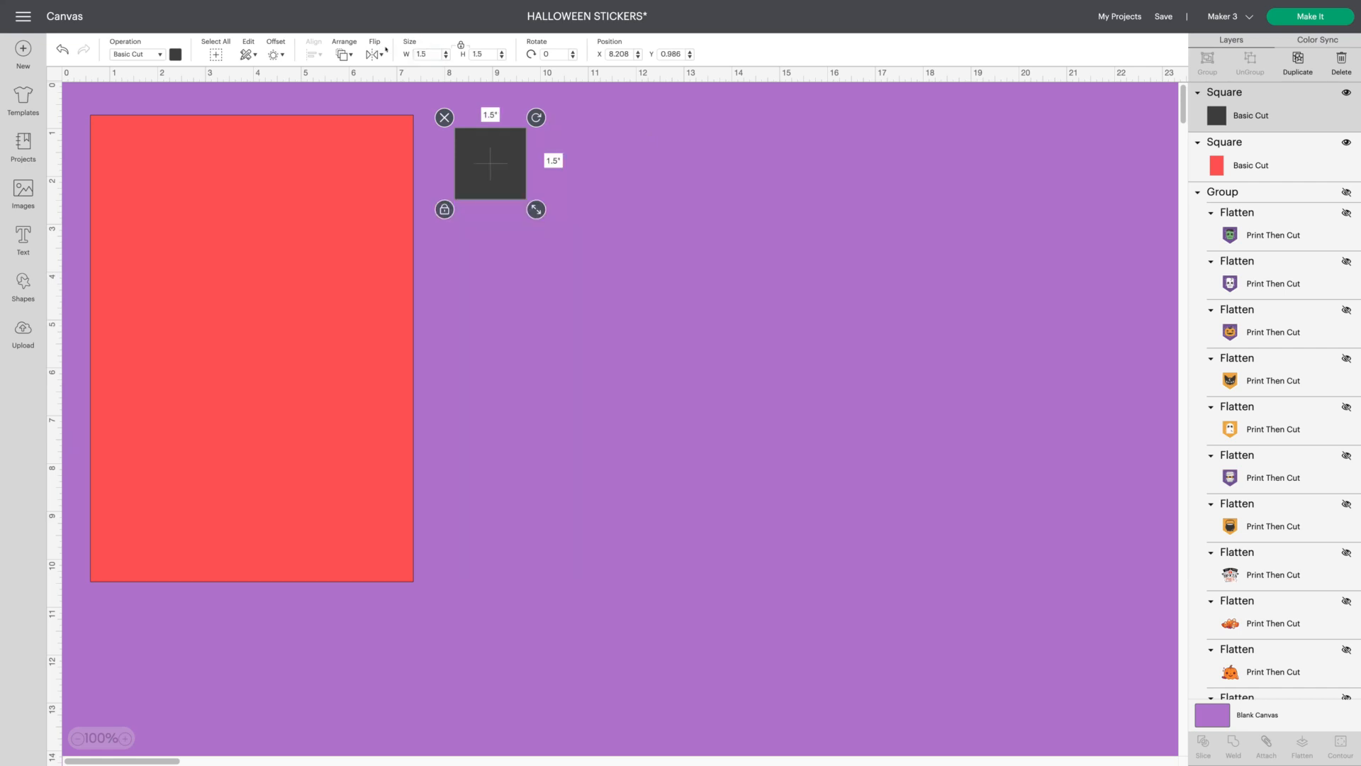
pyautogui.moveTo(489, 163); pyautogui.dragTo(485, 173)
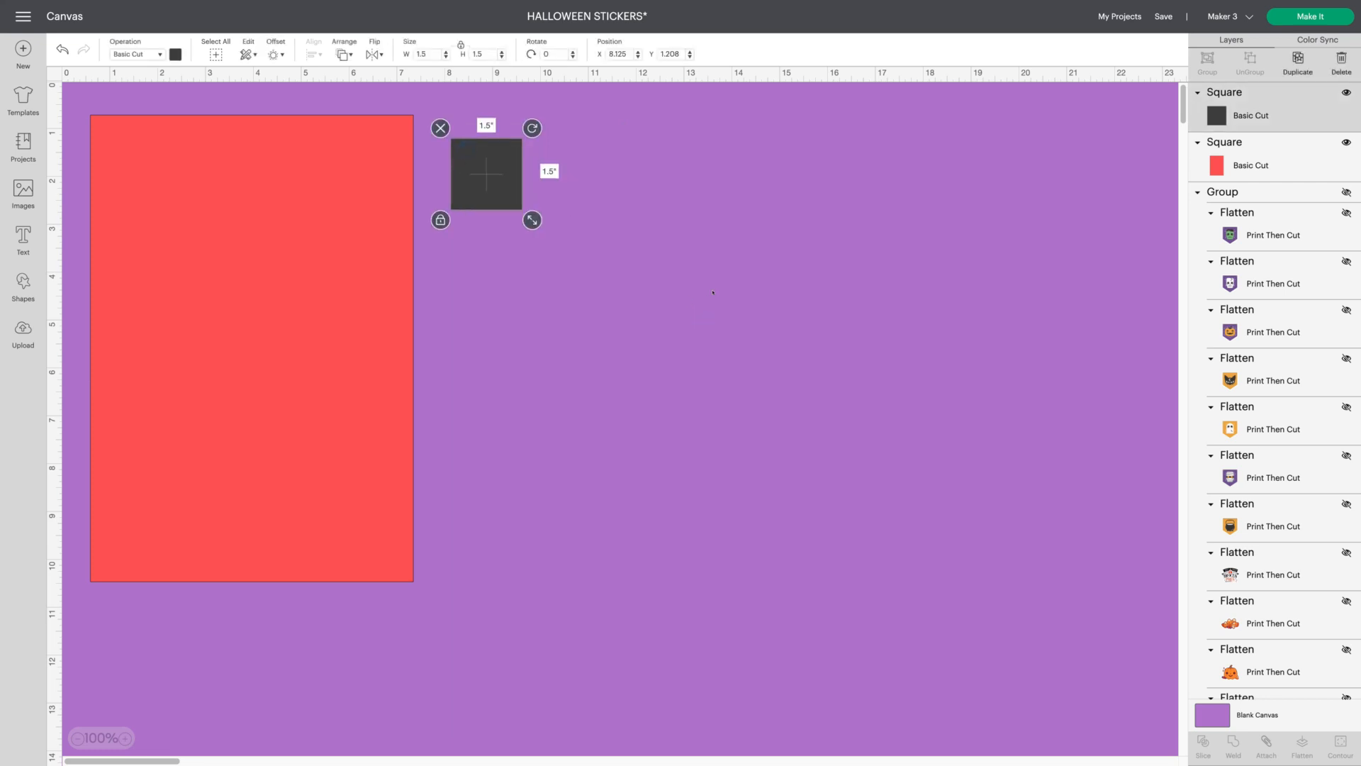
pyautogui.click(711, 292)
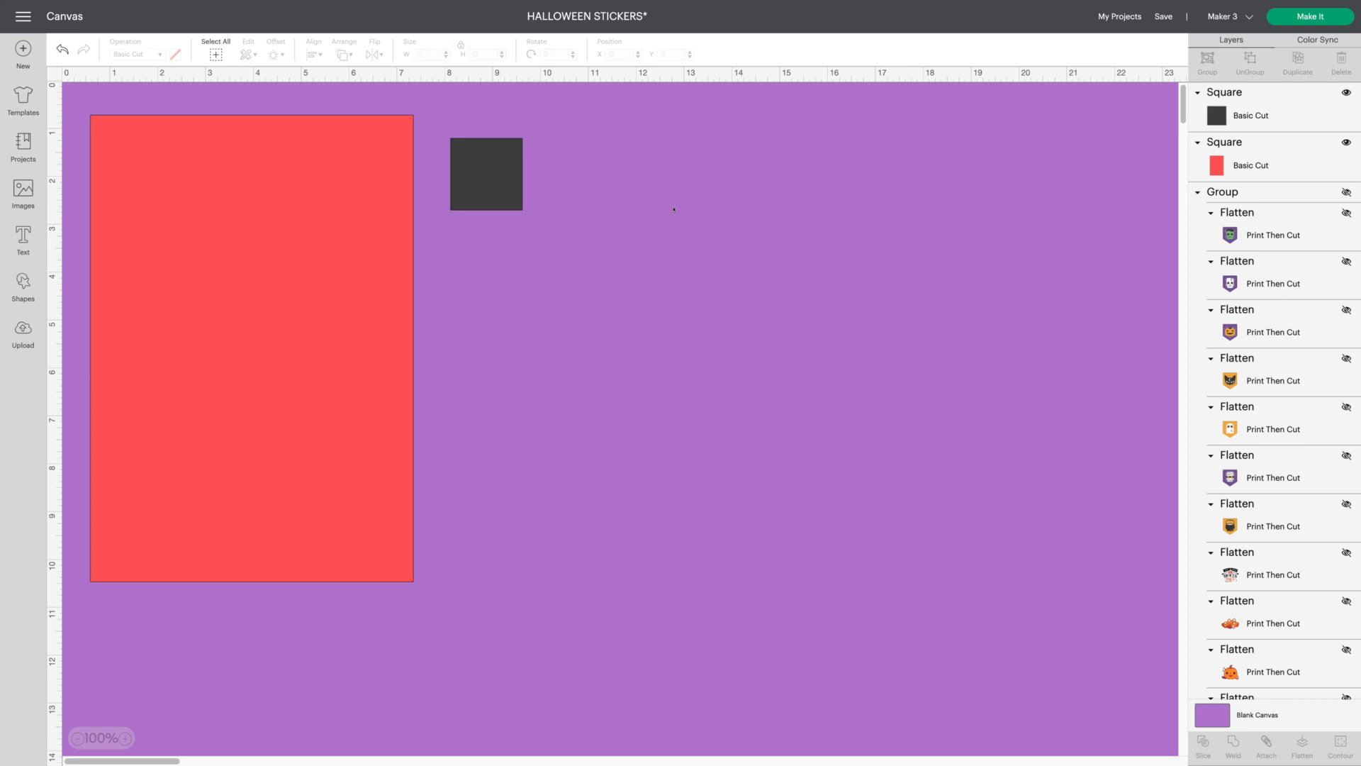
pyautogui.click(485, 173)
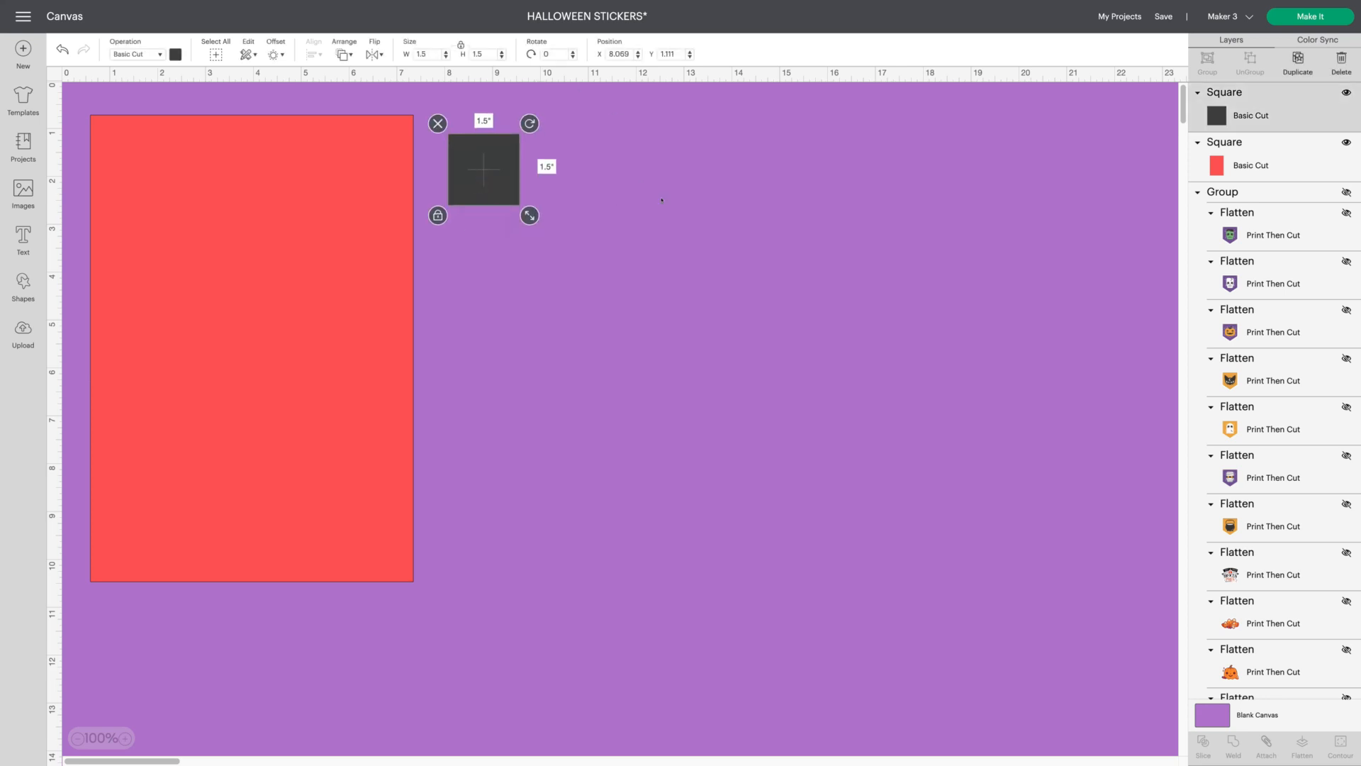
pyautogui.moveTo(616, 202)
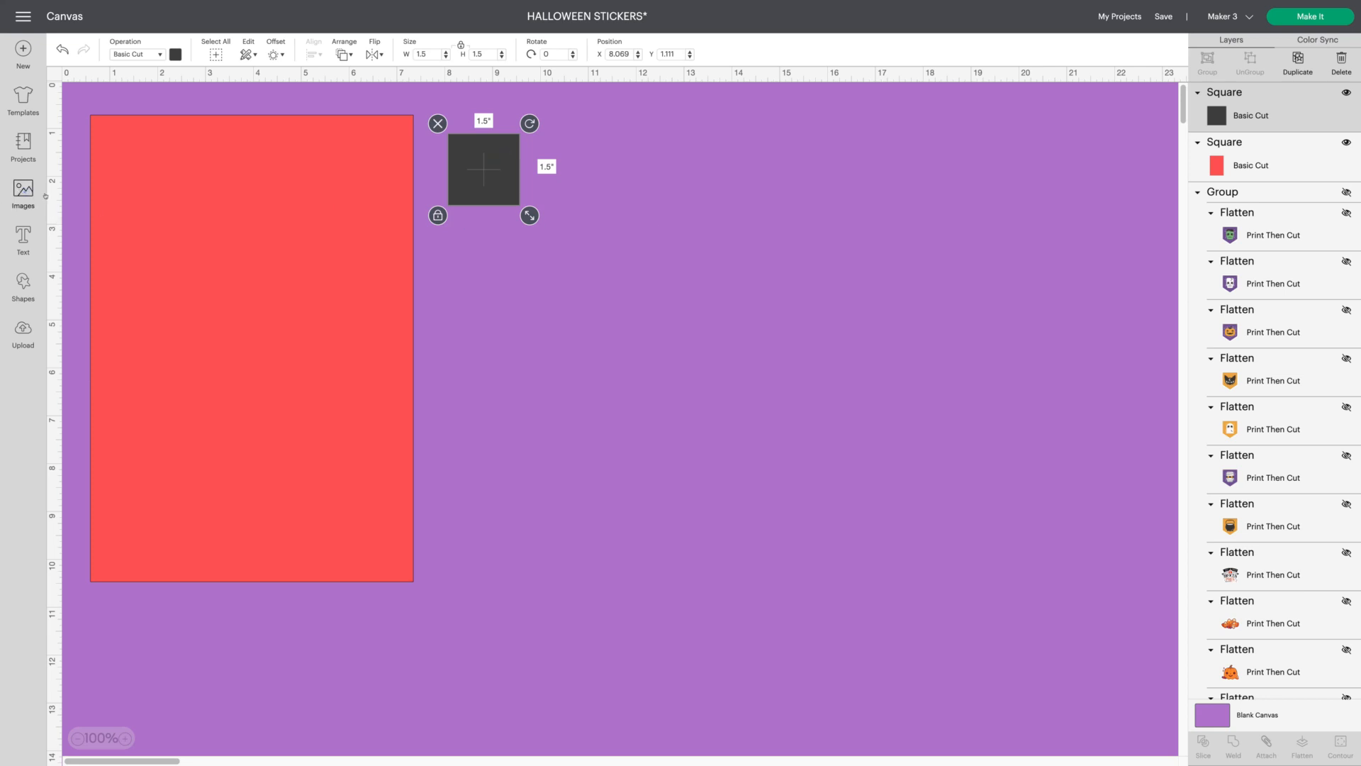
# Search images for 'HAPPY HALLOWEEN' and pick the black cat design
pyautogui.click(22, 188)
pyautogui.write('HAPPY HALLOWE')
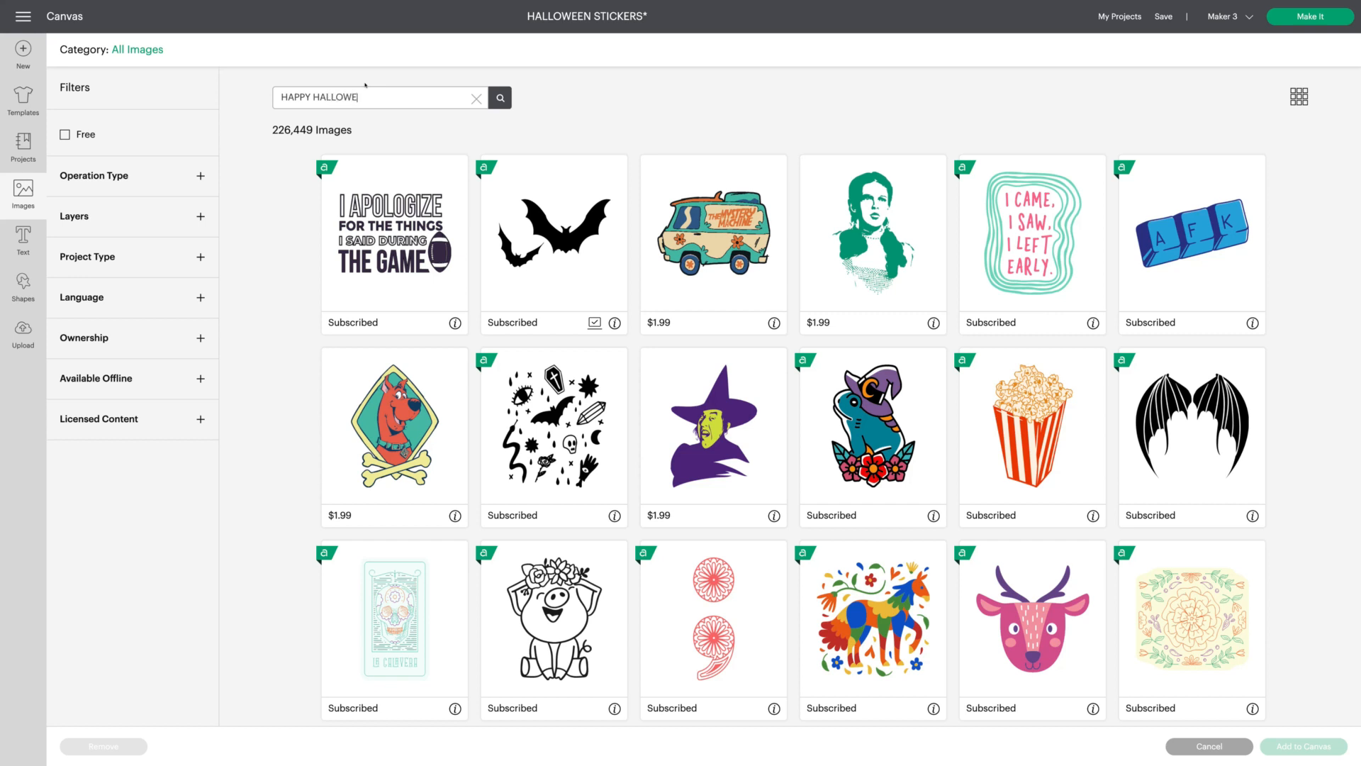
pyautogui.click(499, 97)
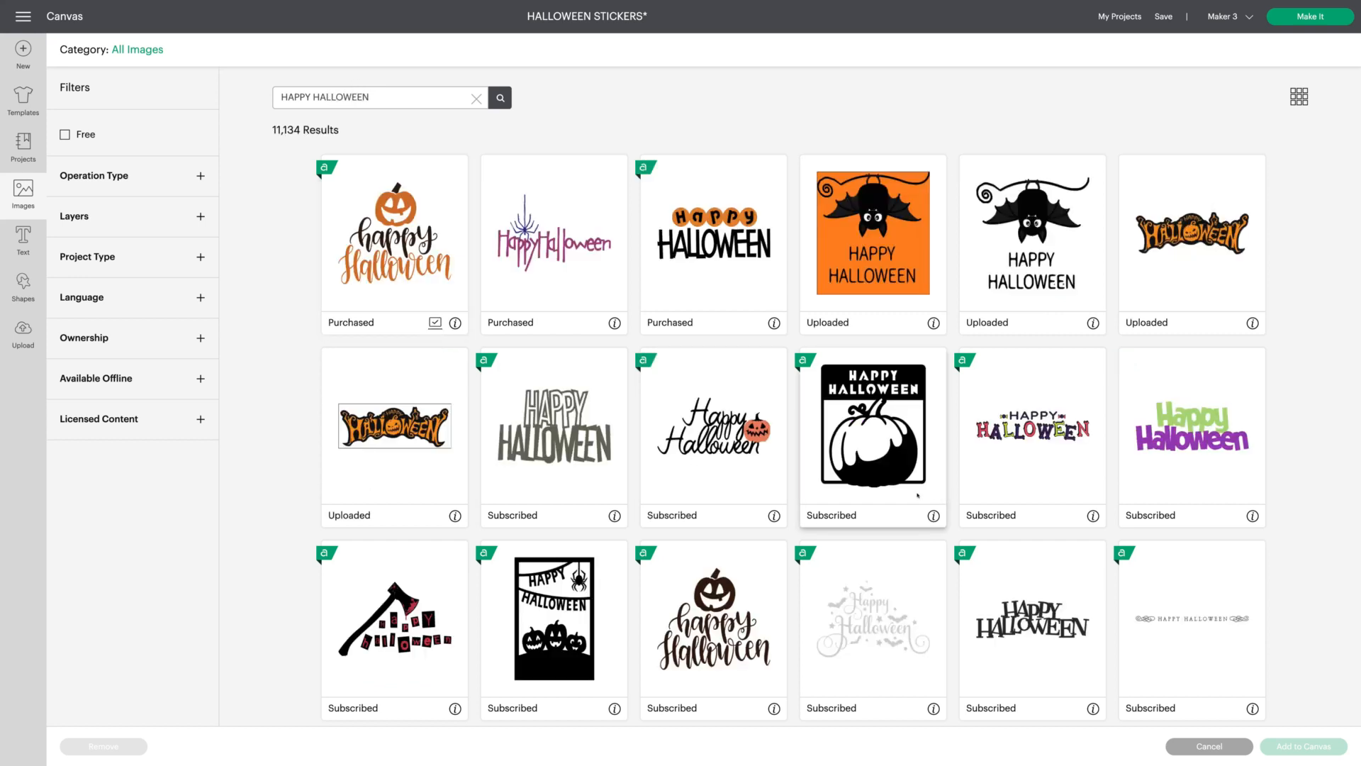
pyautogui.scroll(-3)
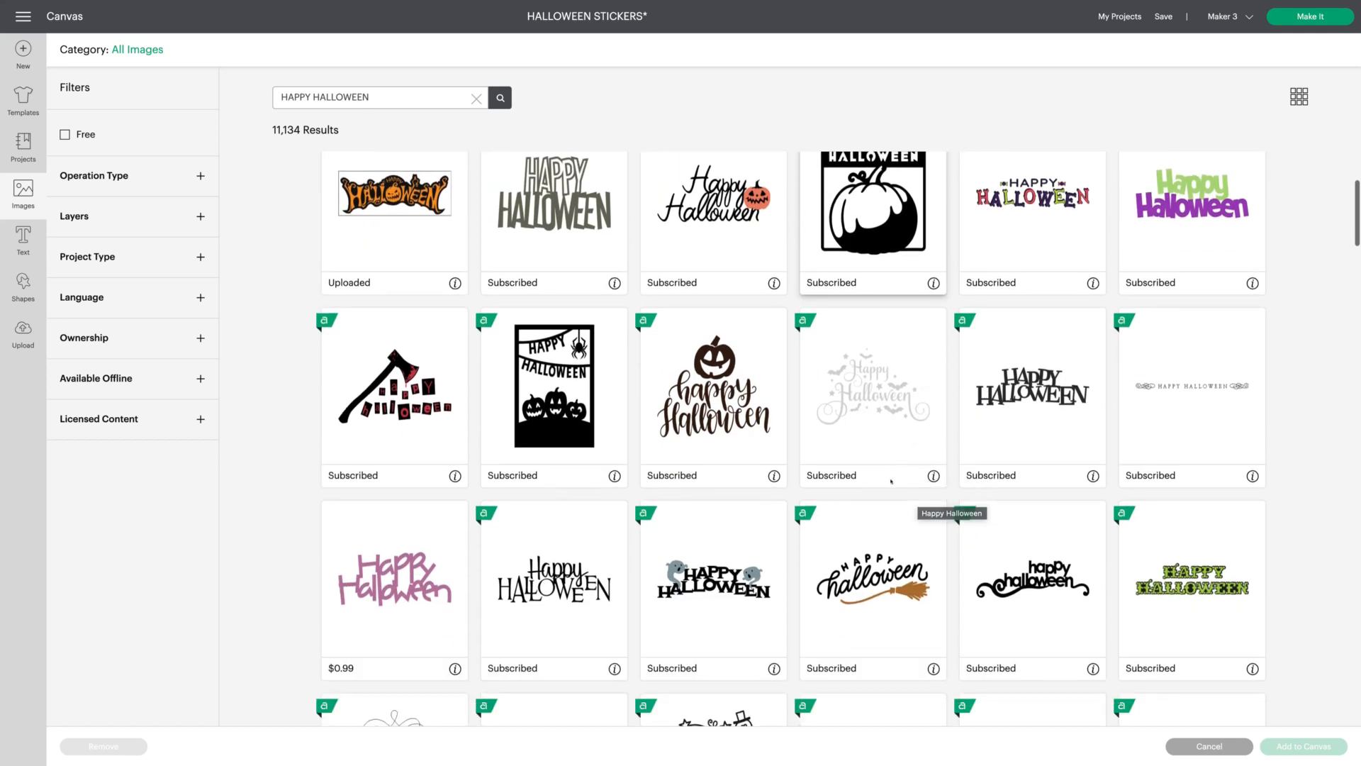
pyautogui.scroll(-3)
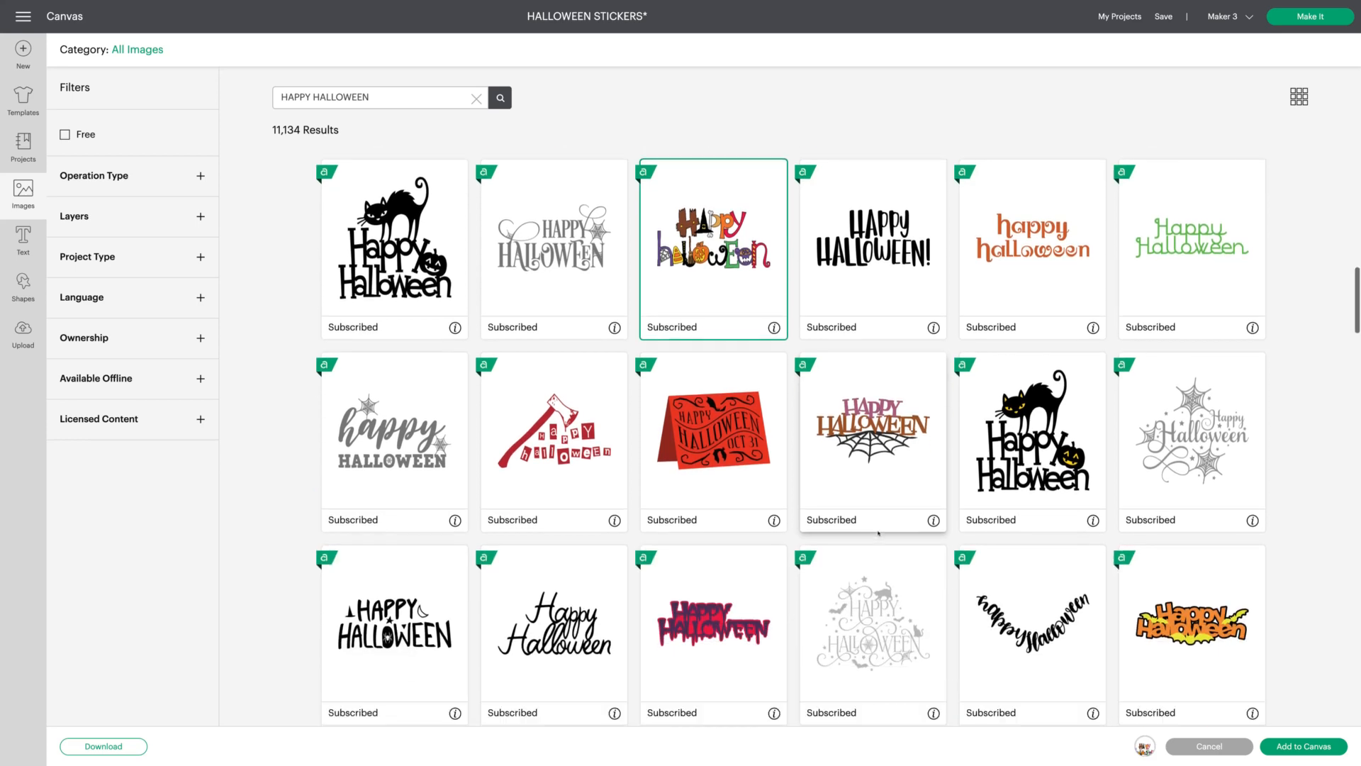
pyautogui.scroll(-3)
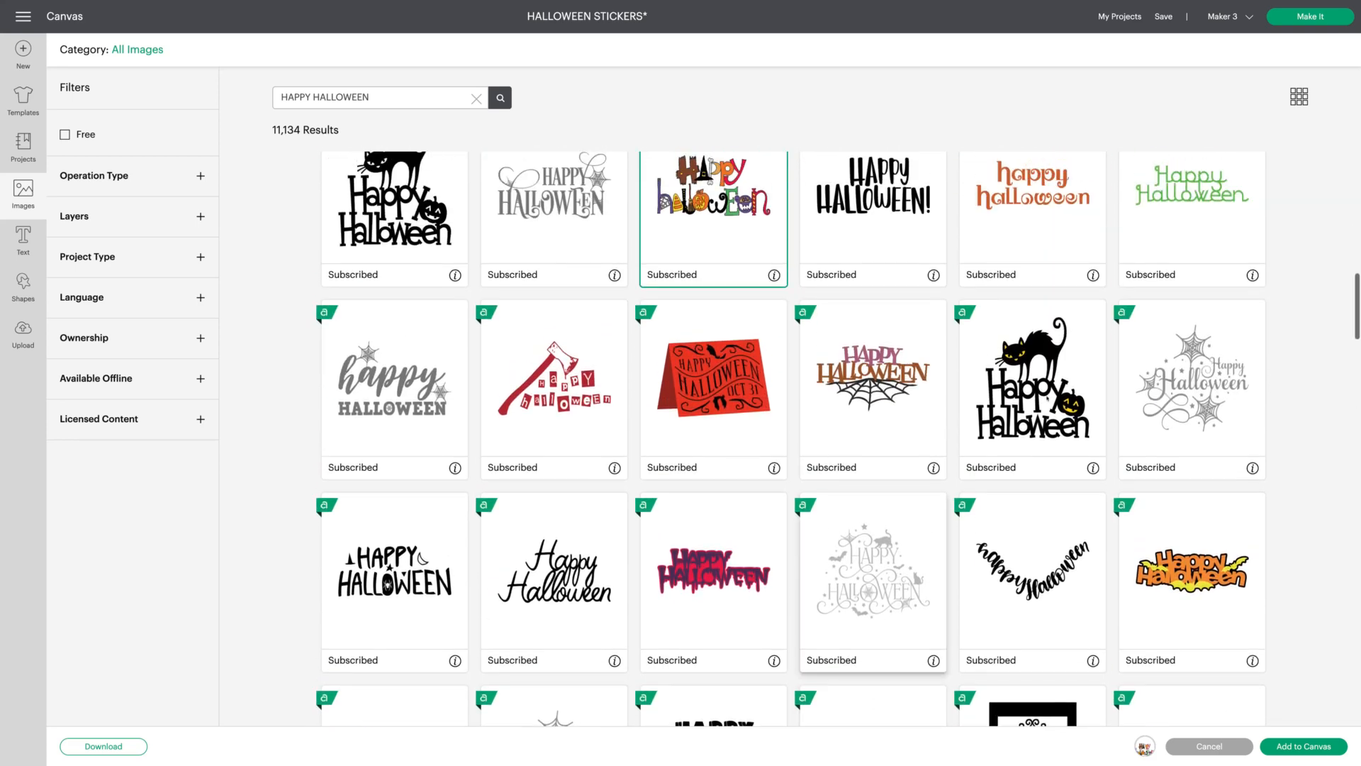
pyautogui.click(1031, 387)
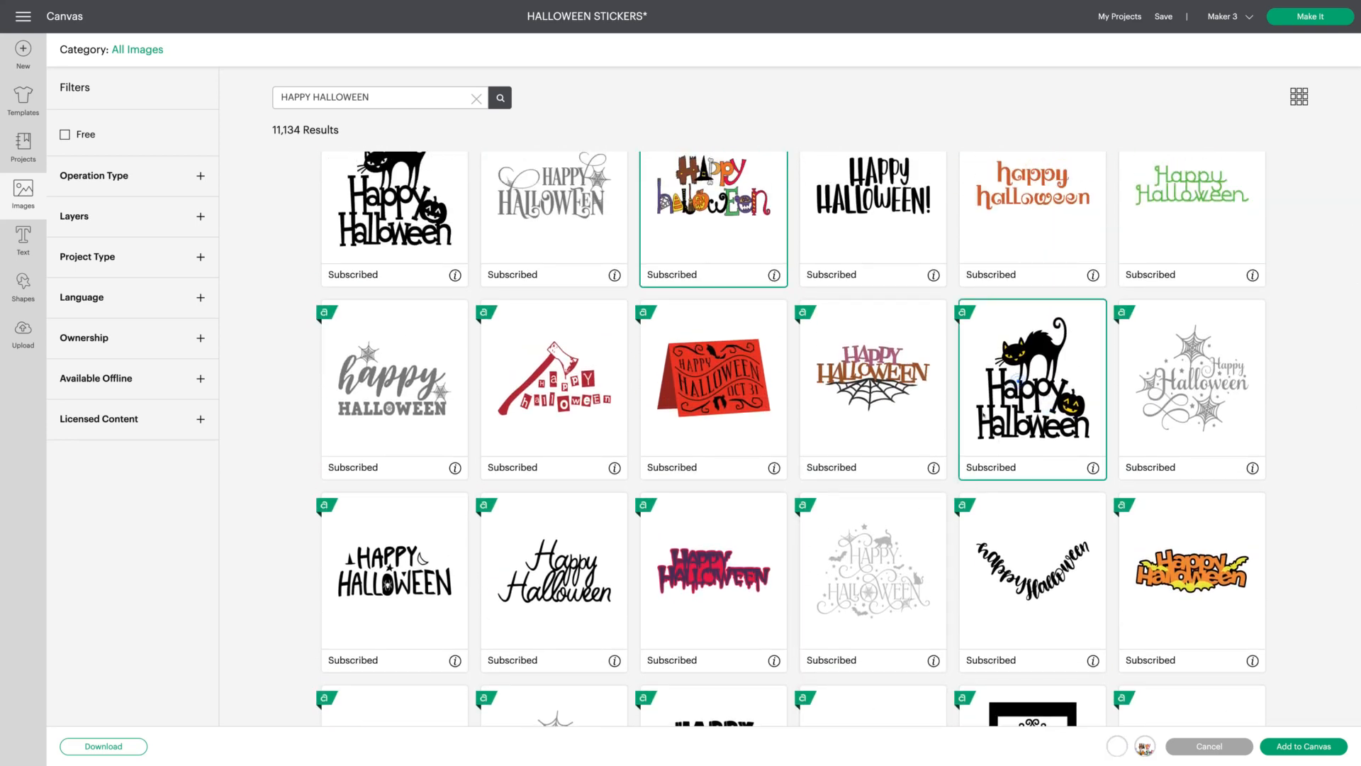
# Scroll further through the results and pick the eyes-and-bats Happy Halloween design
pyautogui.scroll(-3)
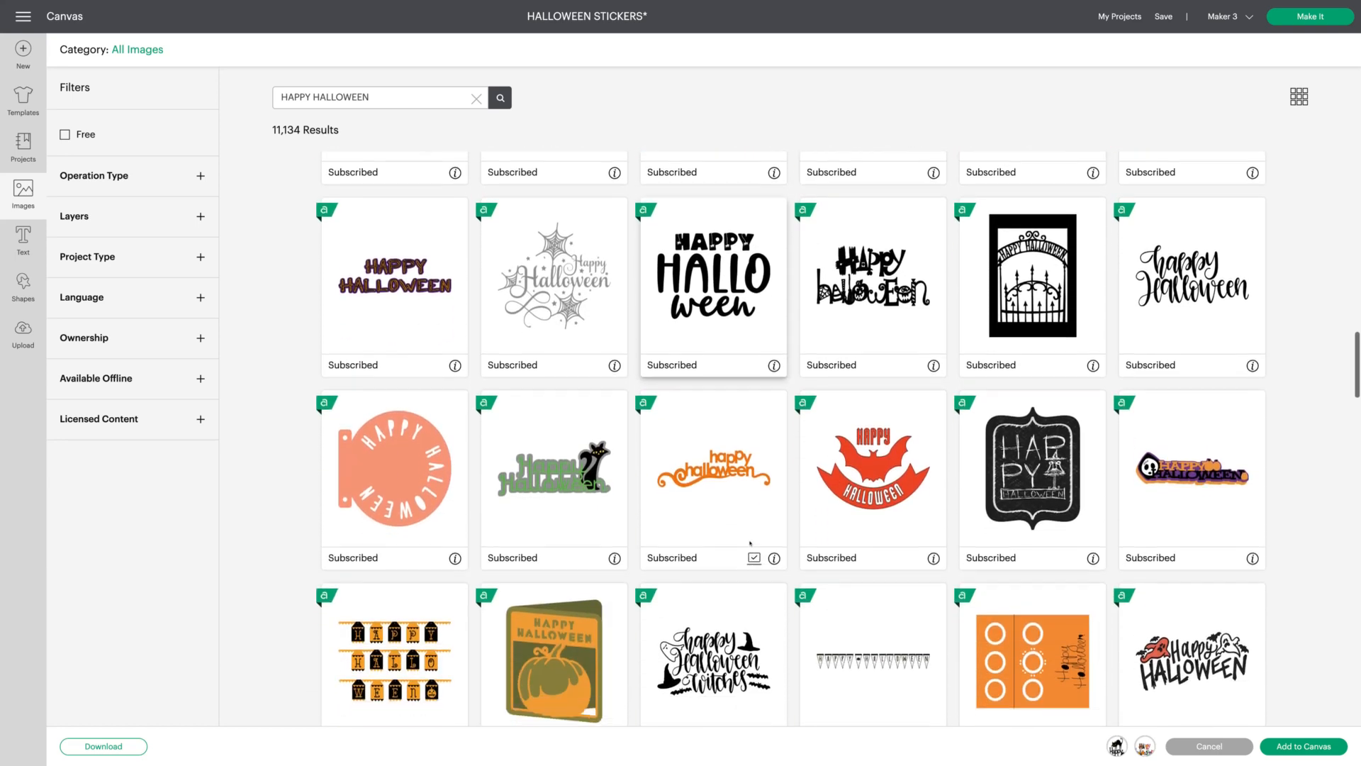
pyautogui.scroll(-3)
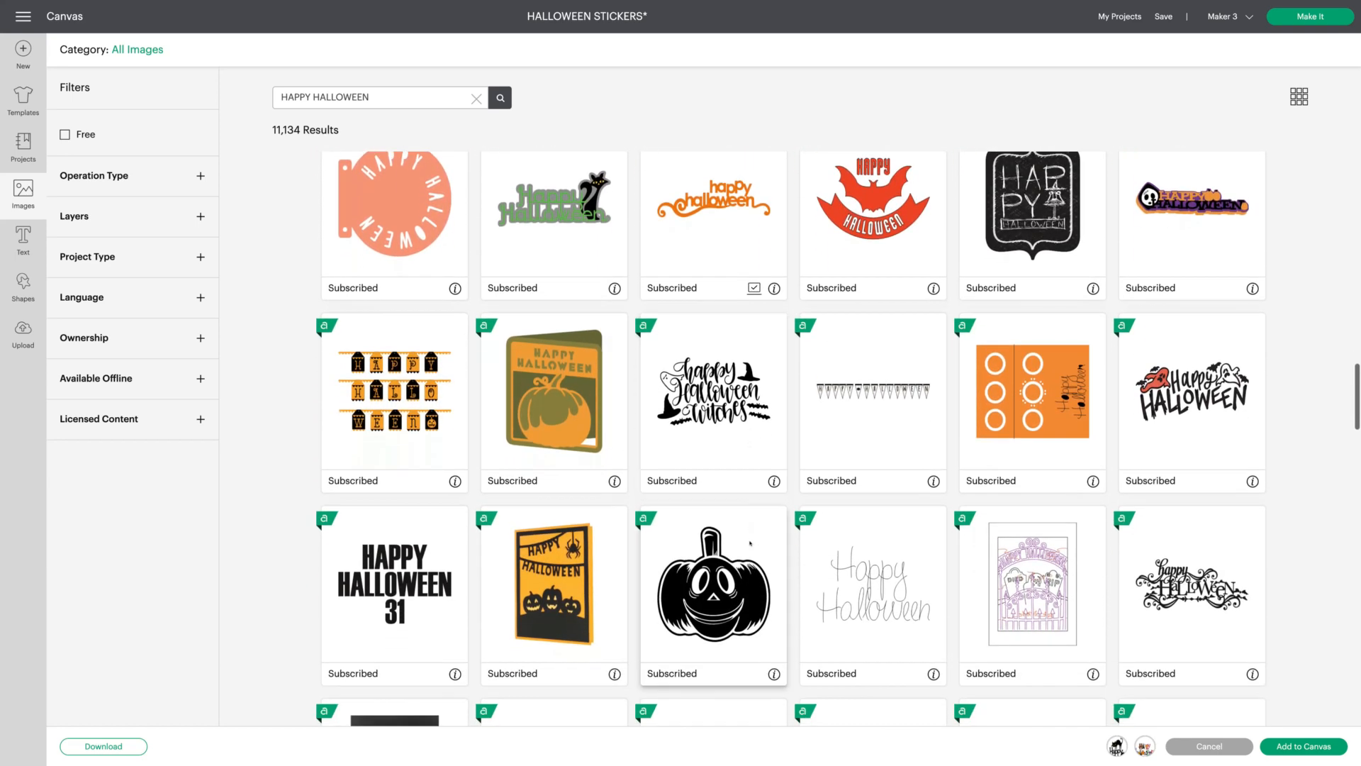
pyautogui.scroll(-3)
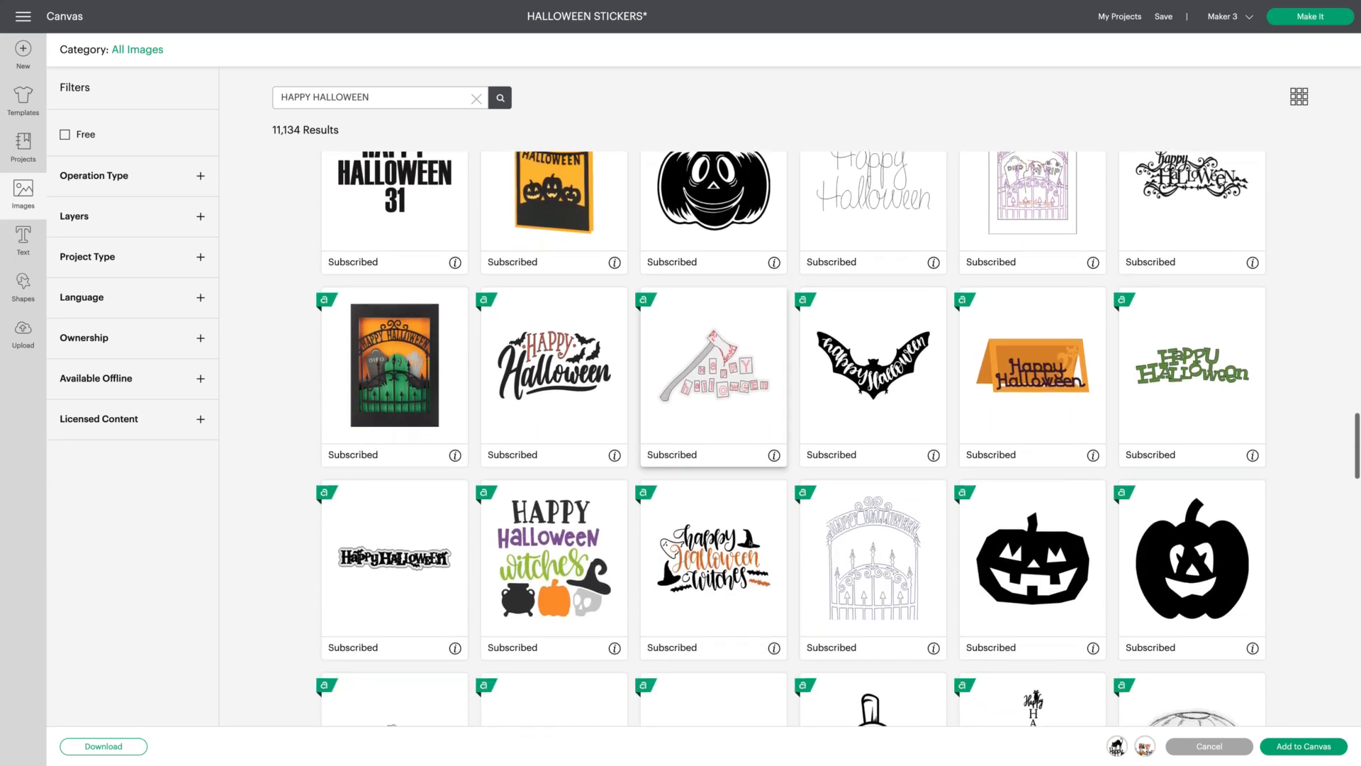
pyautogui.scroll(-3)
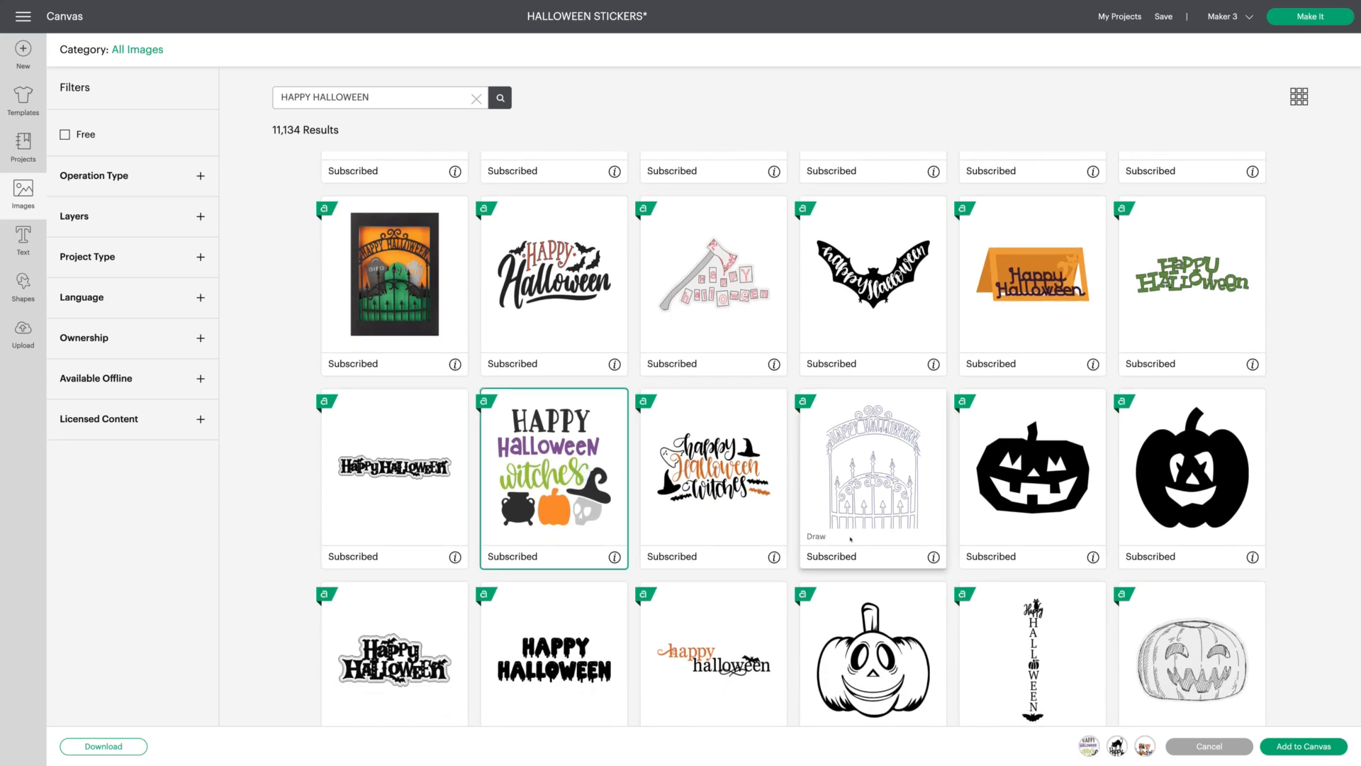
pyautogui.scroll(-3)
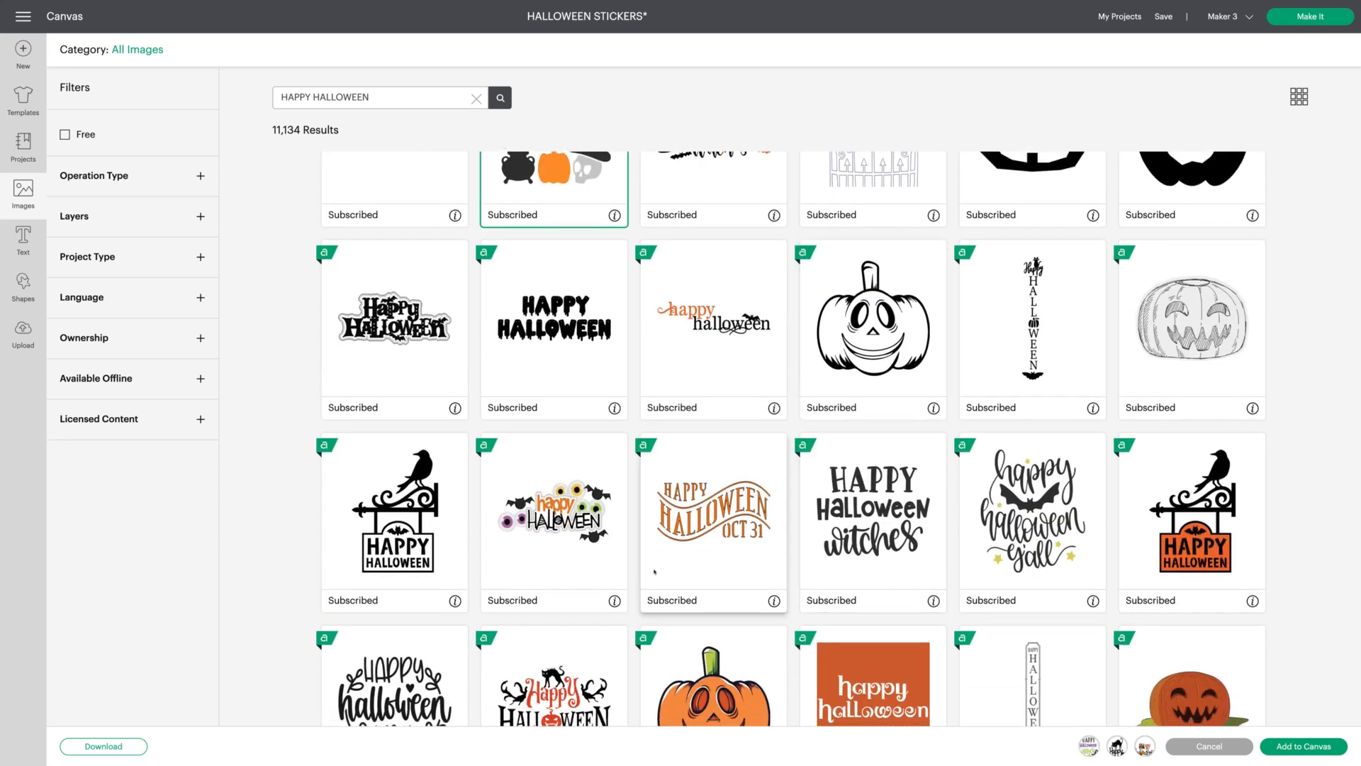
pyautogui.click(553, 521)
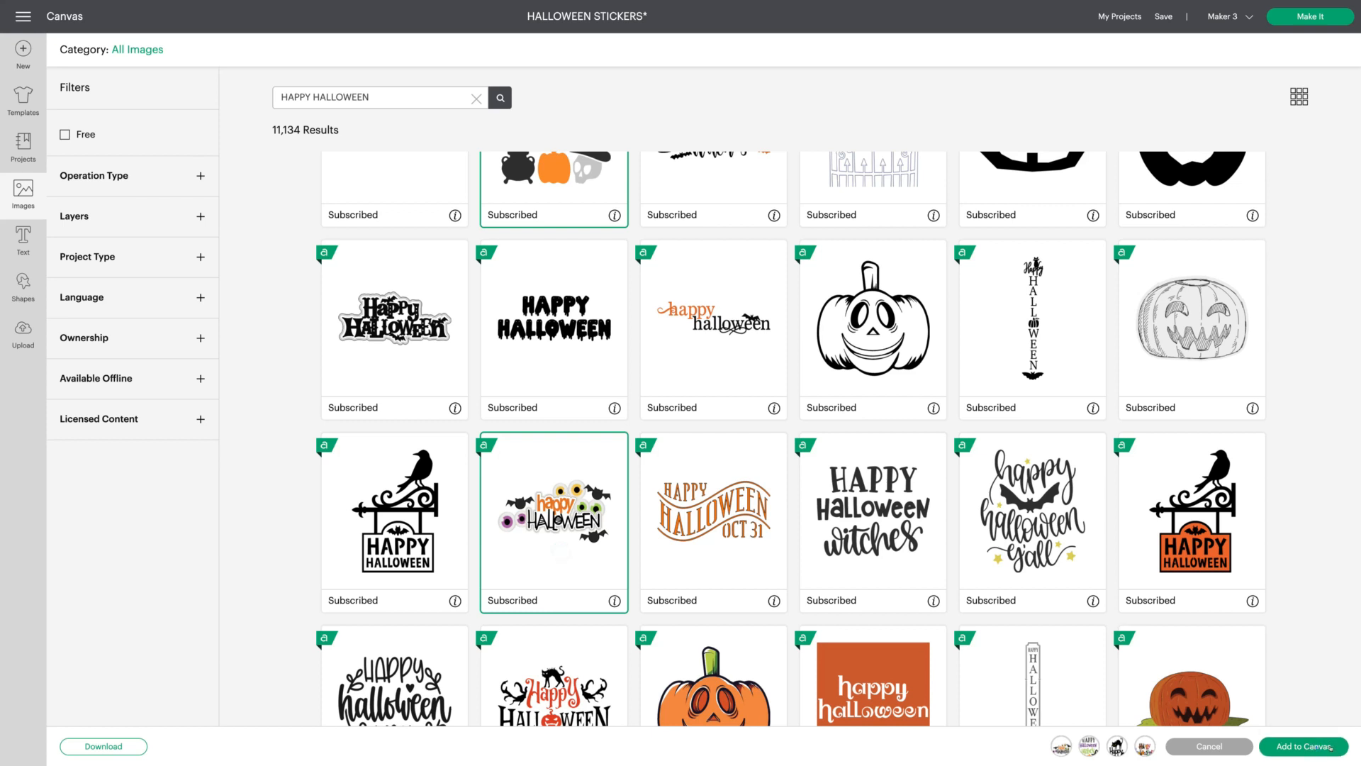
# Add the black cat and eyes-and-bats Happy Halloween designs to the canvas
pyautogui.click(1305, 746)
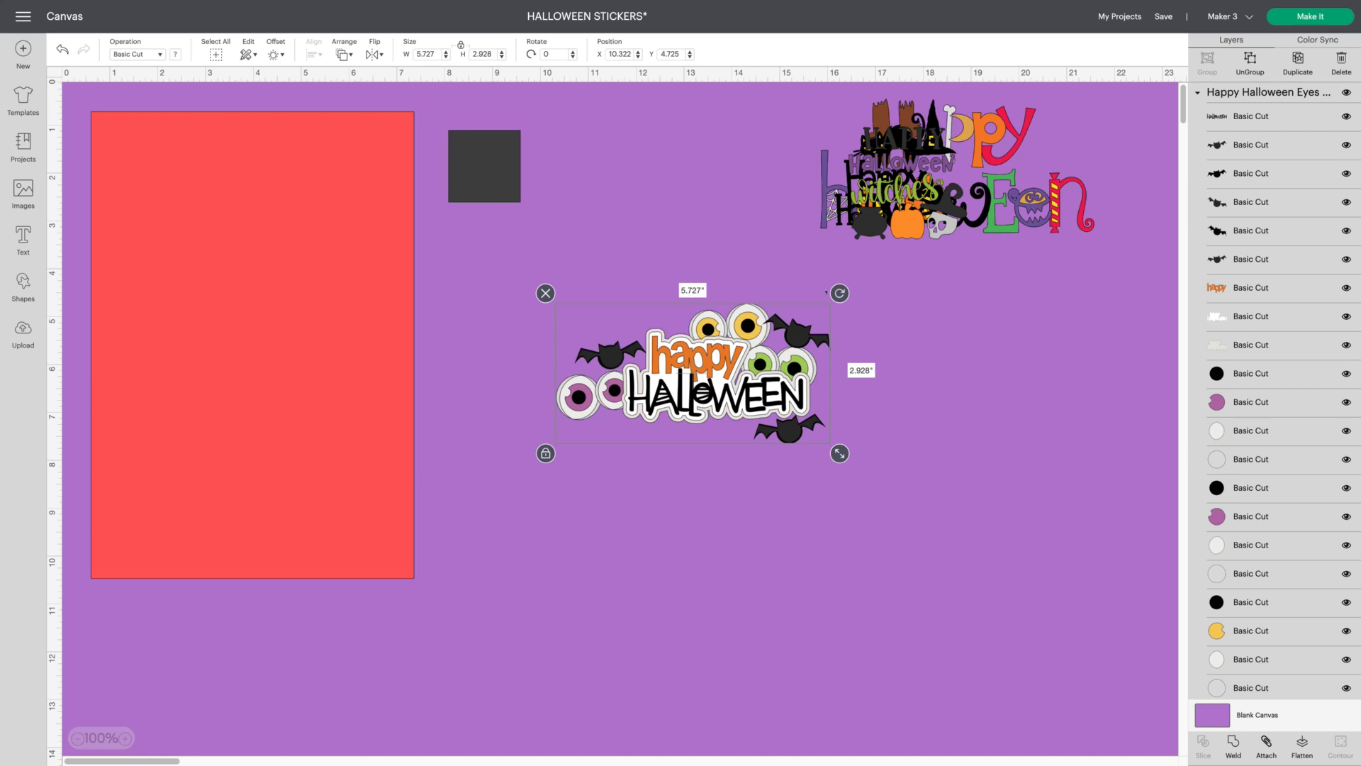
pyautogui.click(275, 49)
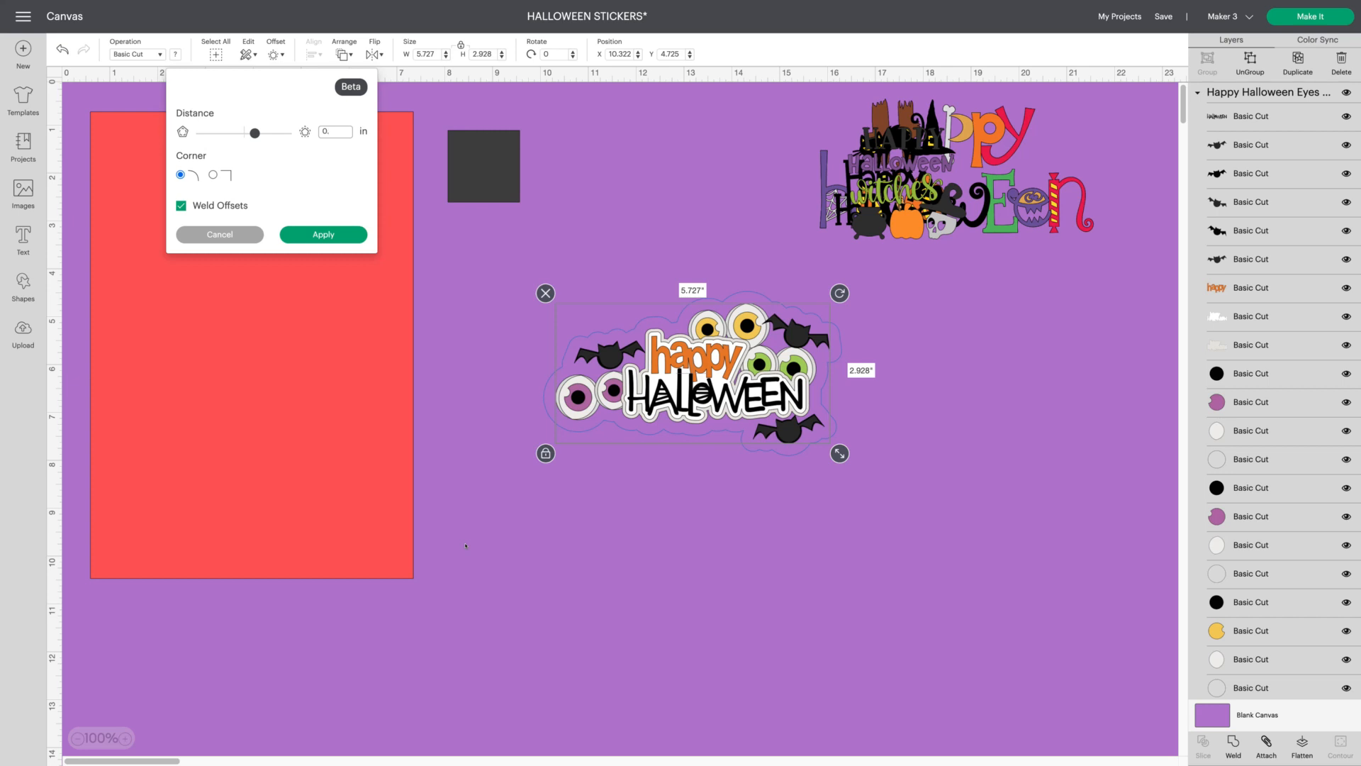
# Apply a 0.075 in rounded, welded offset to the eyes-and-bats design
pyautogui.write('0.075')
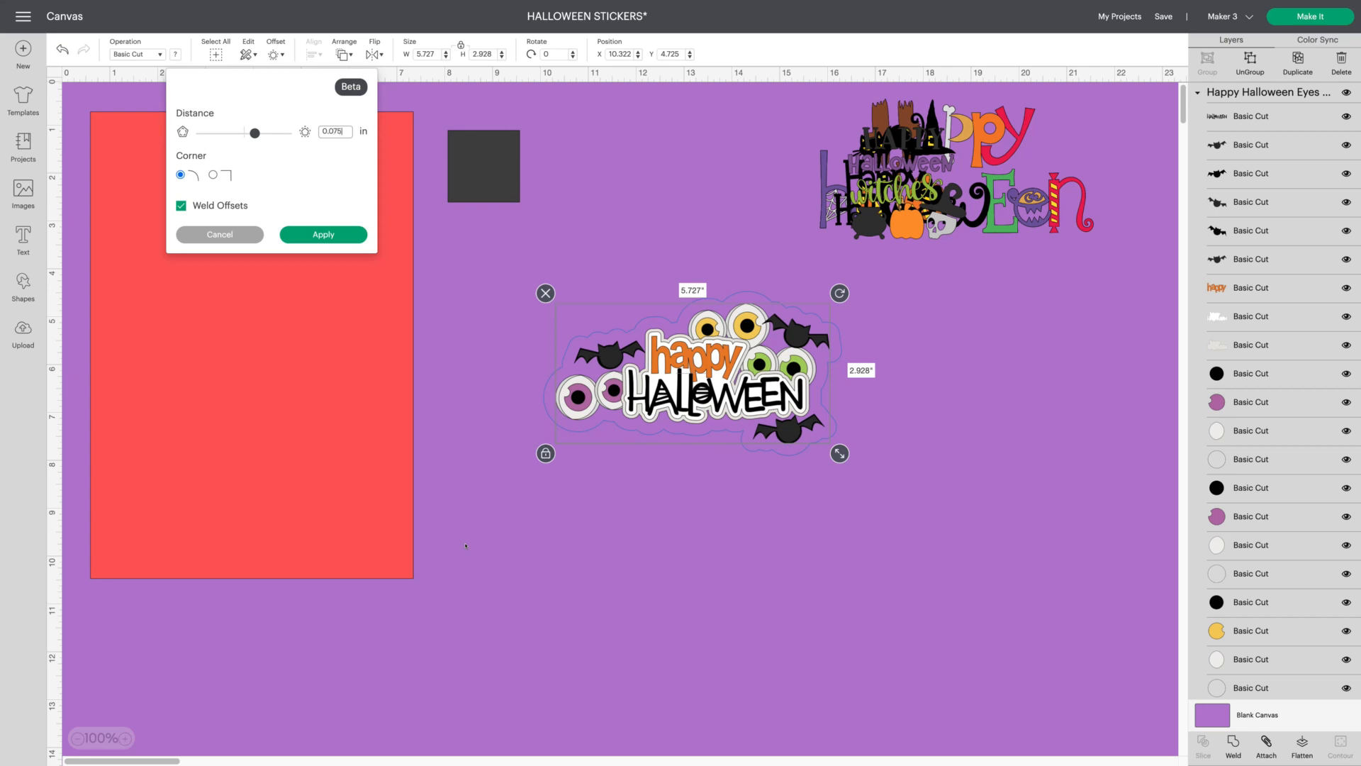
pyautogui.moveTo(255, 132); pyautogui.dragTo(248, 132)
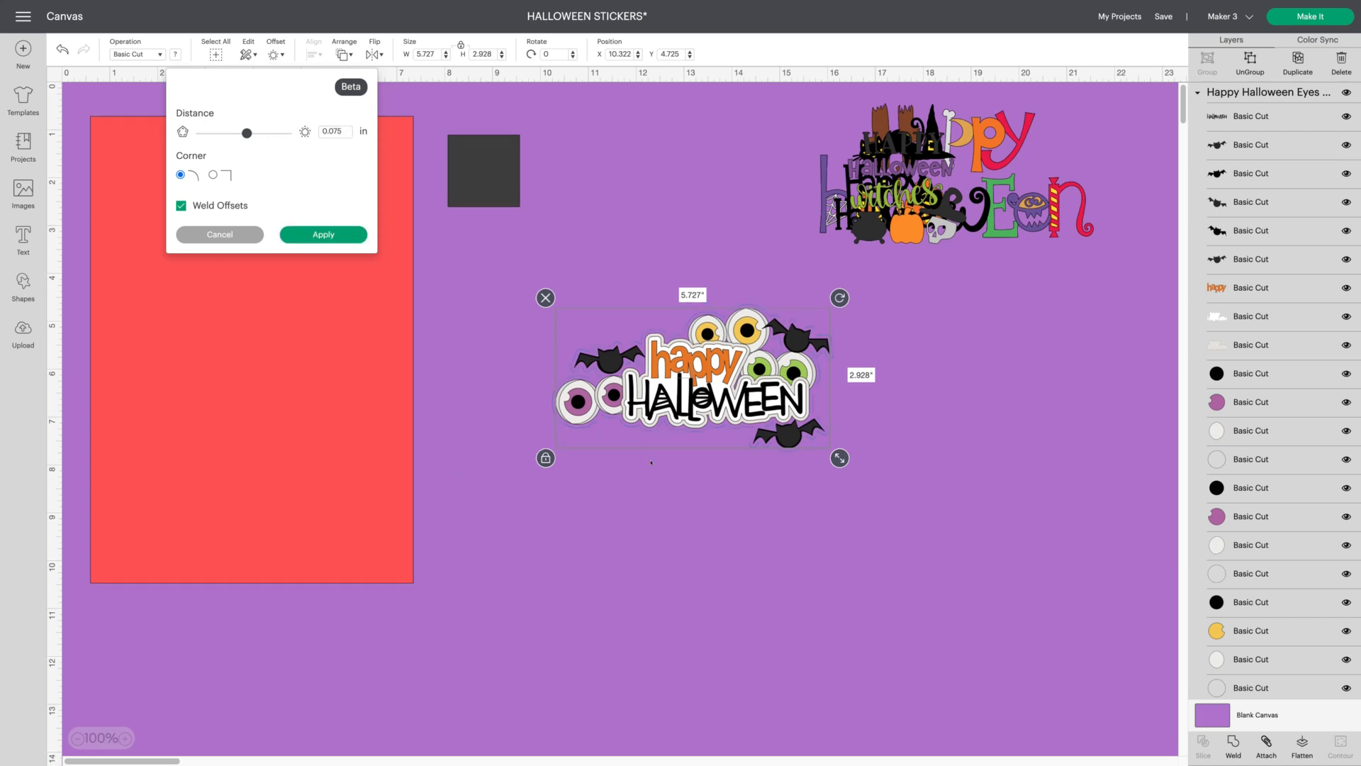
pyautogui.moveTo(530, 574)
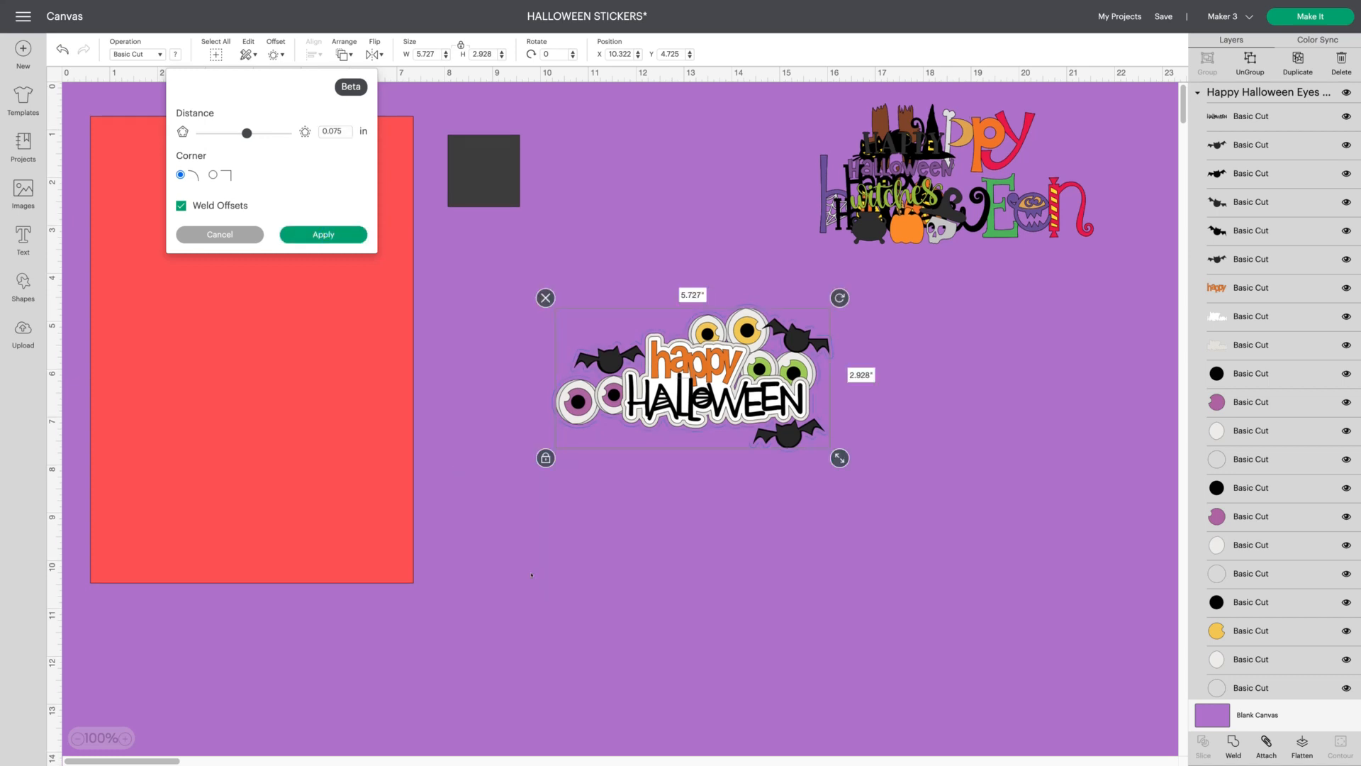
pyautogui.click(322, 234)
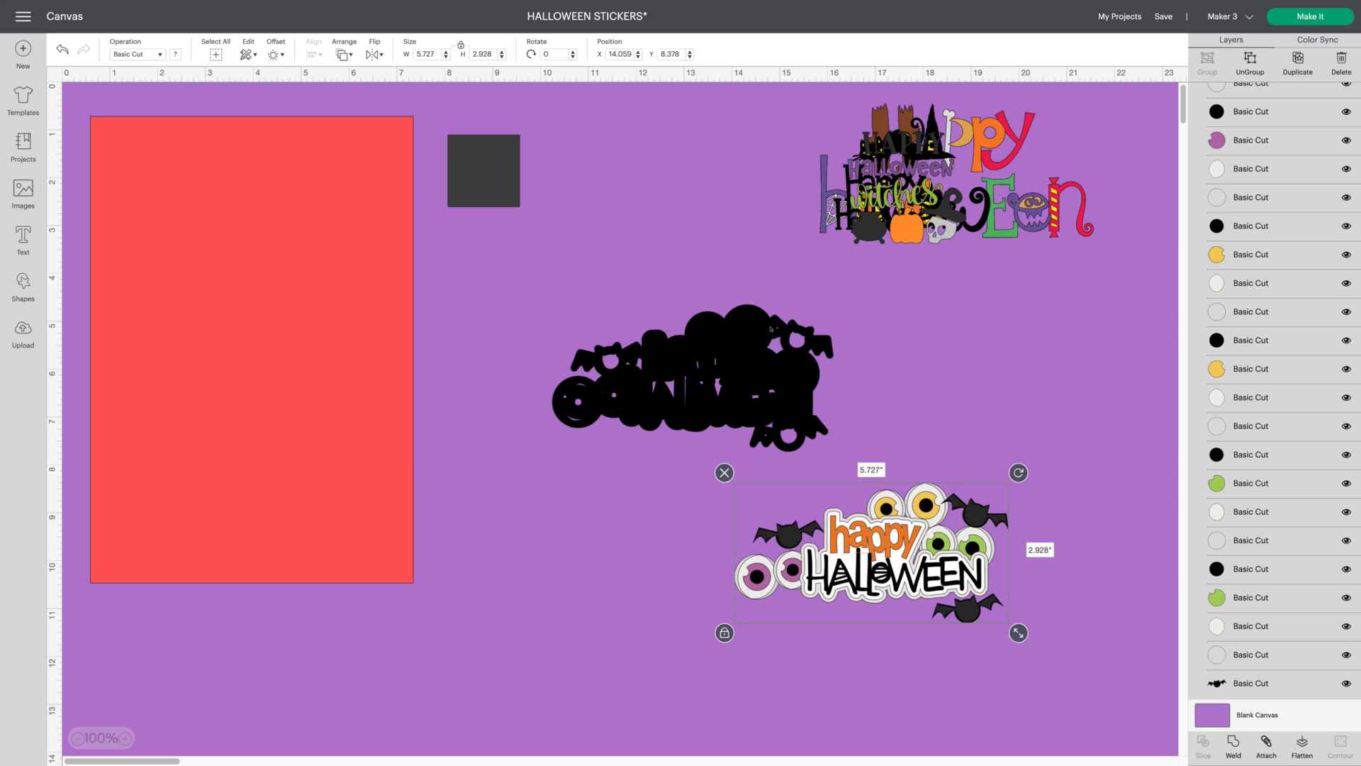
pyautogui.moveTo(594, 147)
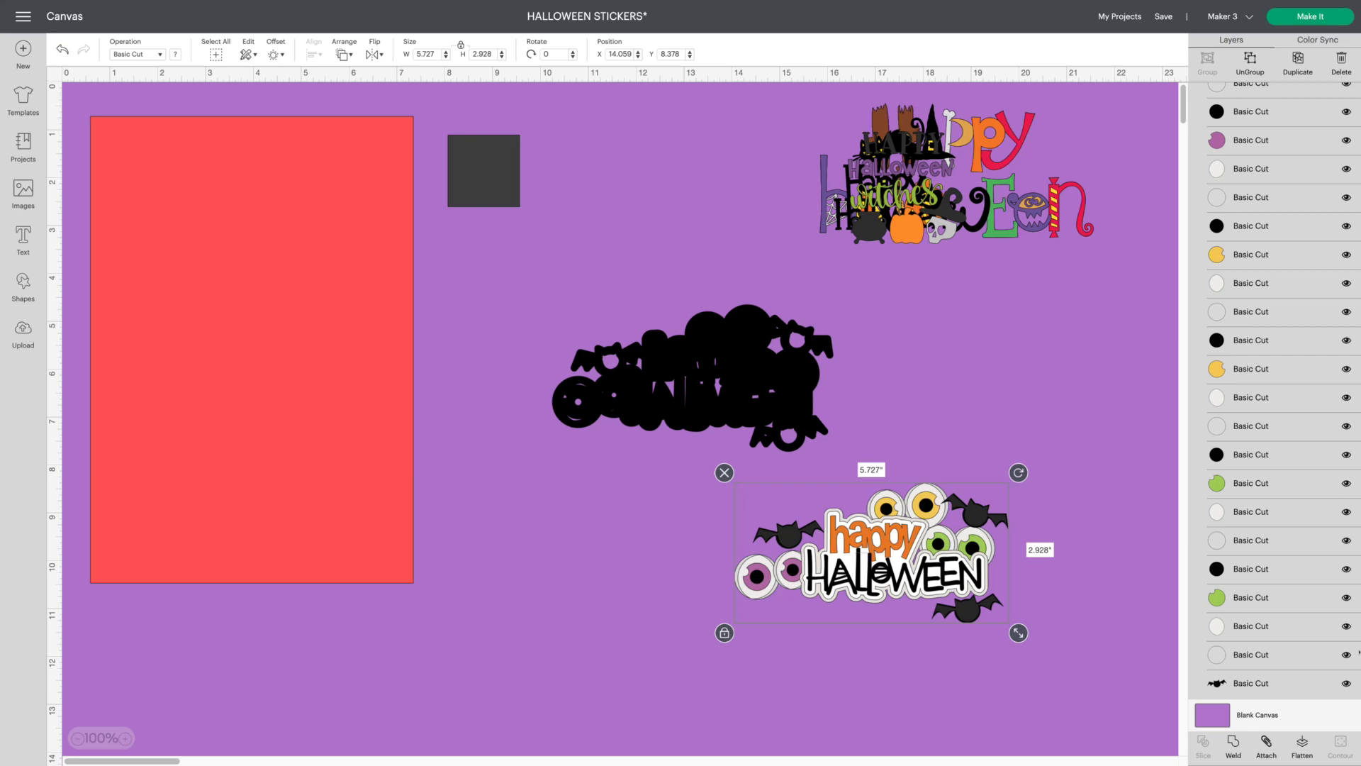
# Hide all contours on the eyes-and-bats offset outline so it is solid
pyautogui.scroll(-3)
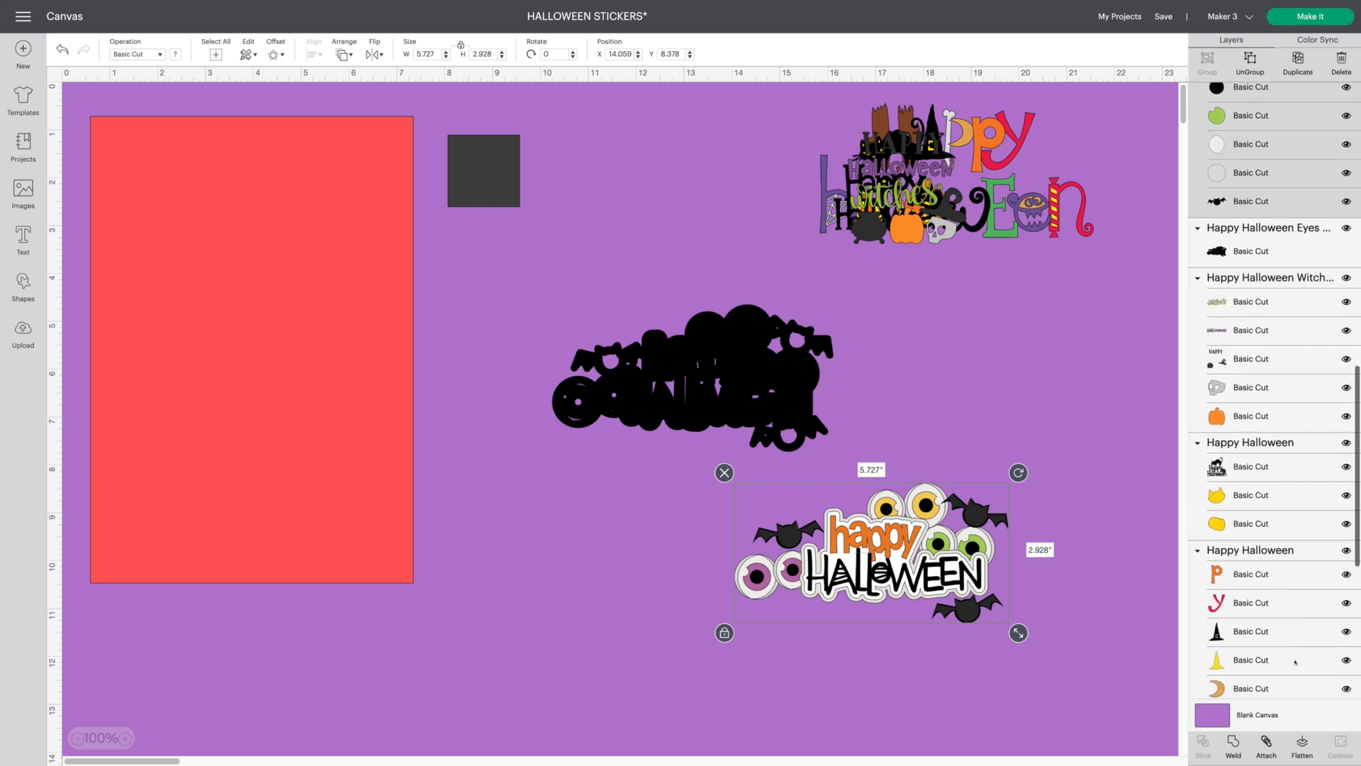
pyautogui.click(677, 382)
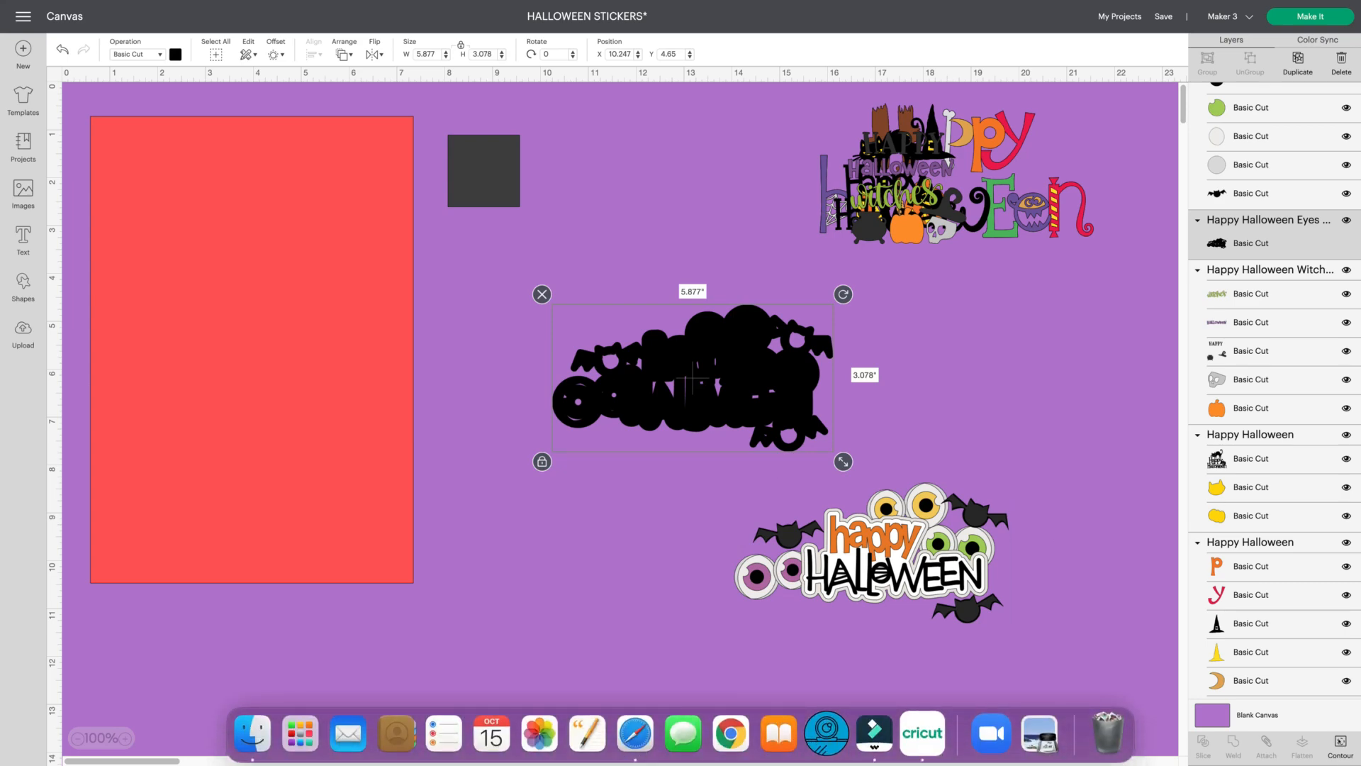
pyautogui.click(1341, 751)
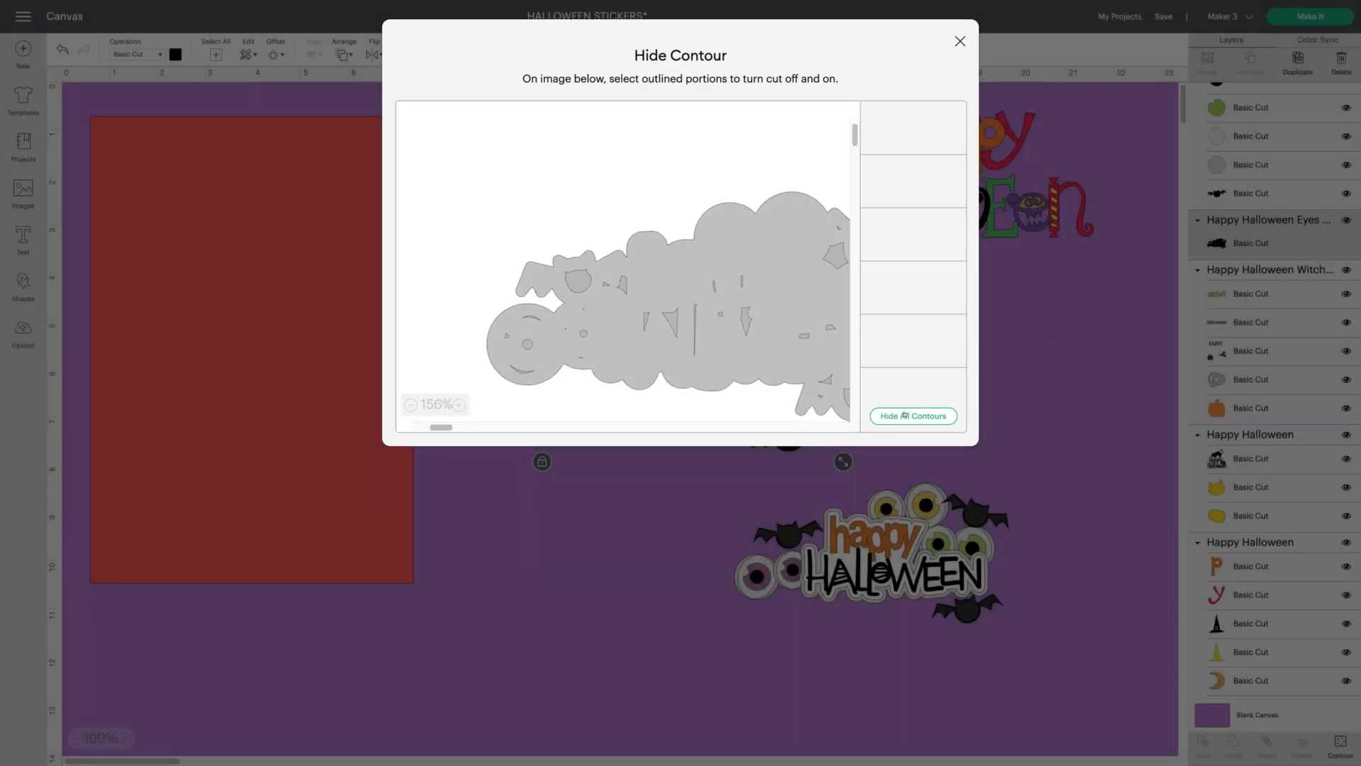
pyautogui.click(912, 416)
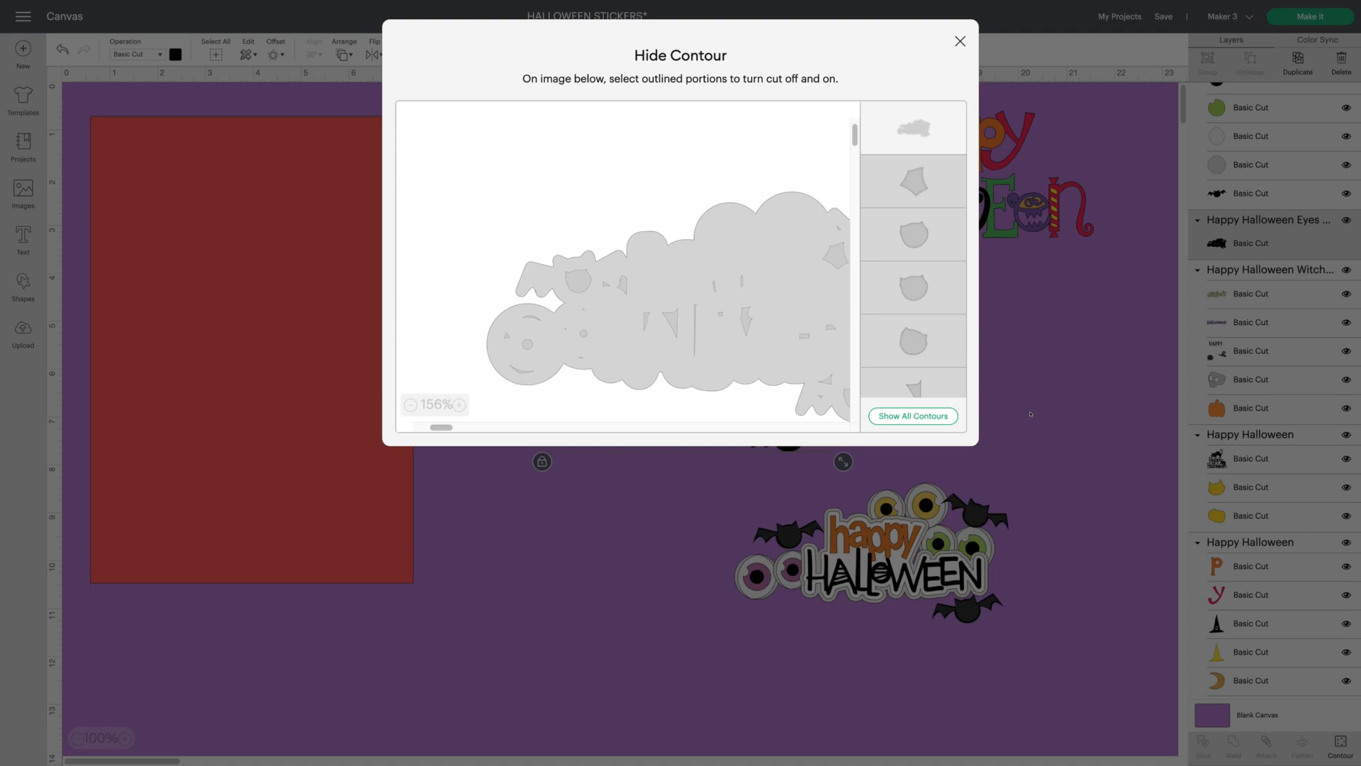
pyautogui.click(959, 41)
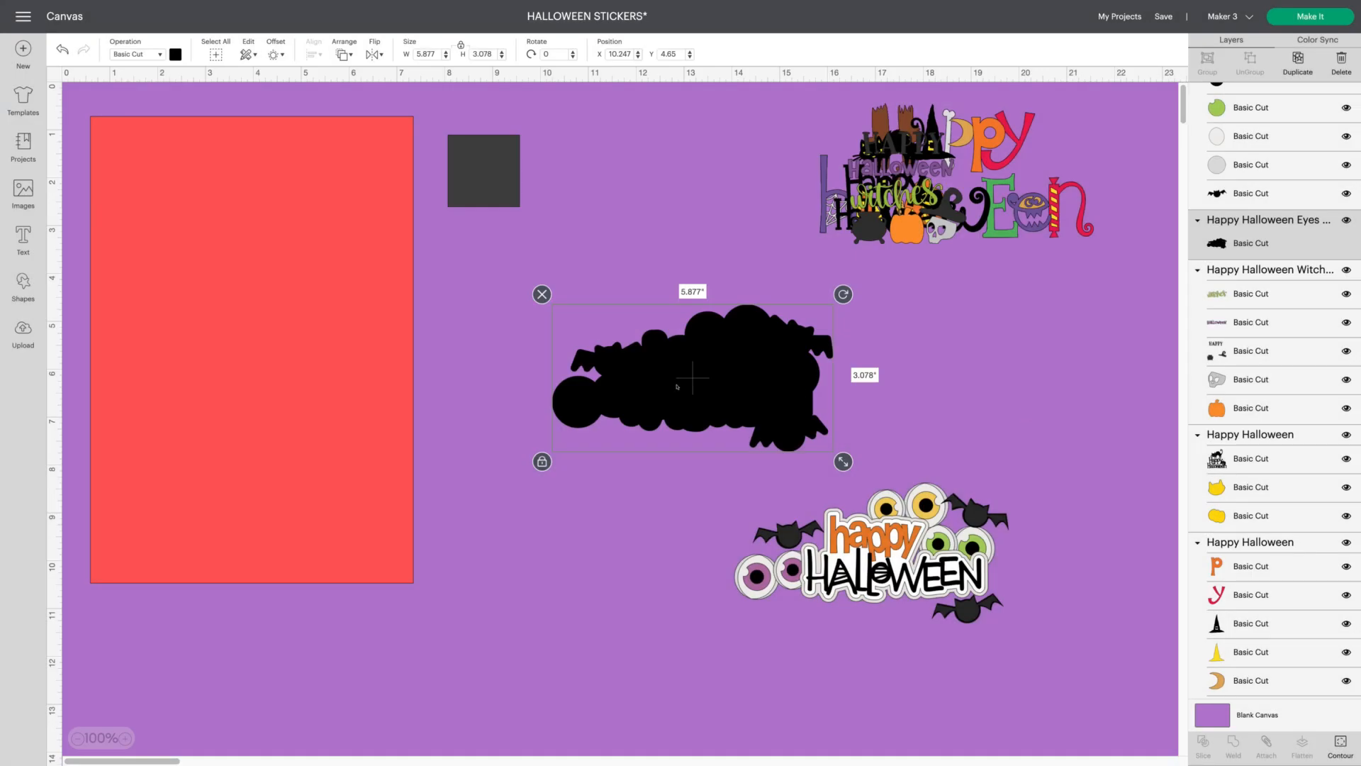
pyautogui.moveTo(677, 386)
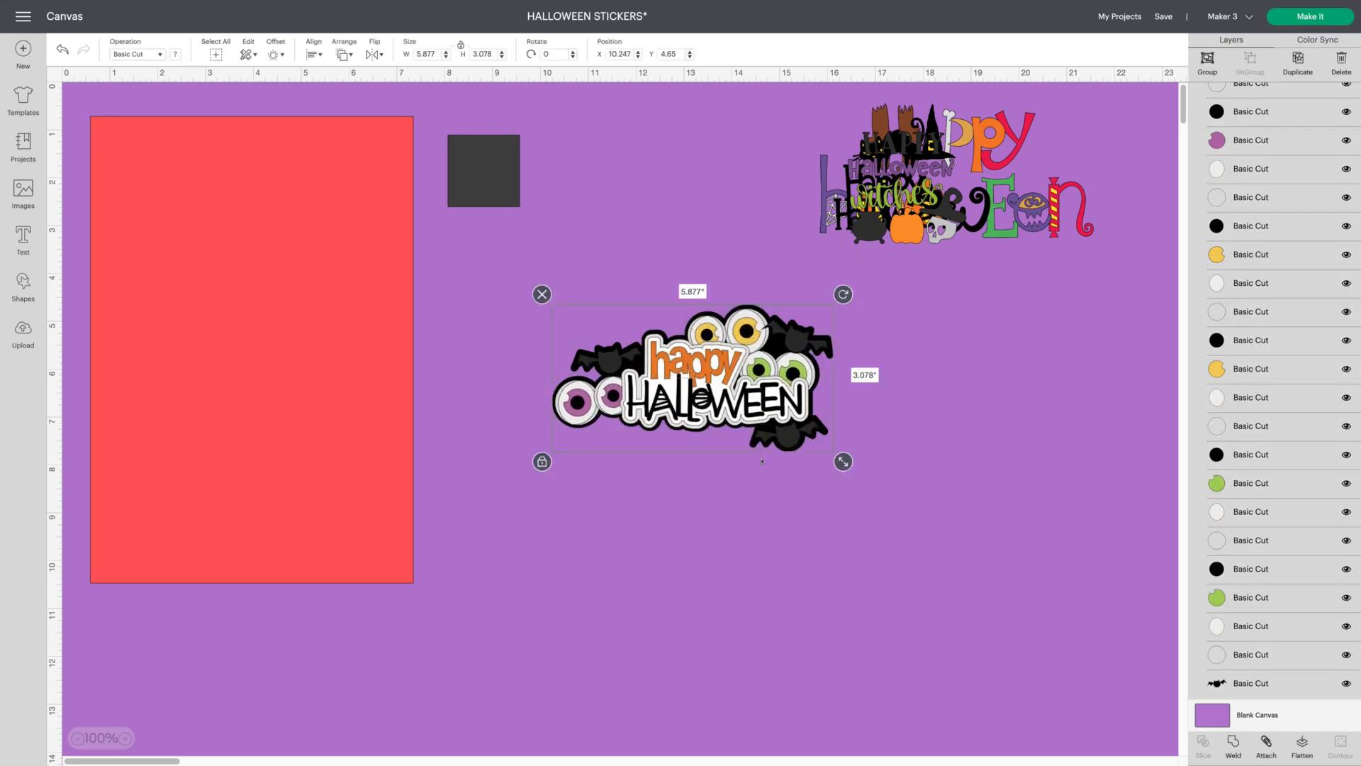
# Recolor the eyes-and-bats offset outline layer from black to white
pyautogui.click(313, 47)
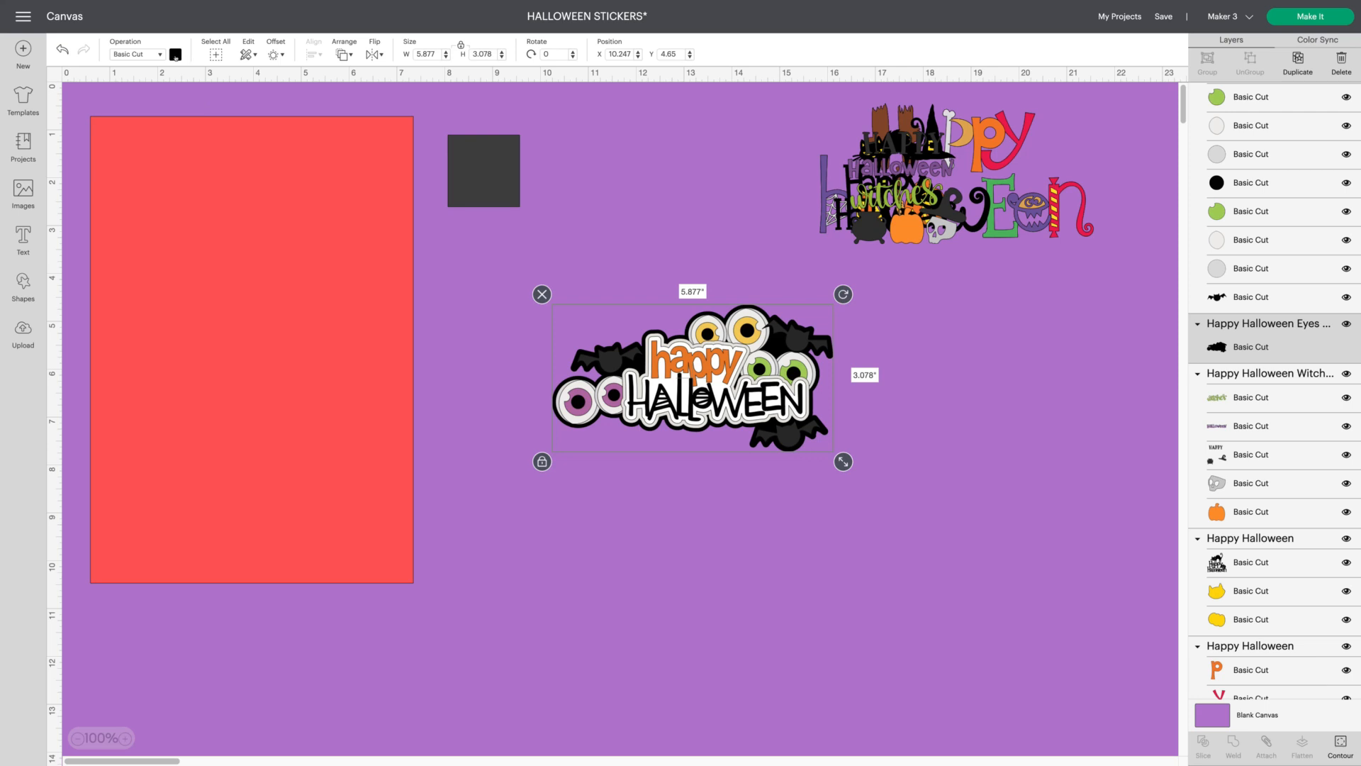
pyautogui.click(175, 54)
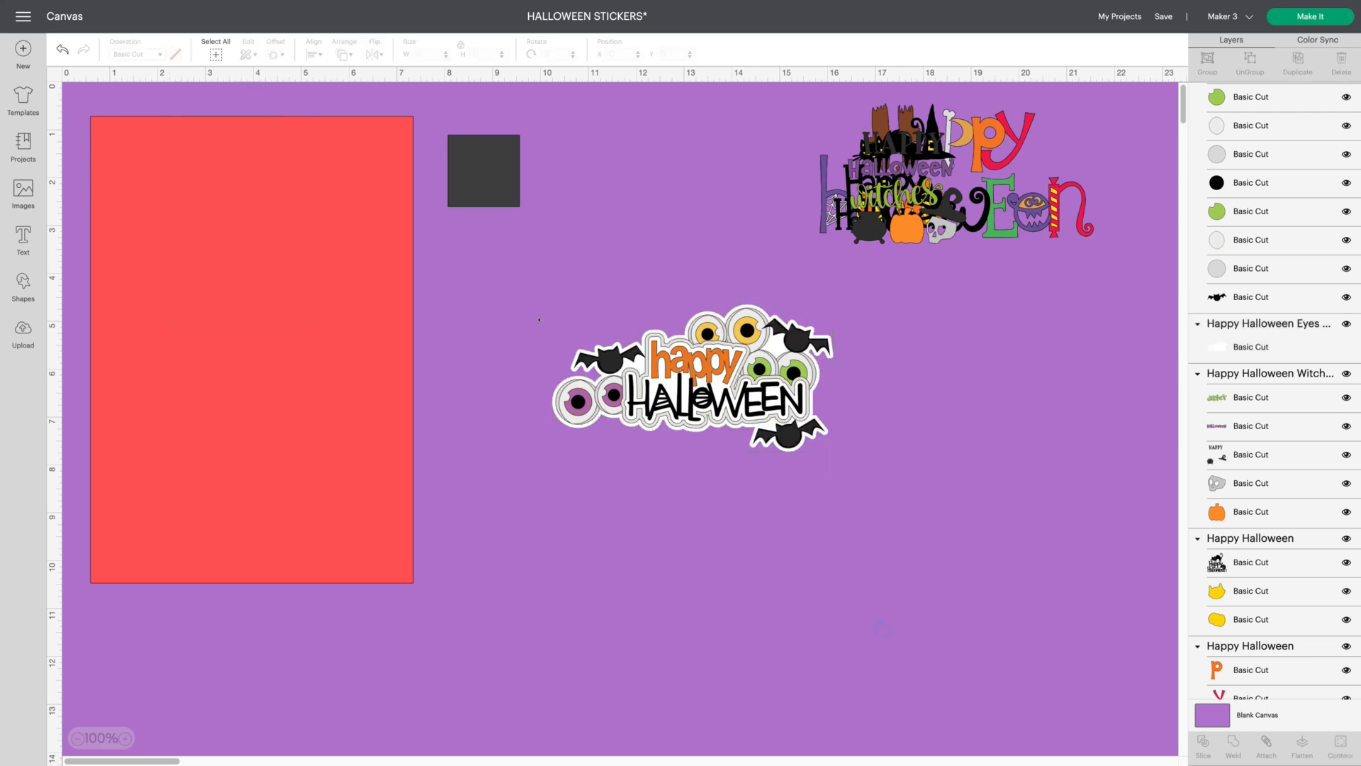
pyautogui.click(688, 380)
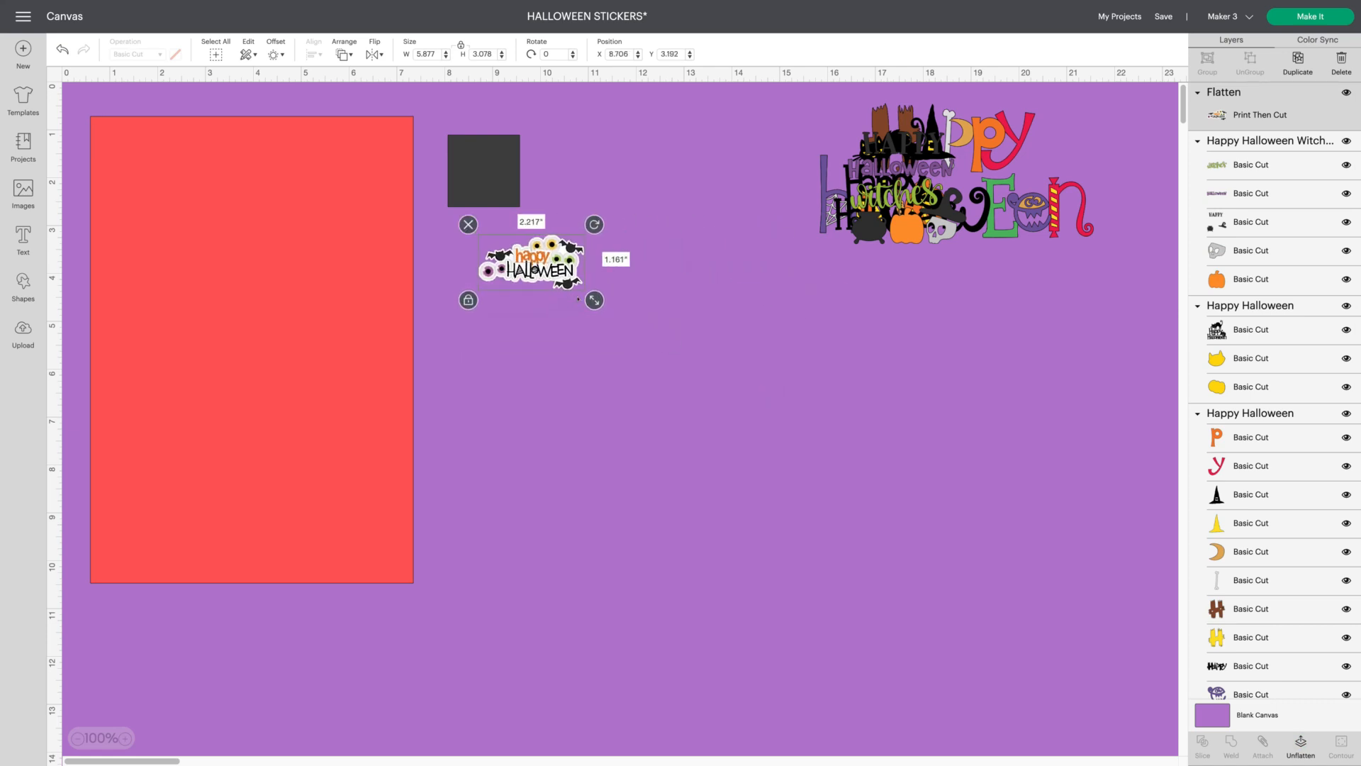
# Resize the flattened eyes-and-bats sticker to about 2 in and place it at the red sheet's top-left
pyautogui.moveTo(530, 260); pyautogui.dragTo(491, 161)
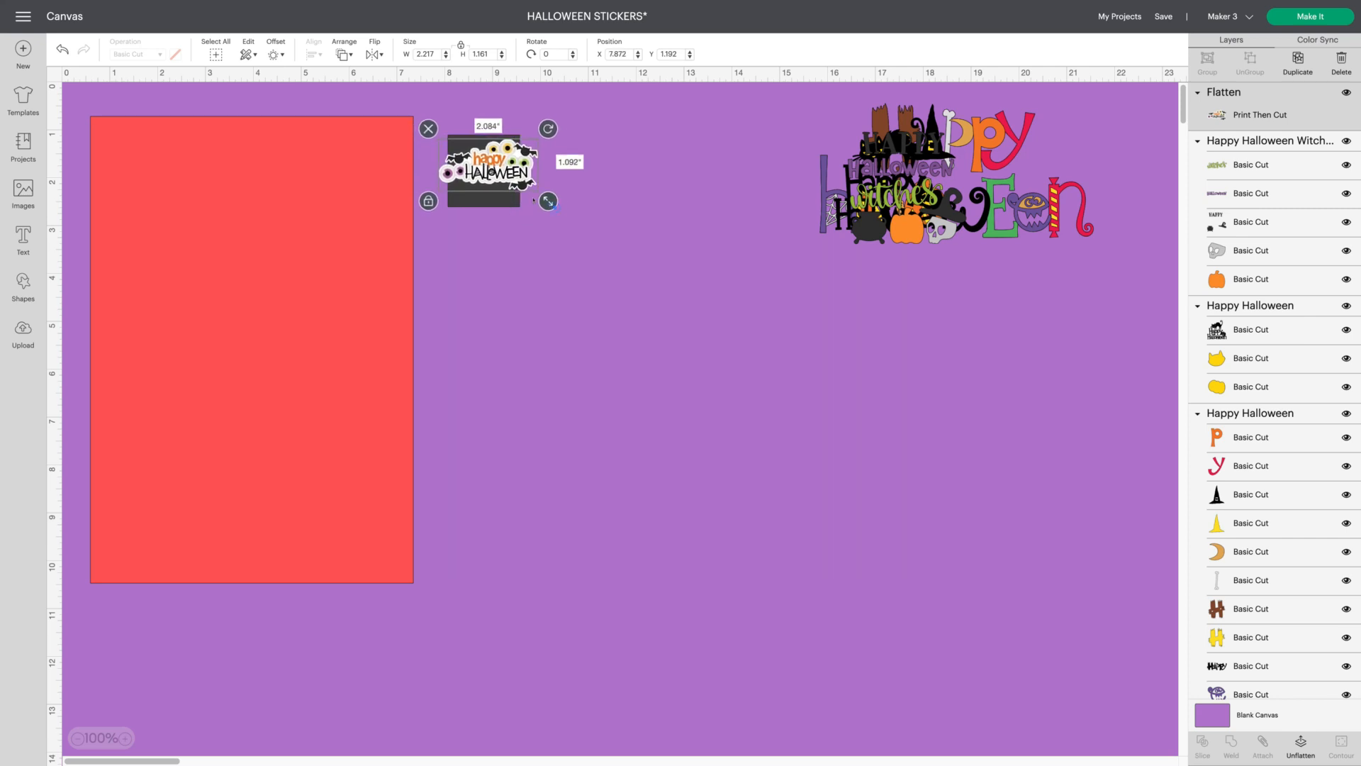
pyautogui.moveTo(547, 201); pyautogui.dragTo(538, 196)
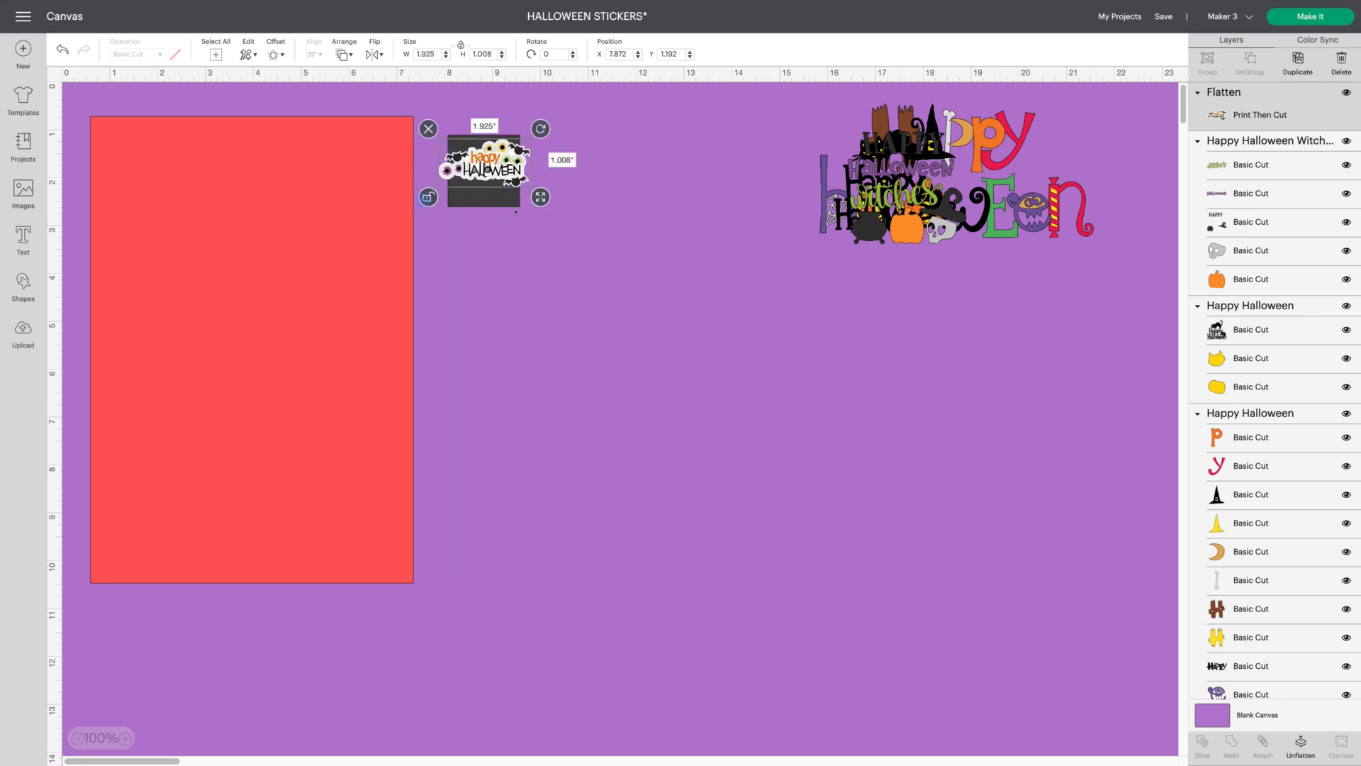
pyautogui.moveTo(539, 197); pyautogui.dragTo(545, 213)
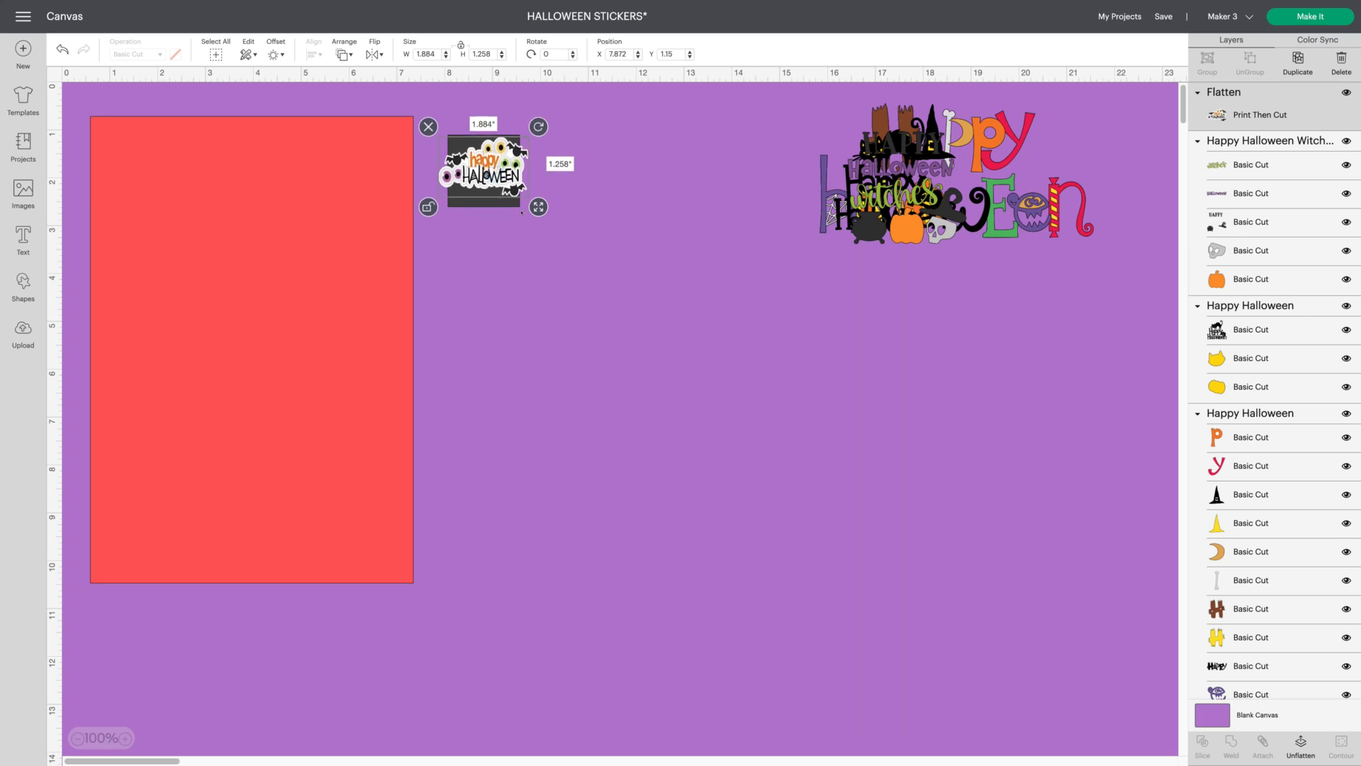
pyautogui.click(599, 220)
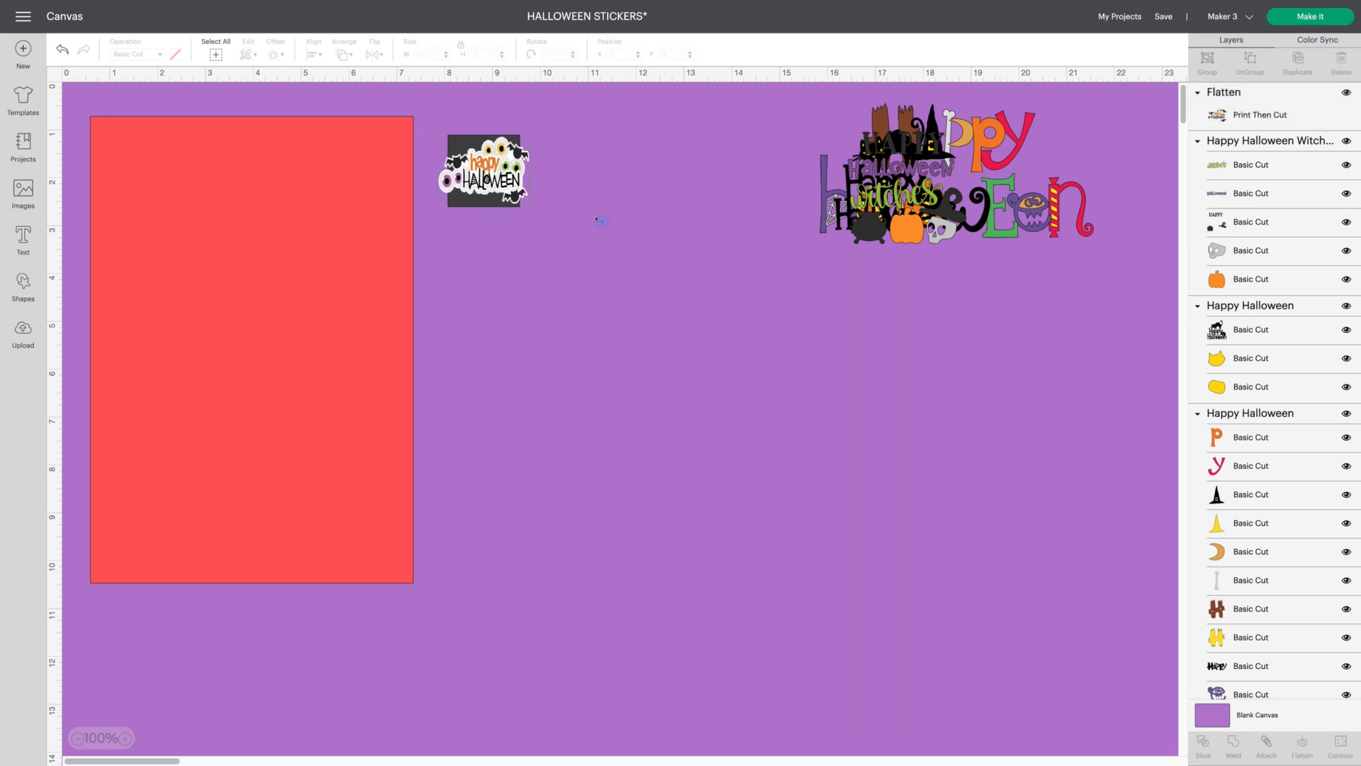
pyautogui.moveTo(485, 170); pyautogui.dragTo(152, 165)
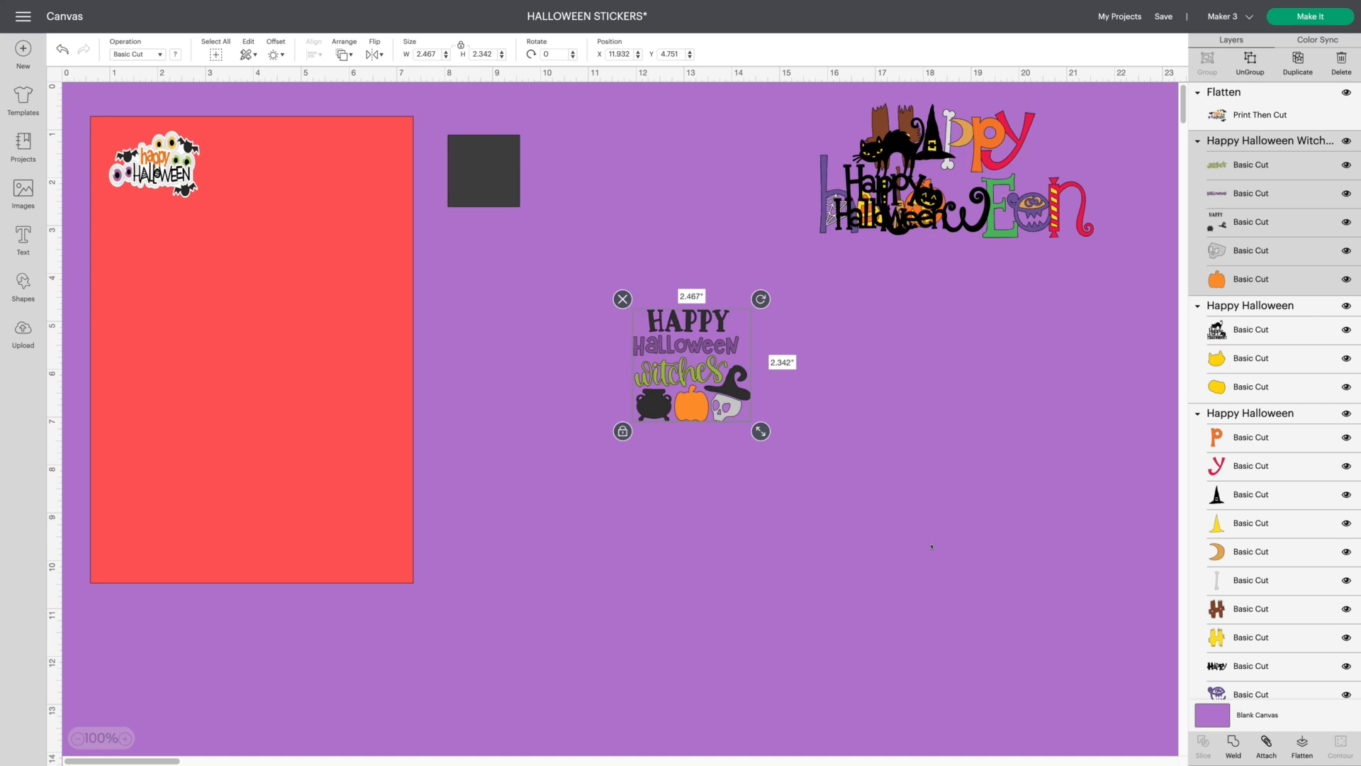
# Give the witches design a 0.075 in offset and hide all its inner contours
pyautogui.click(275, 54)
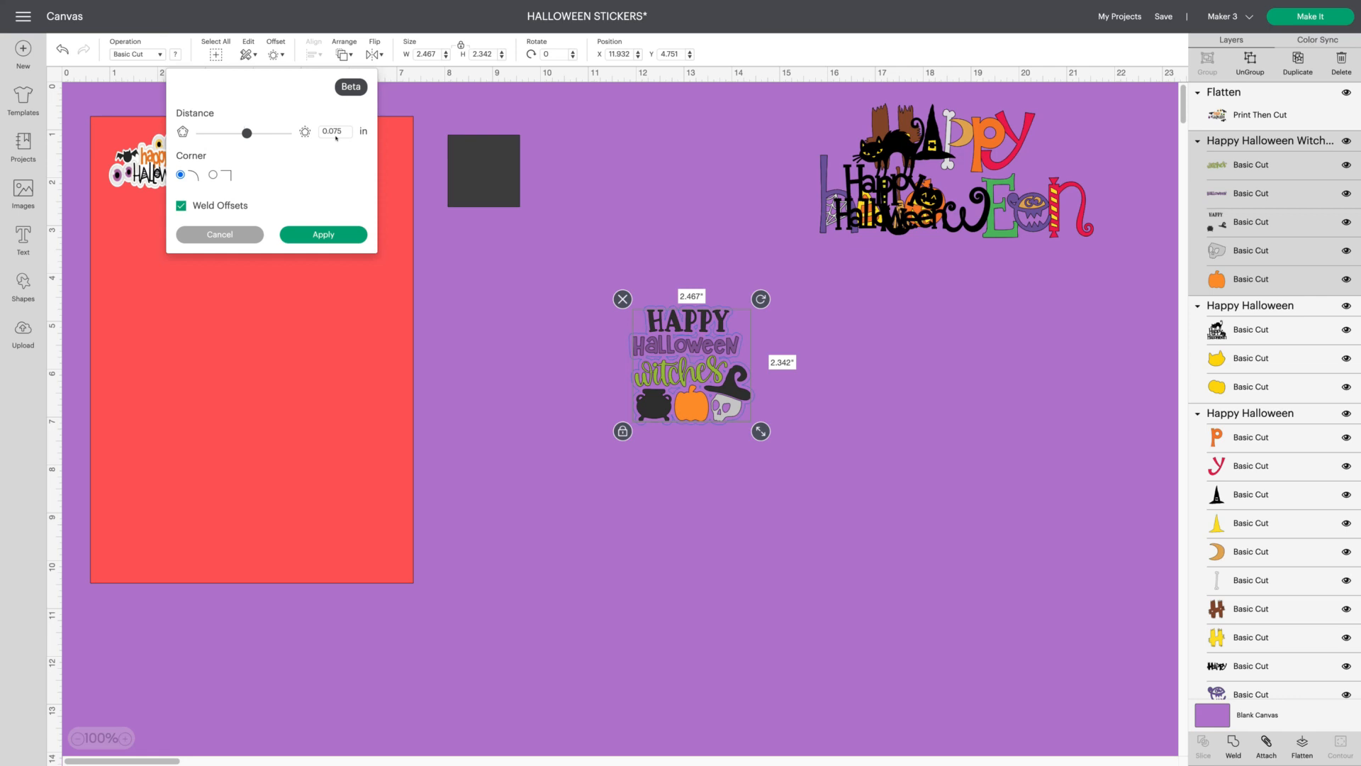
pyautogui.click(322, 235)
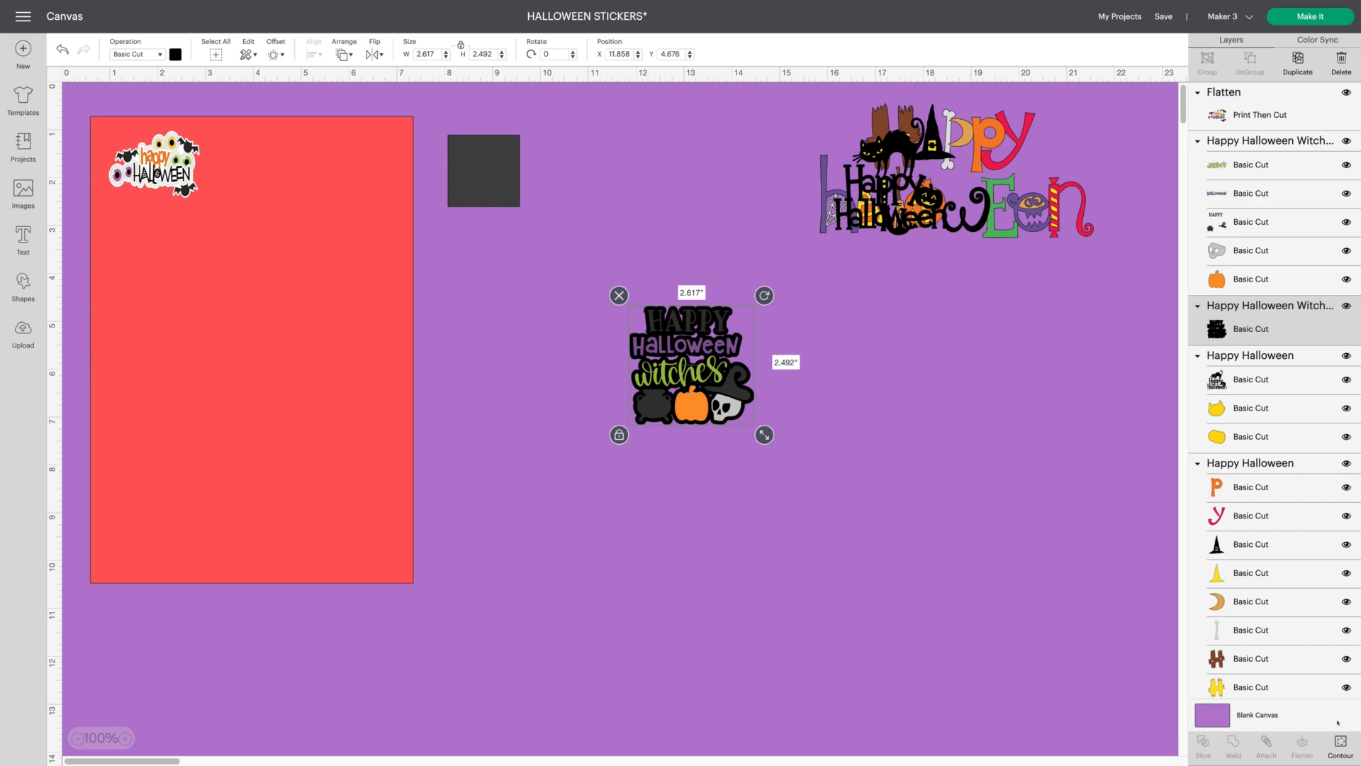
pyautogui.click(1340, 744)
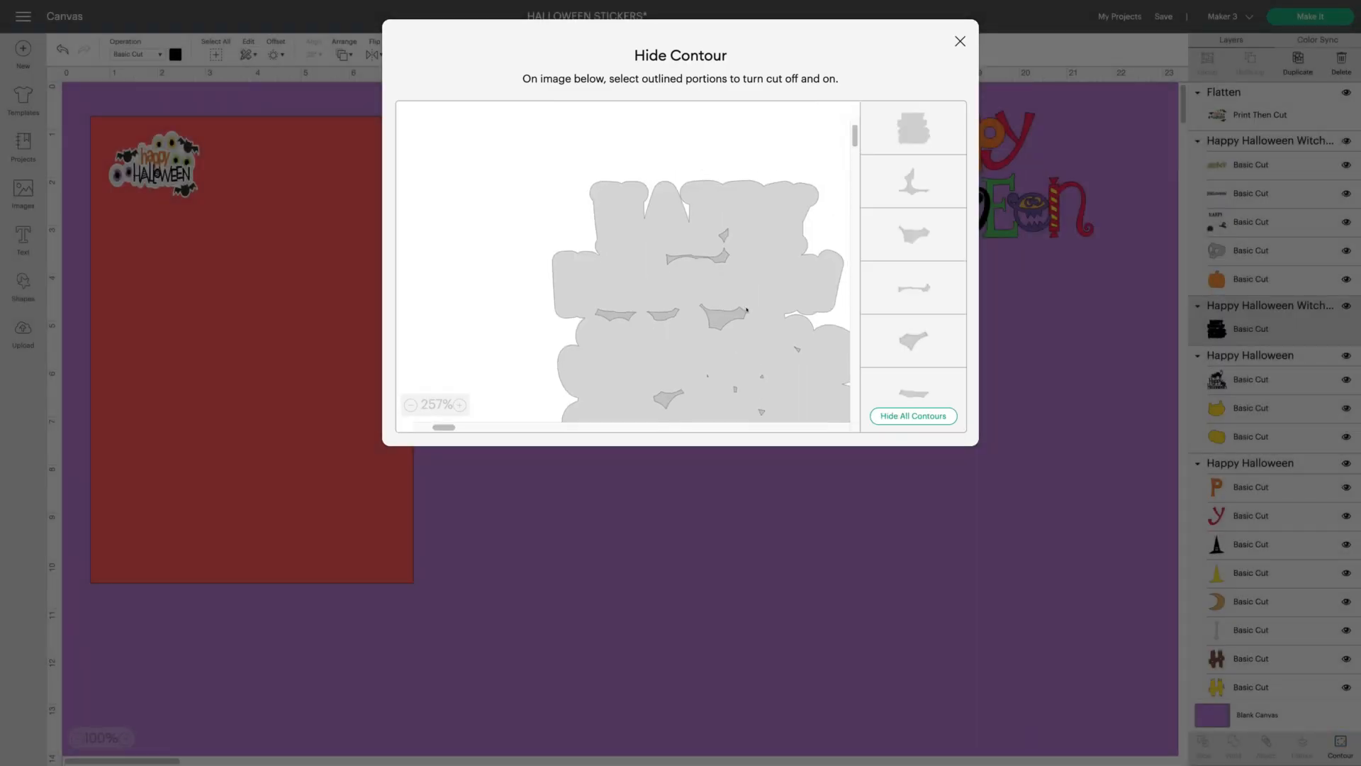
pyautogui.click(913, 416)
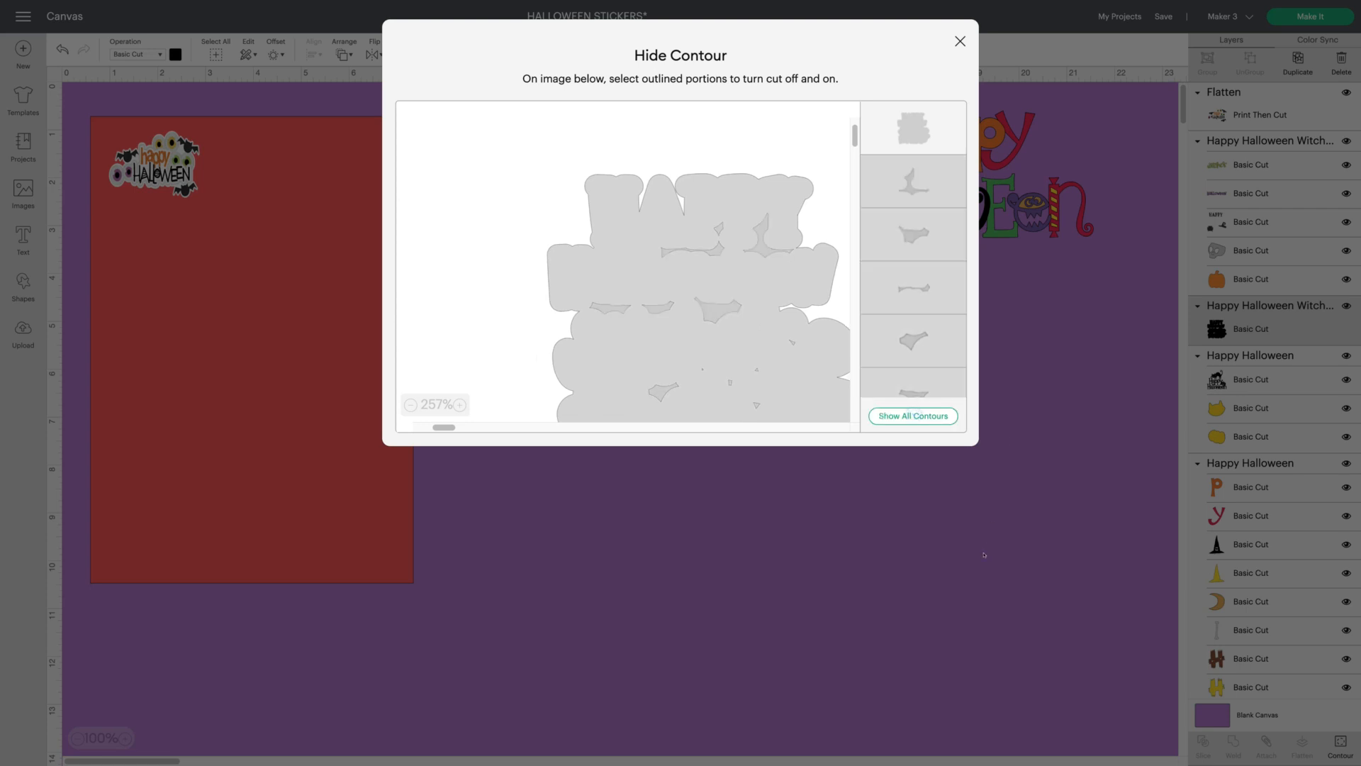
pyautogui.click(960, 41)
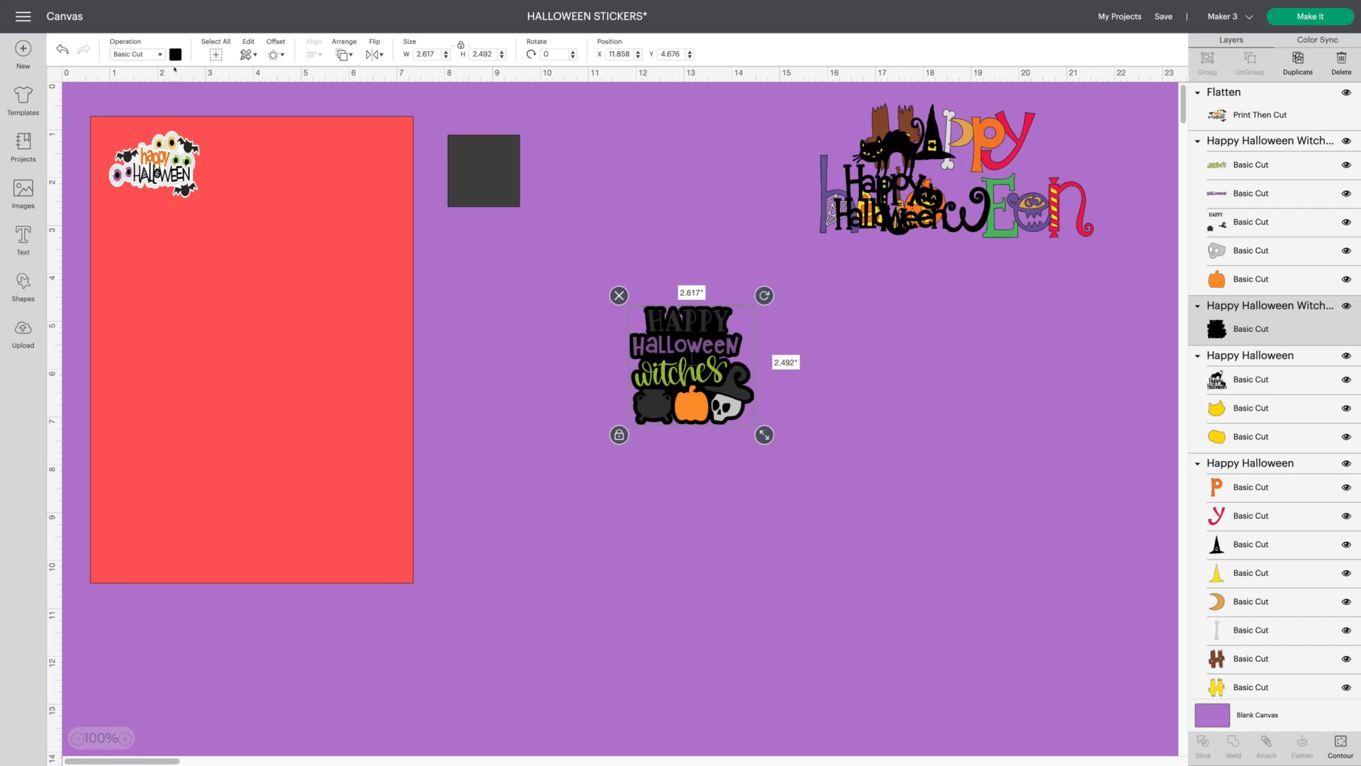
# Make the witches outline white, shrink the sticker, and place it beside the eyes sticker
pyautogui.click(175, 54)
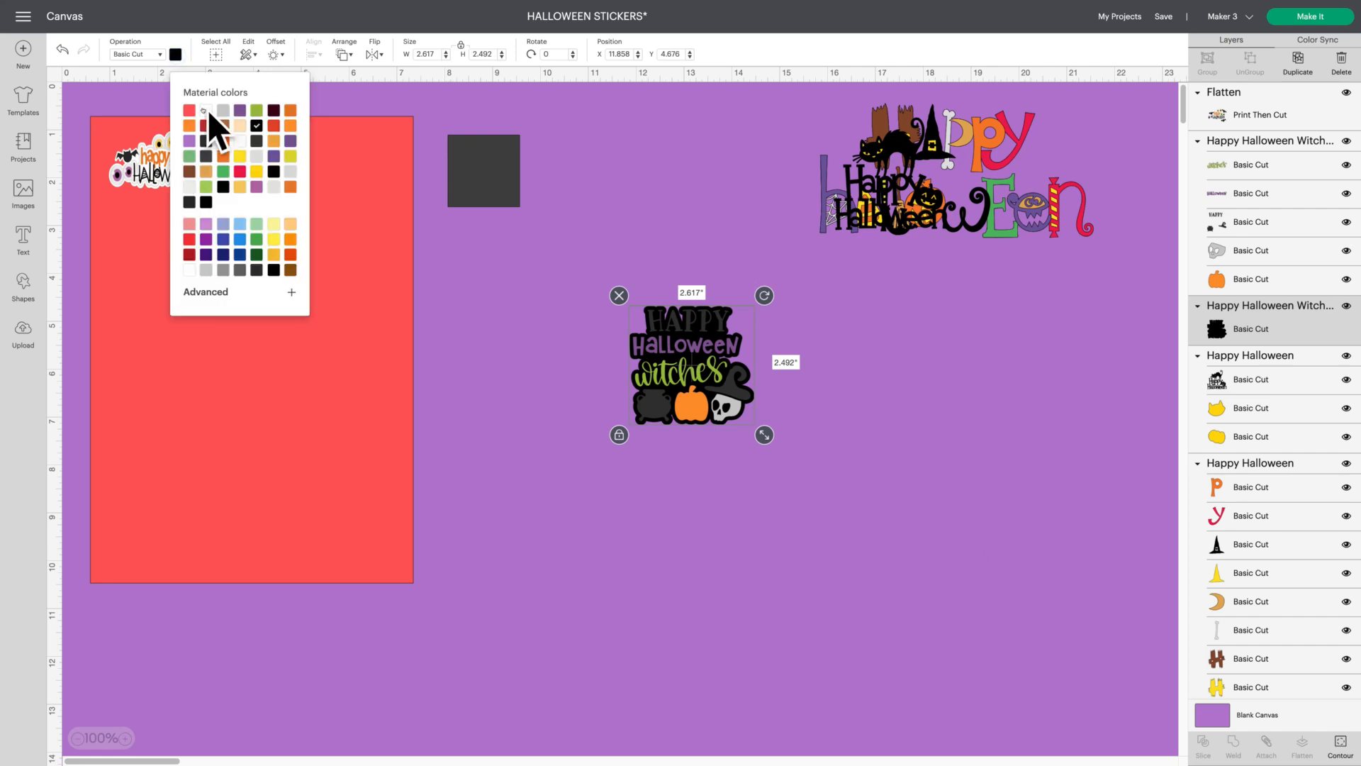
pyautogui.click(192, 111)
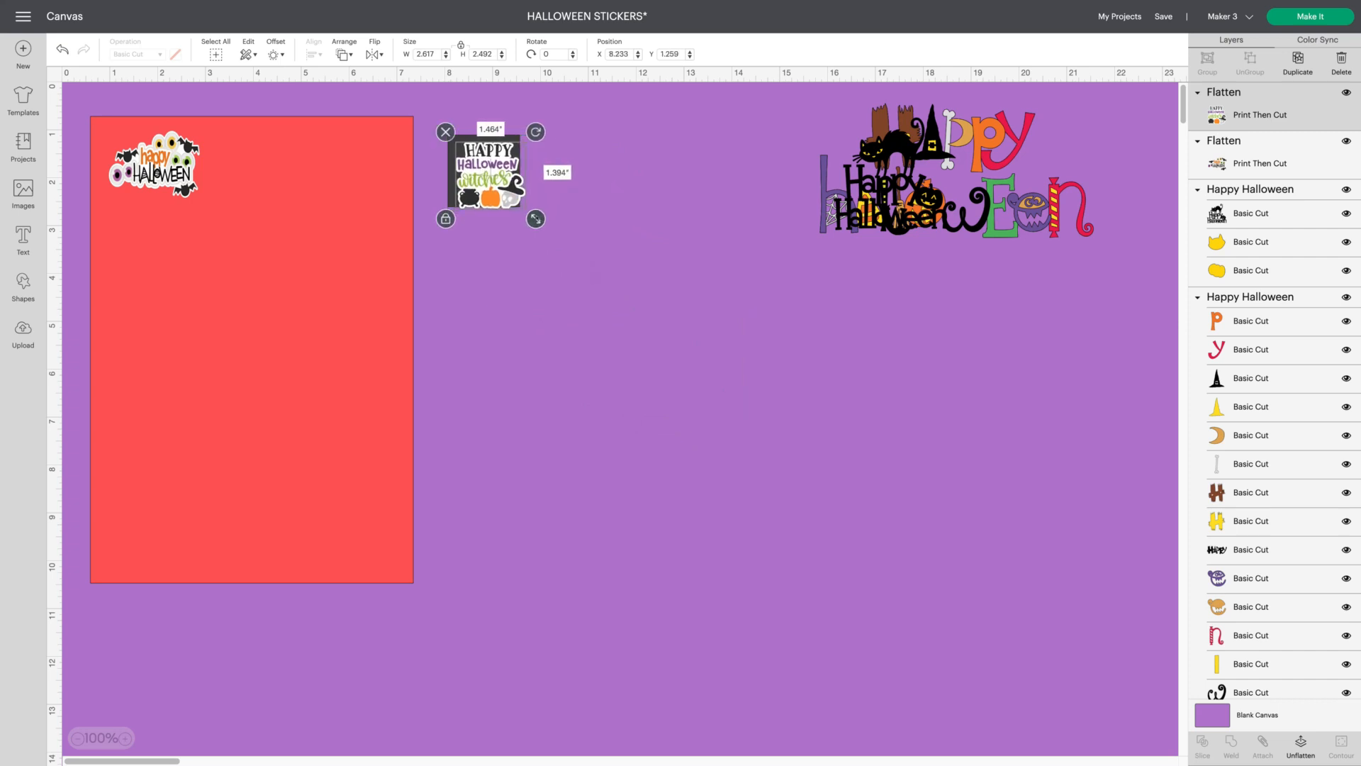
pyautogui.moveTo(483, 171); pyautogui.dragTo(200, 169)
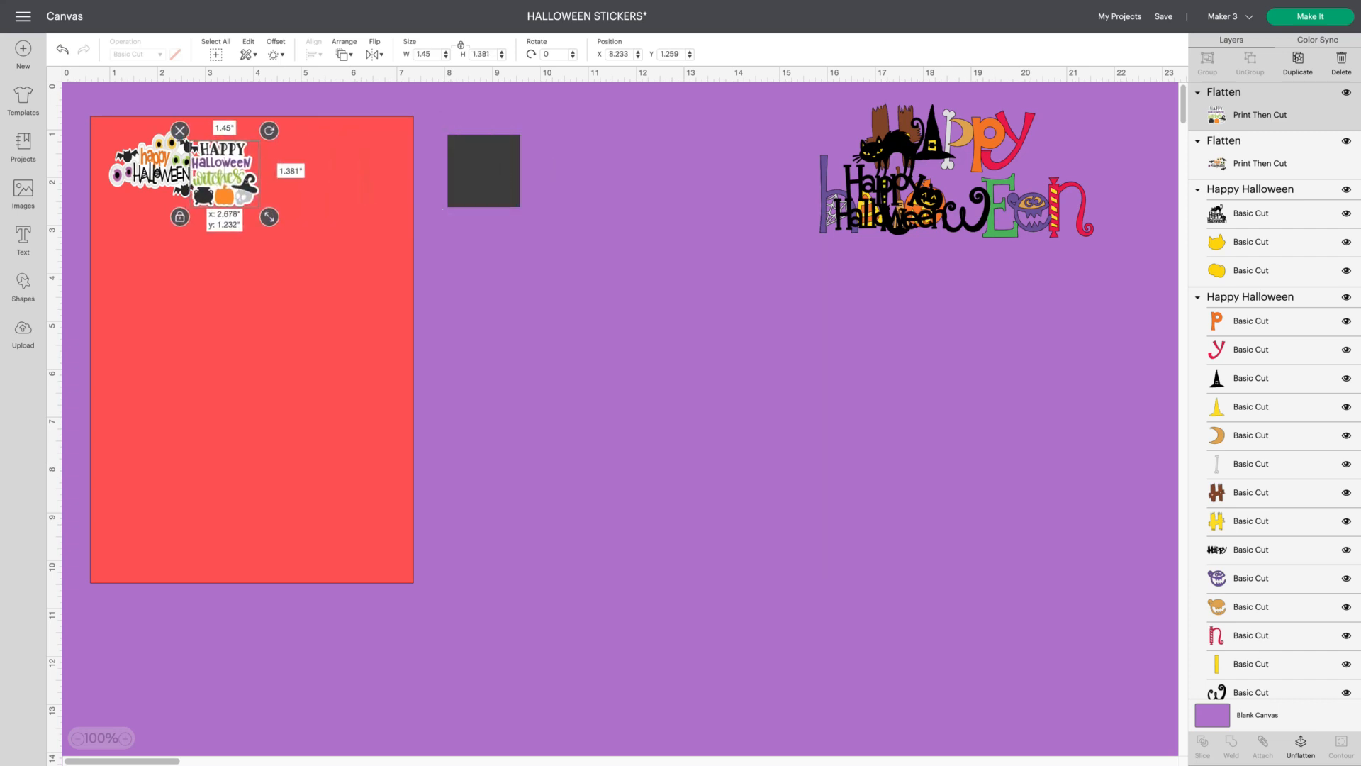
pyautogui.moveTo(182, 170); pyautogui.dragTo(243, 163)
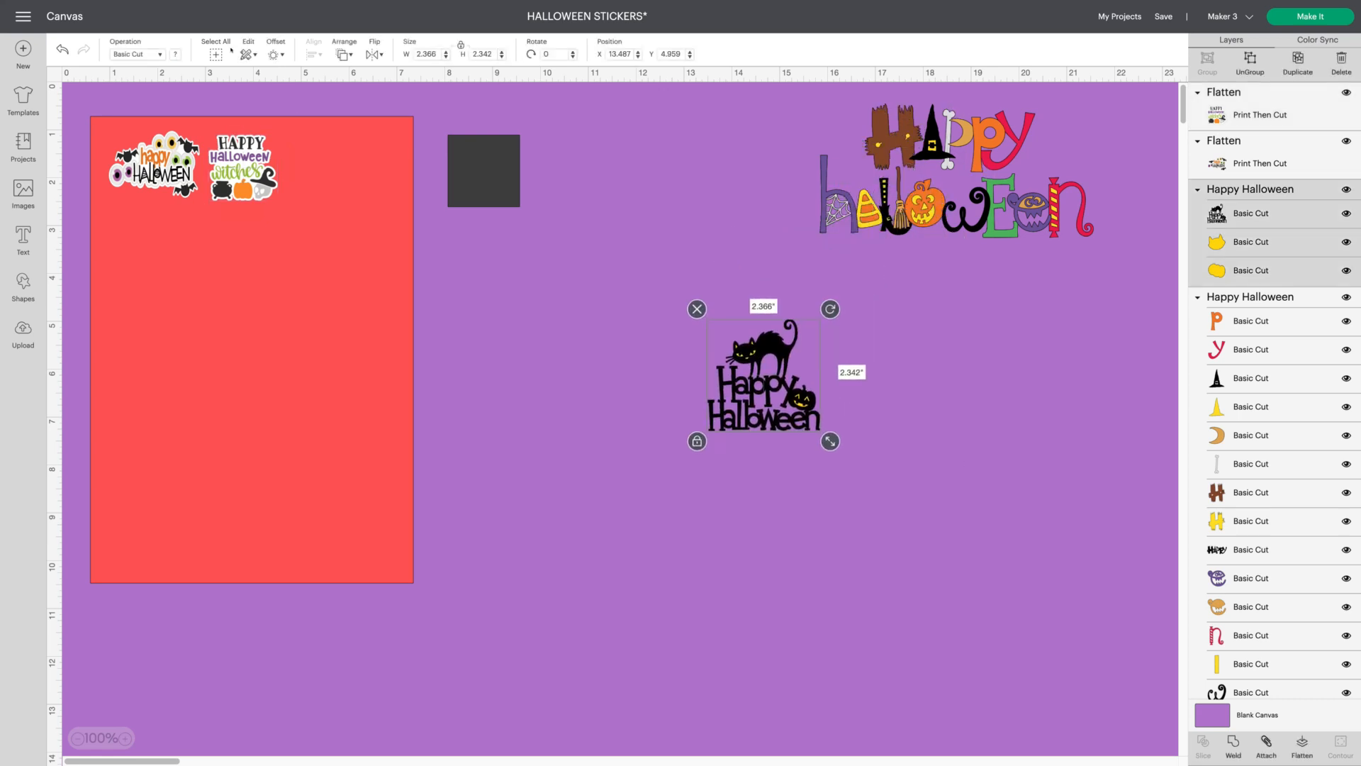
# Add an offset to the cat design, hide all inner contours, and make the border white
pyautogui.click(275, 50)
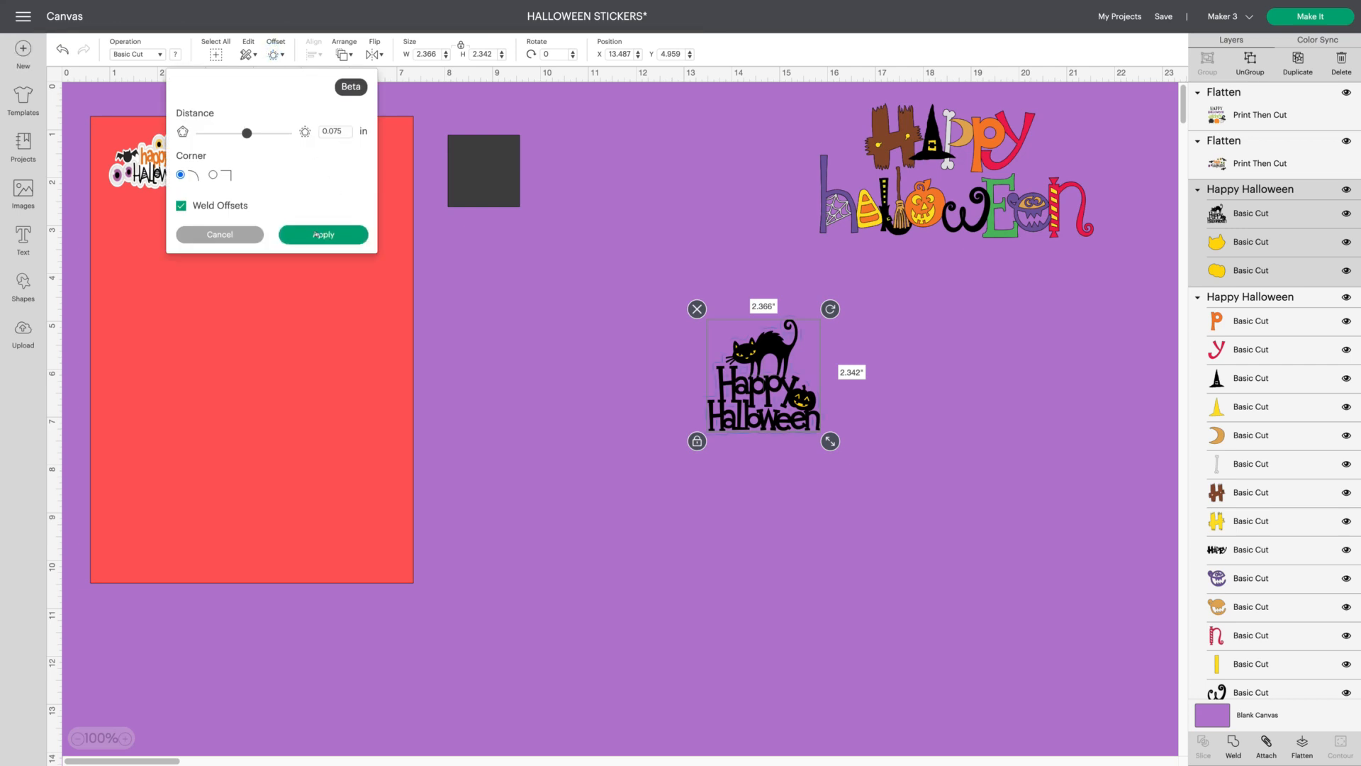
pyautogui.click(322, 235)
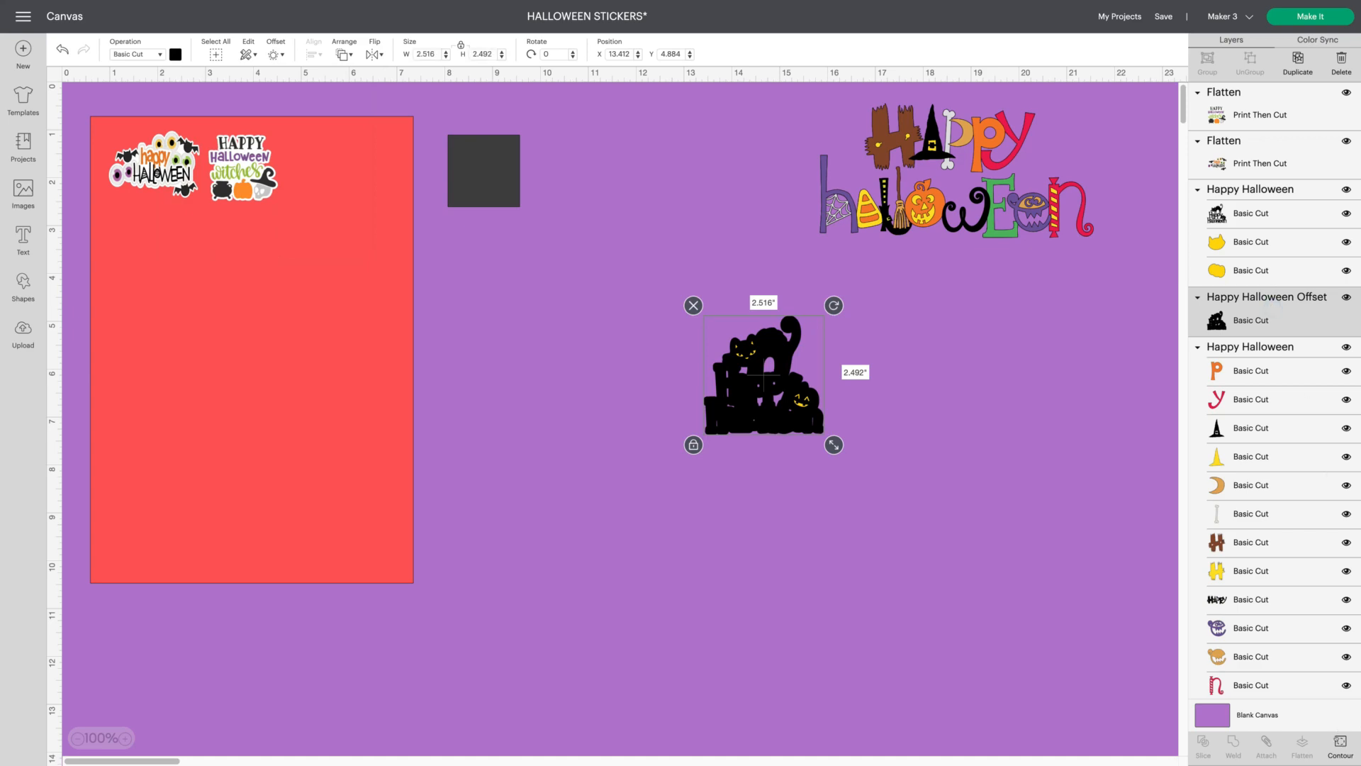
pyautogui.click(1346, 743)
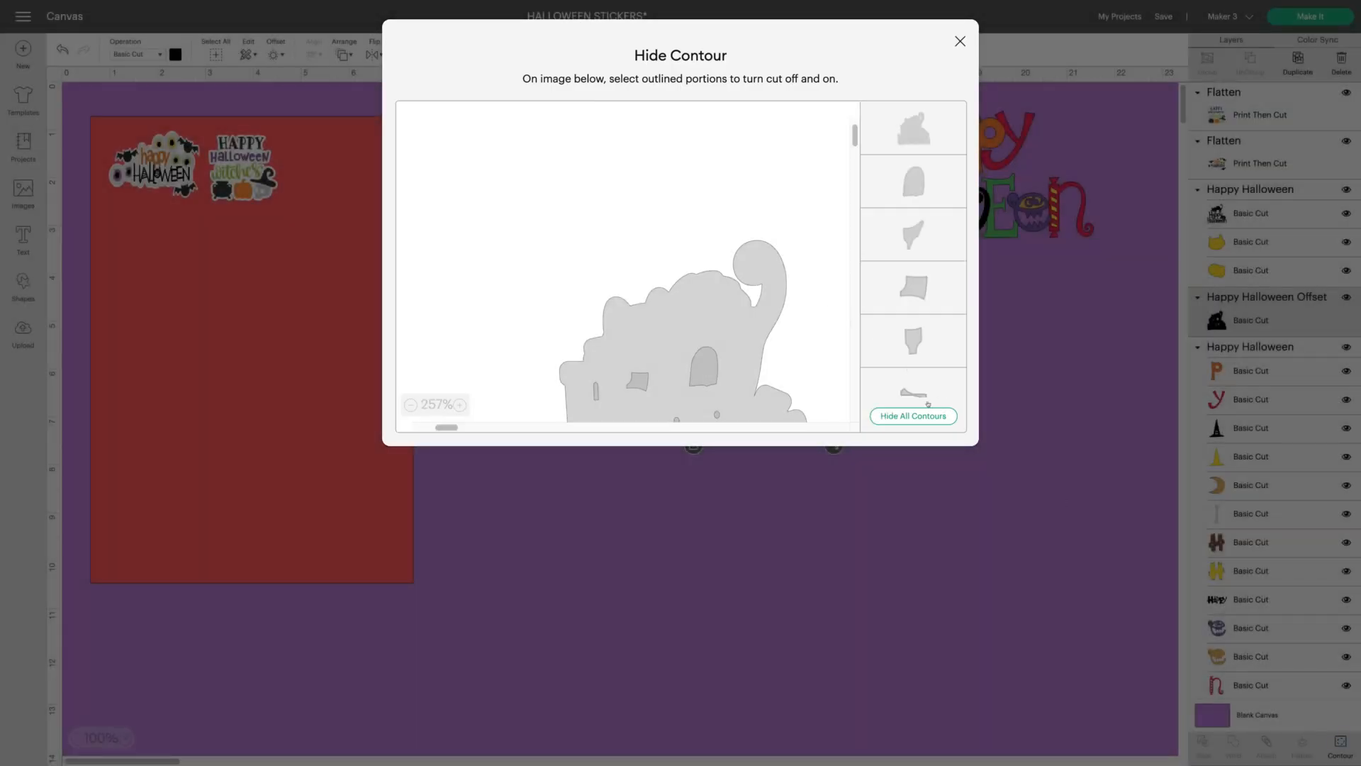
pyautogui.click(912, 416)
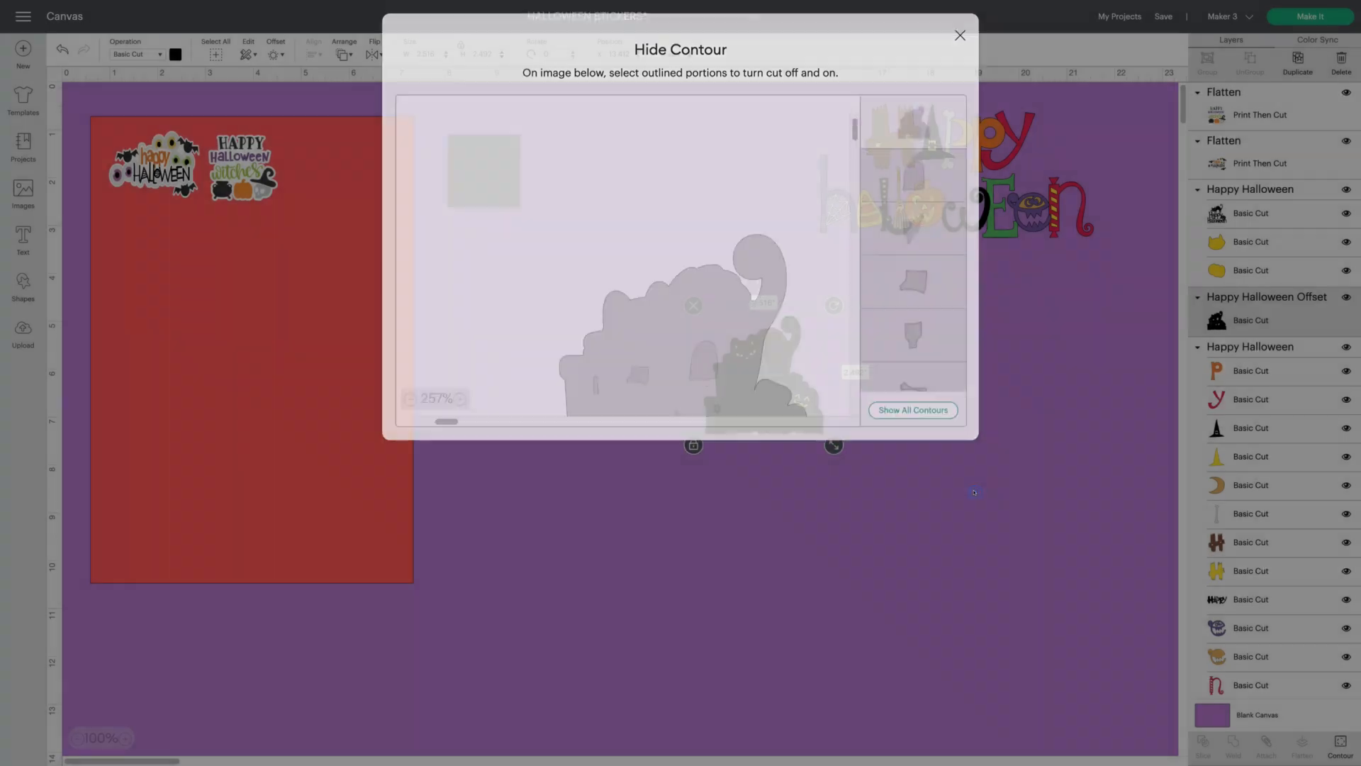
pyautogui.click(960, 35)
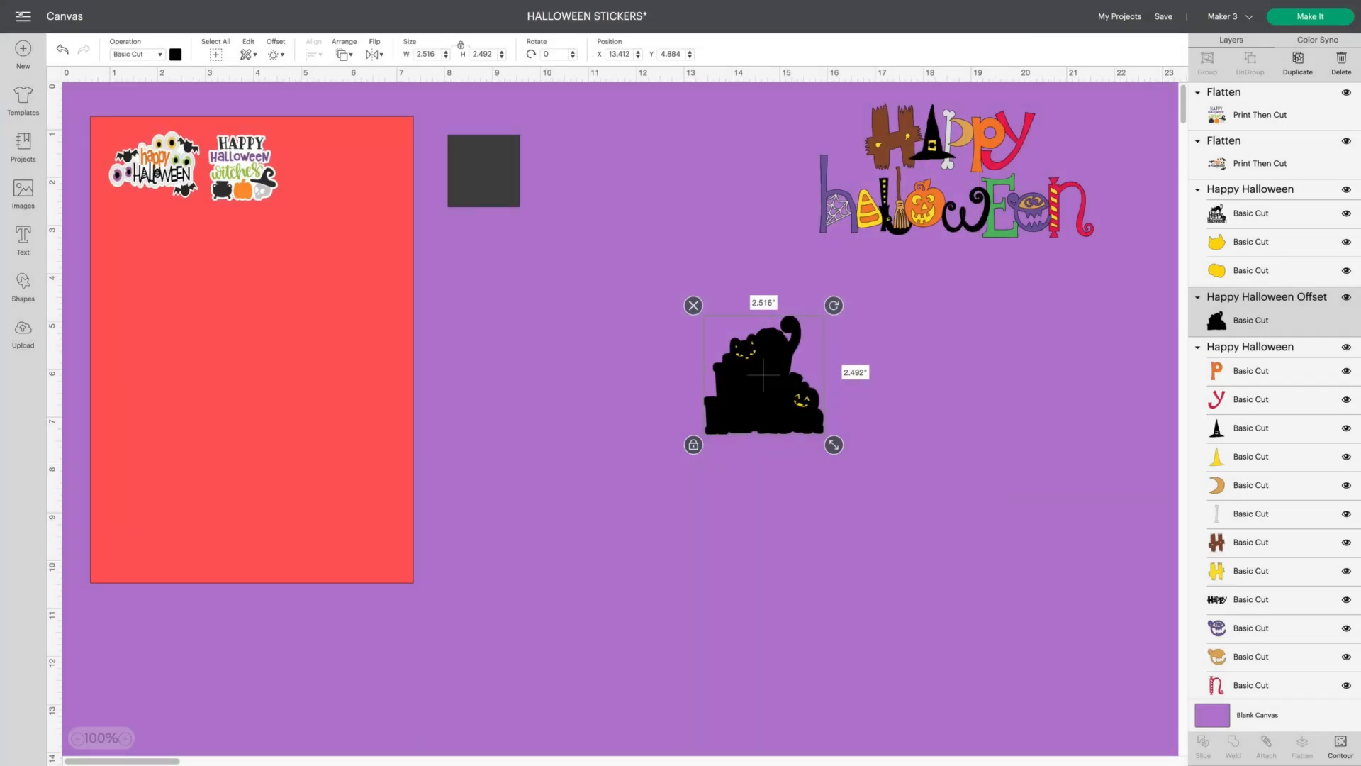
pyautogui.click(175, 54)
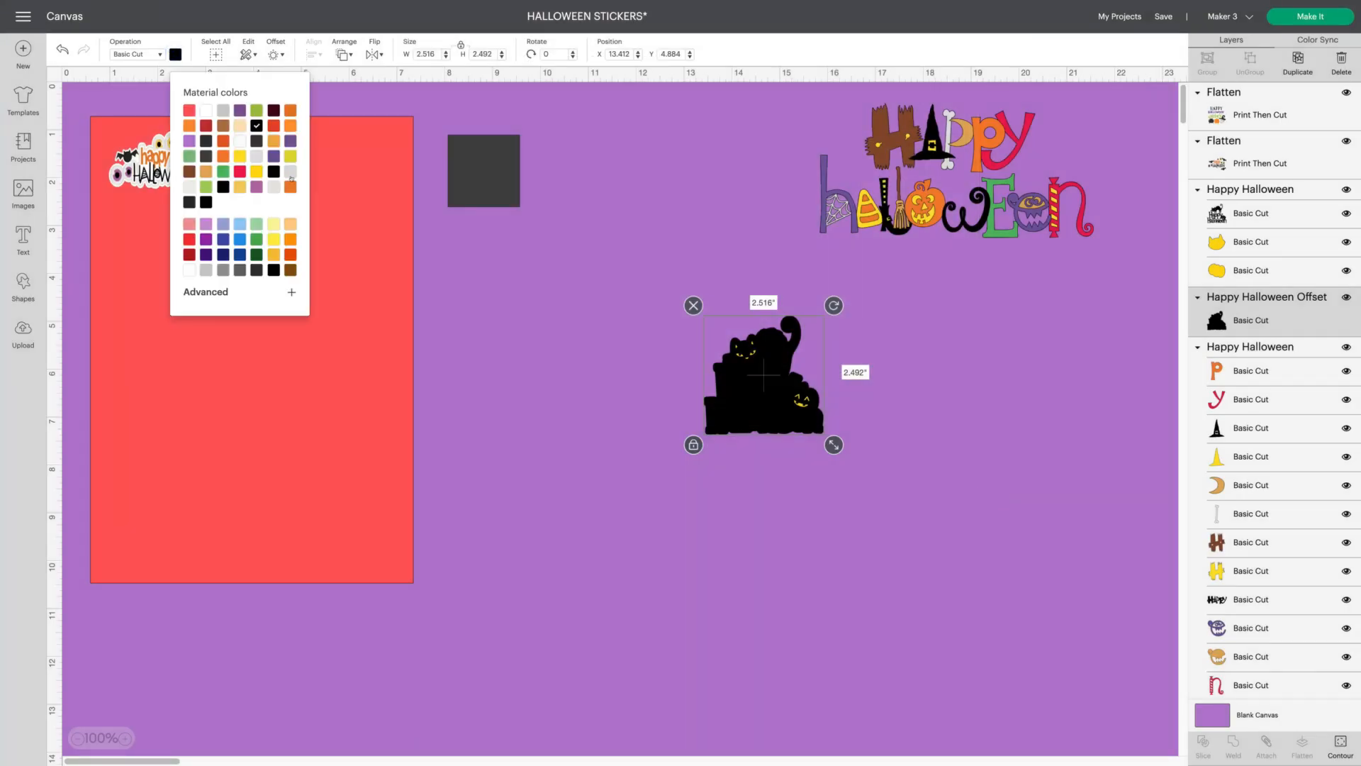
pyautogui.click(189, 111)
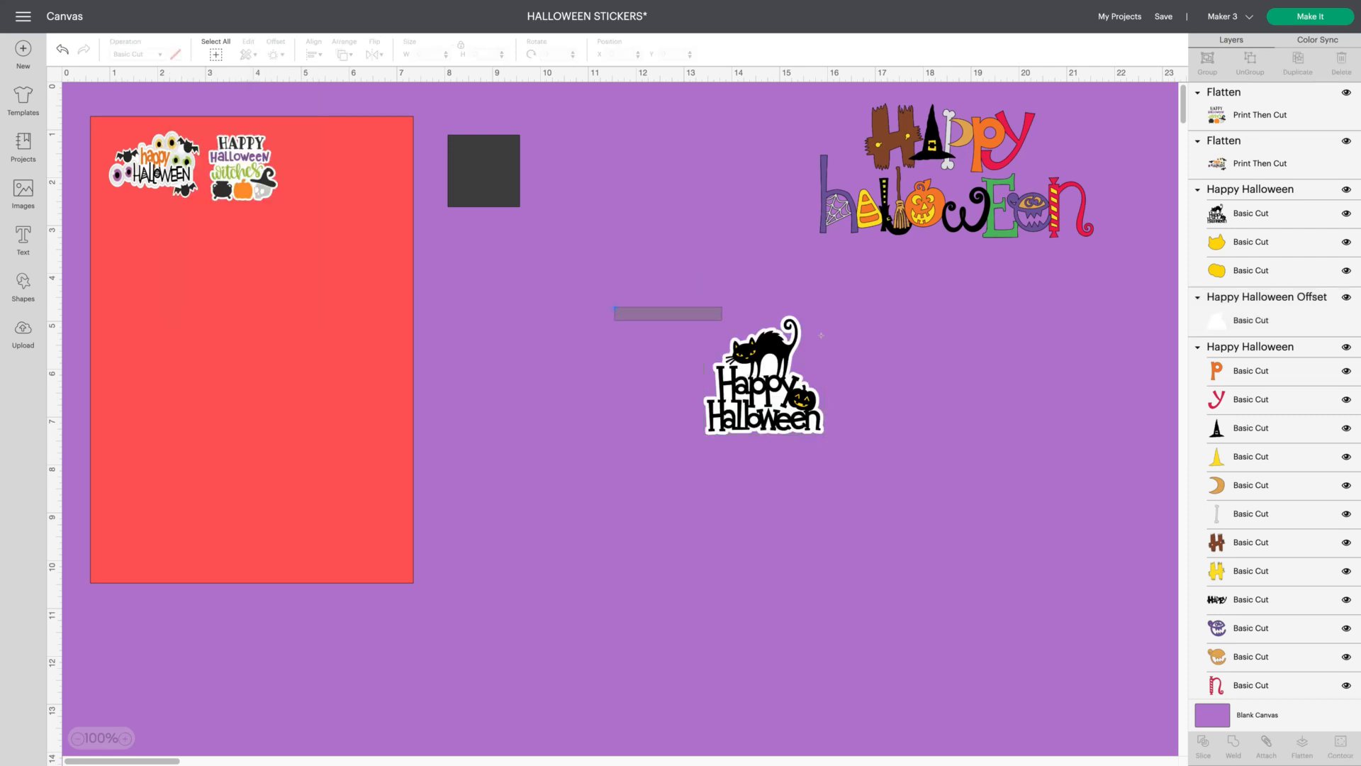
# Flatten the cat sticker, shrink it to about 1.5 in, and place it on the red sheet
pyautogui.click(762, 375)
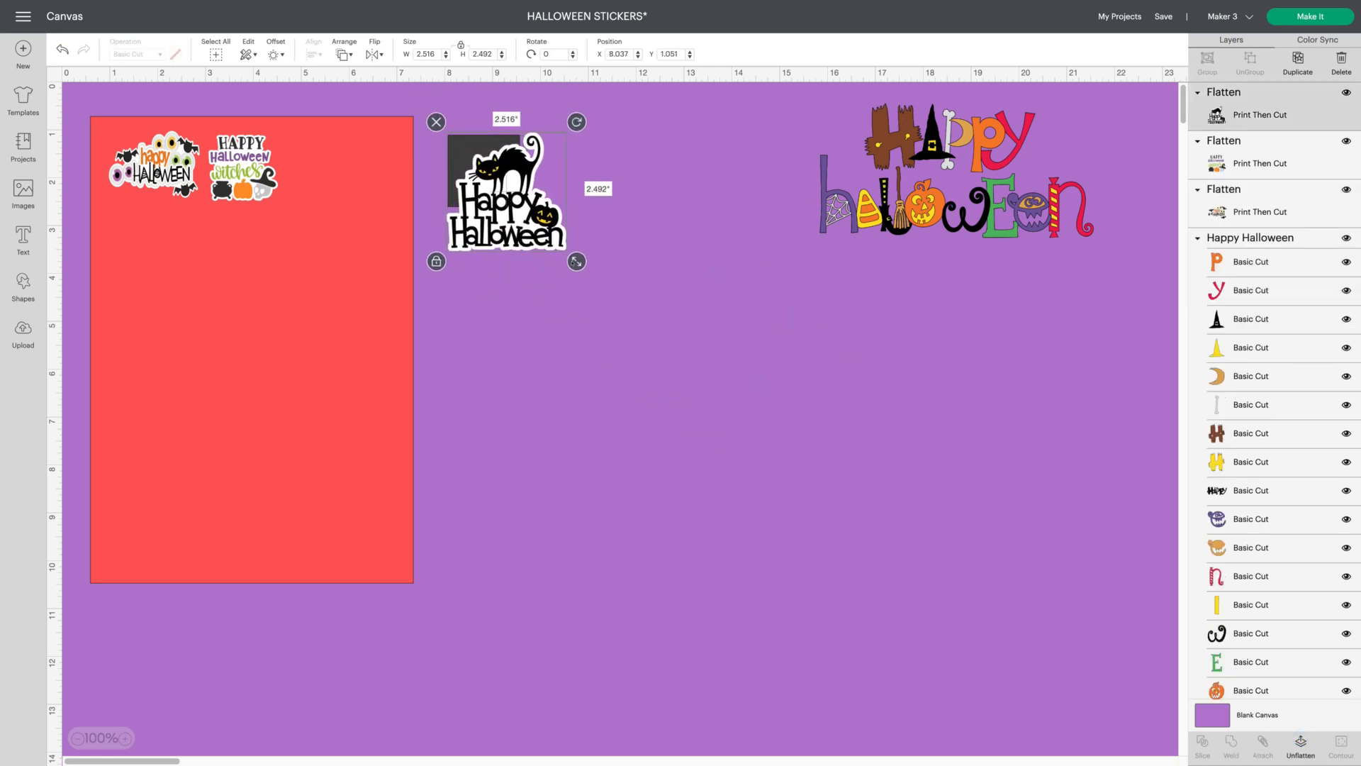
pyautogui.moveTo(576, 262); pyautogui.dragTo(528, 213)
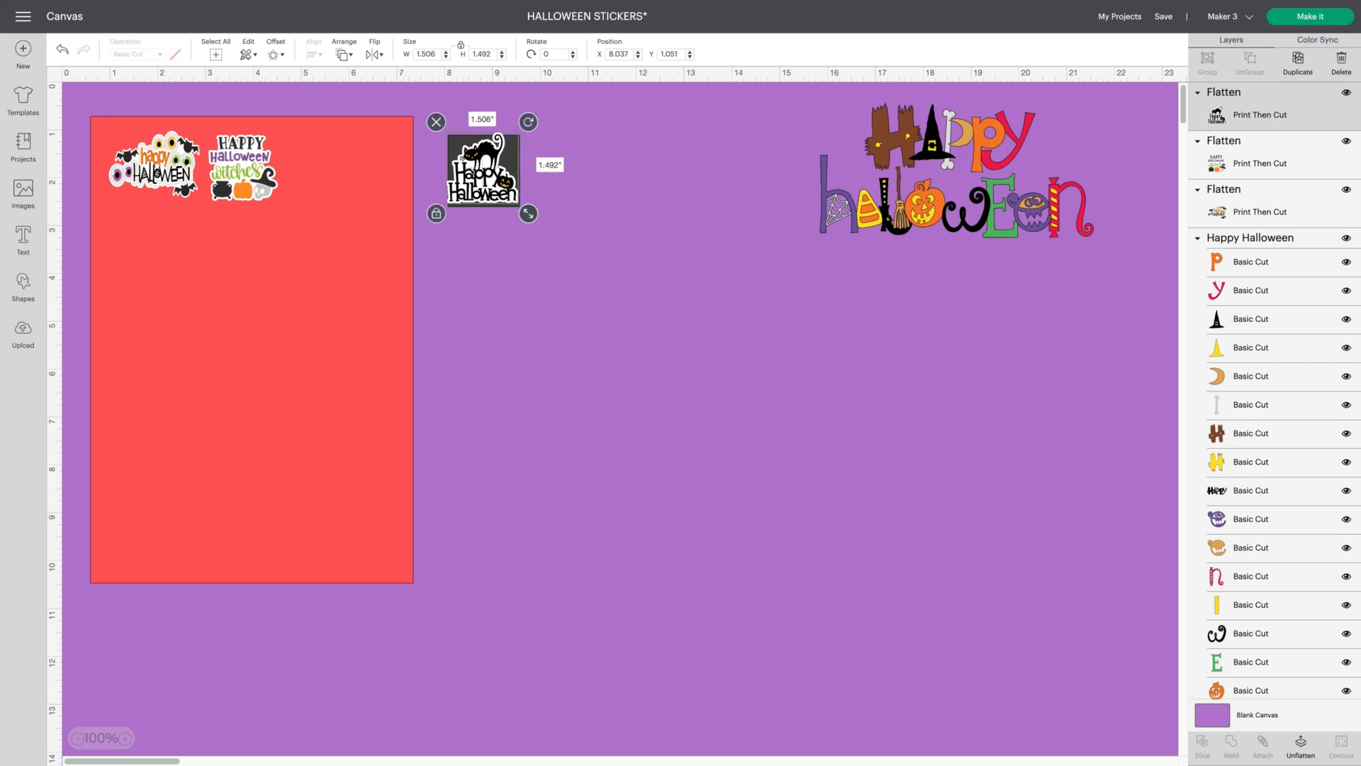
pyautogui.moveTo(480, 170); pyautogui.dragTo(321, 165)
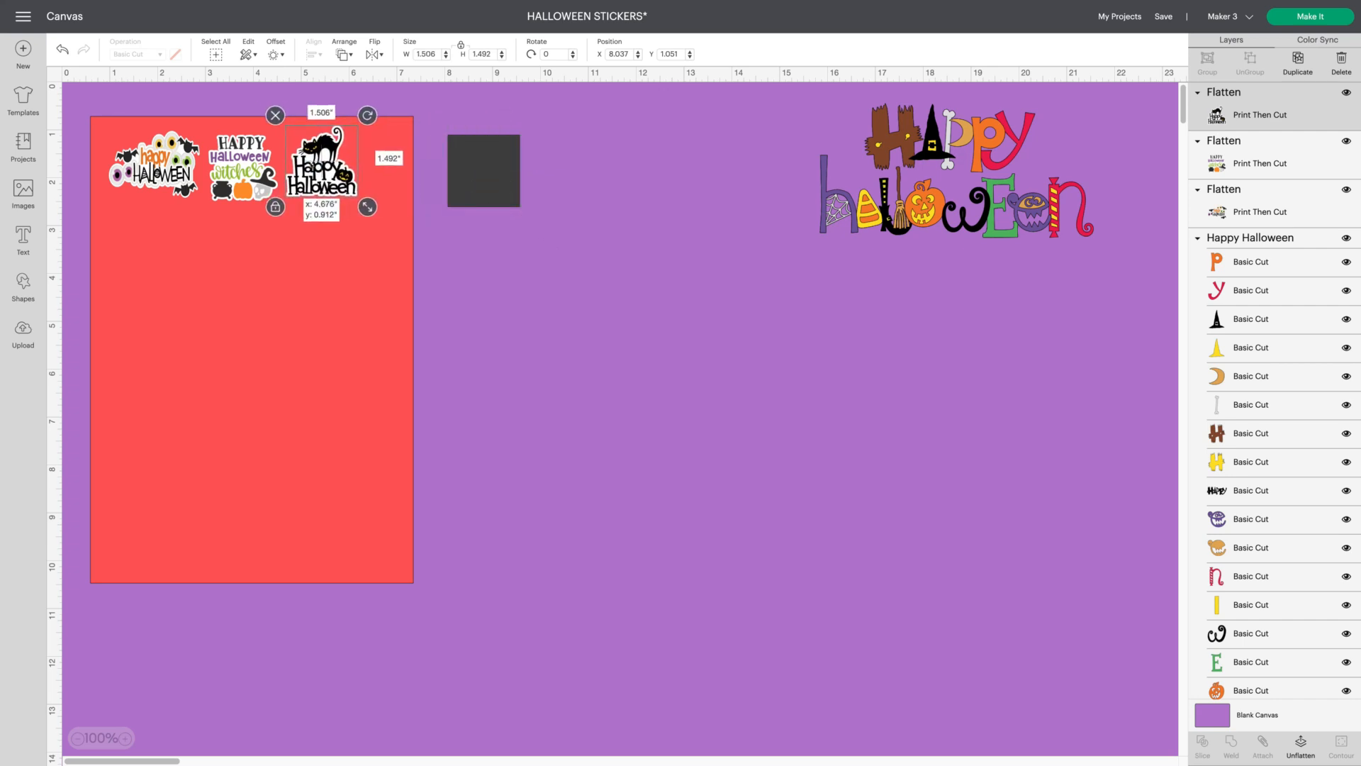
pyautogui.click(565, 278)
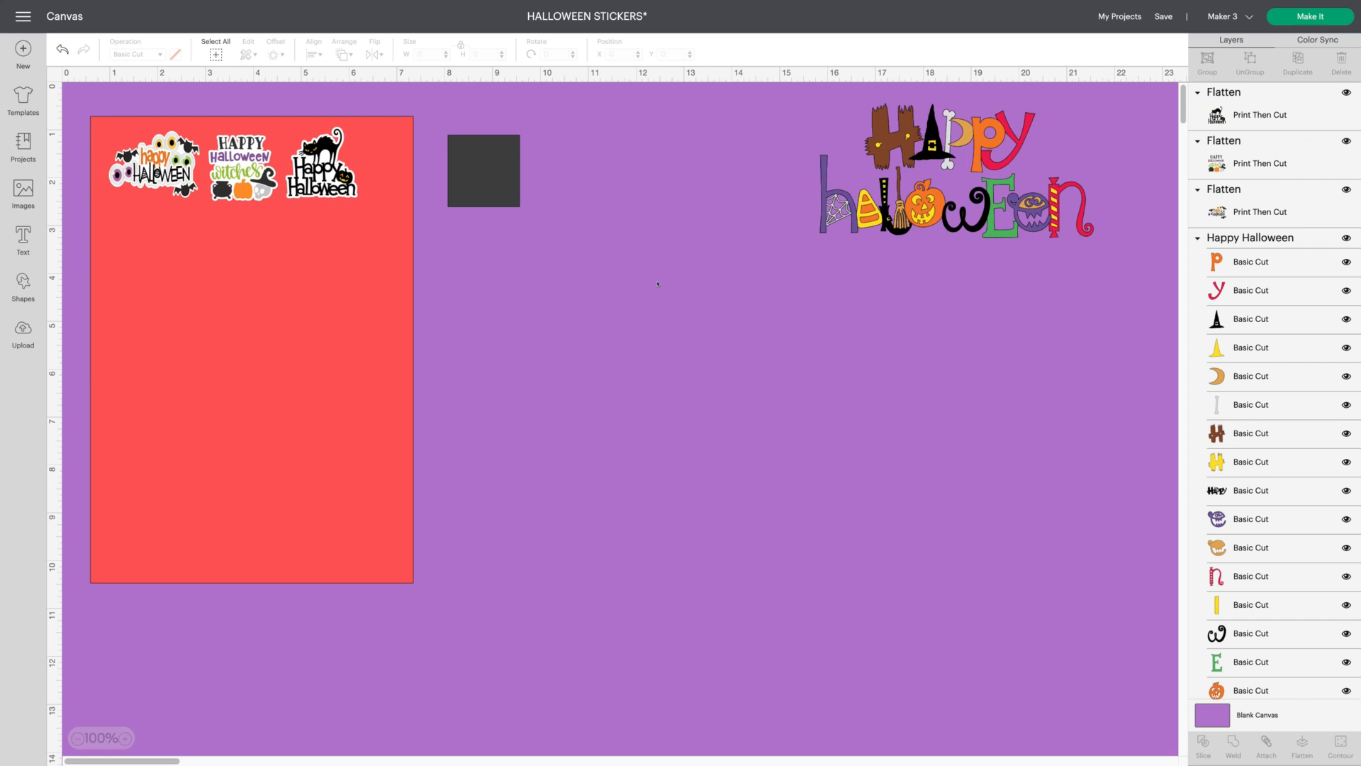
pyautogui.click(152, 164)
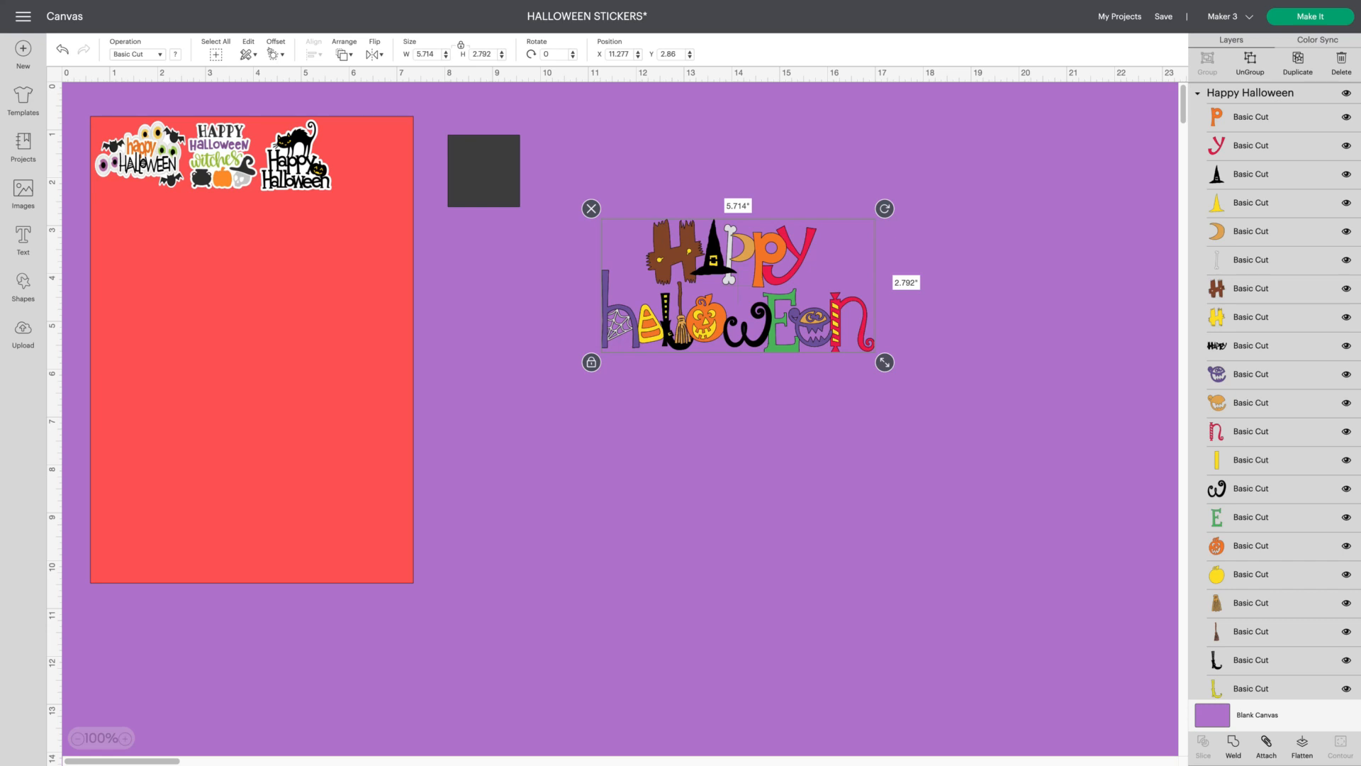
# Add a rounded offset border to the lettering and hide all its inner contours
pyautogui.click(275, 48)
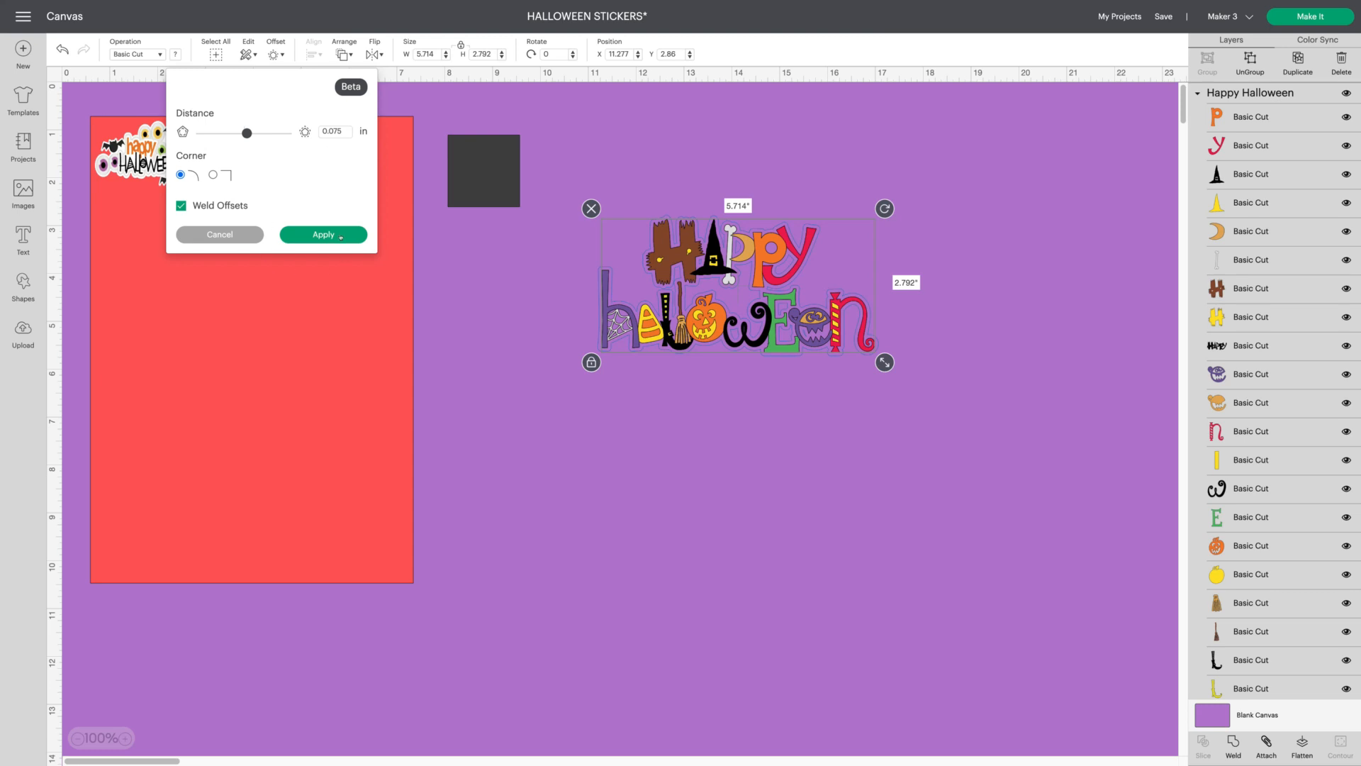
pyautogui.click(321, 235)
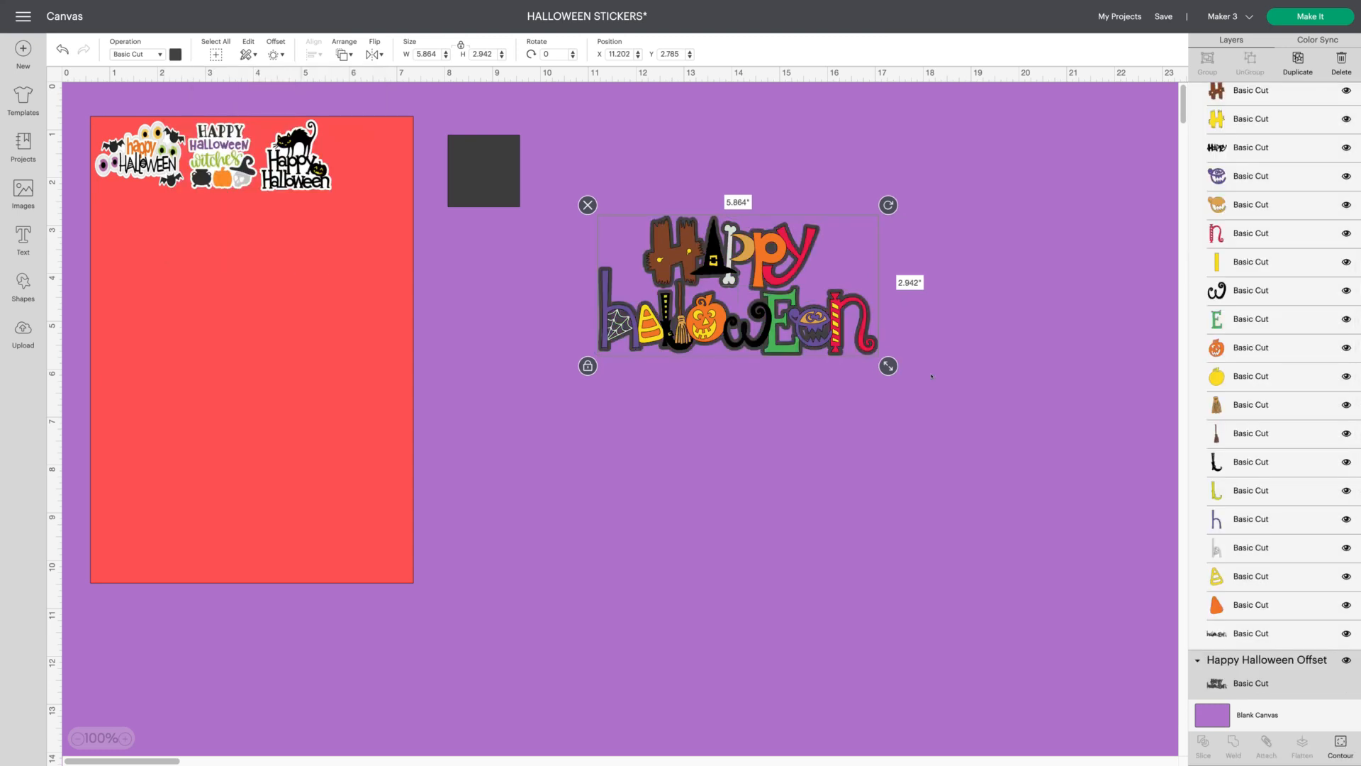
pyautogui.moveTo(1025, 496)
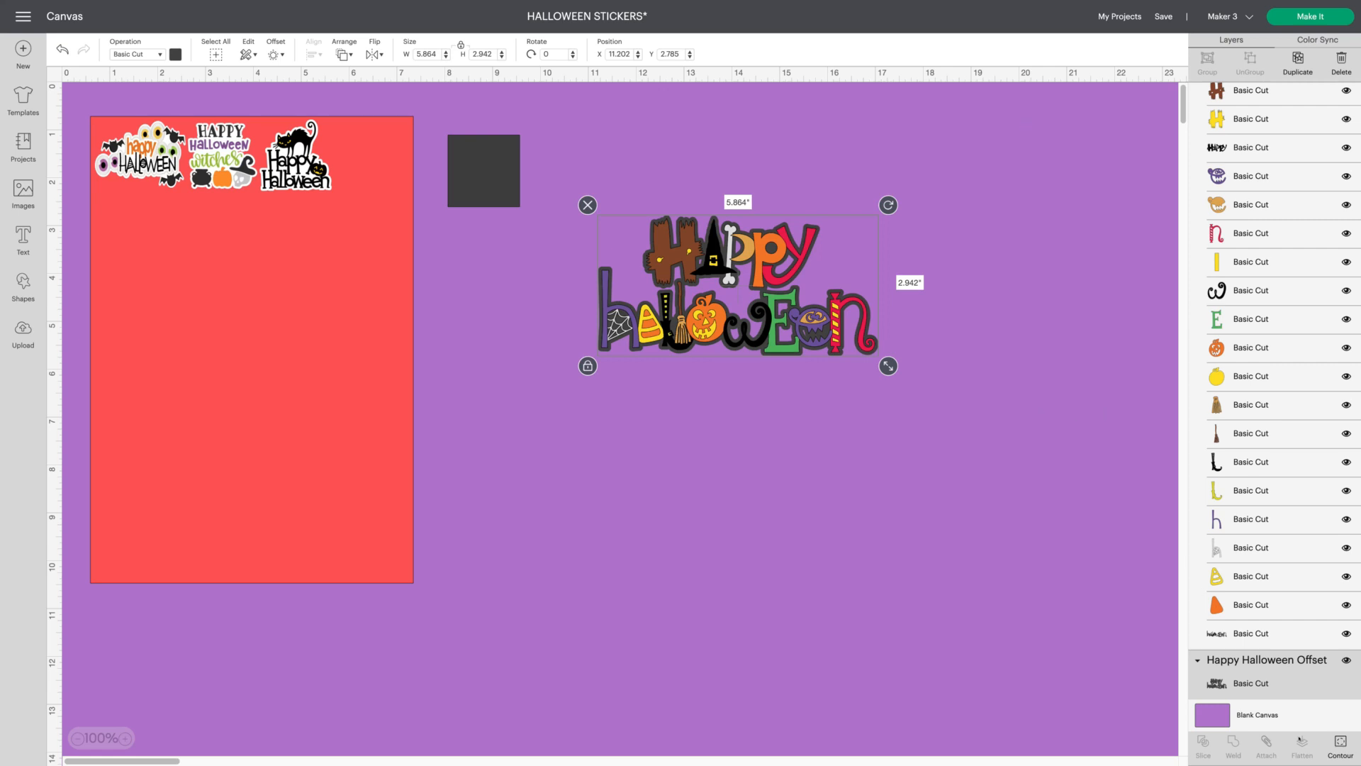
pyautogui.click(1339, 745)
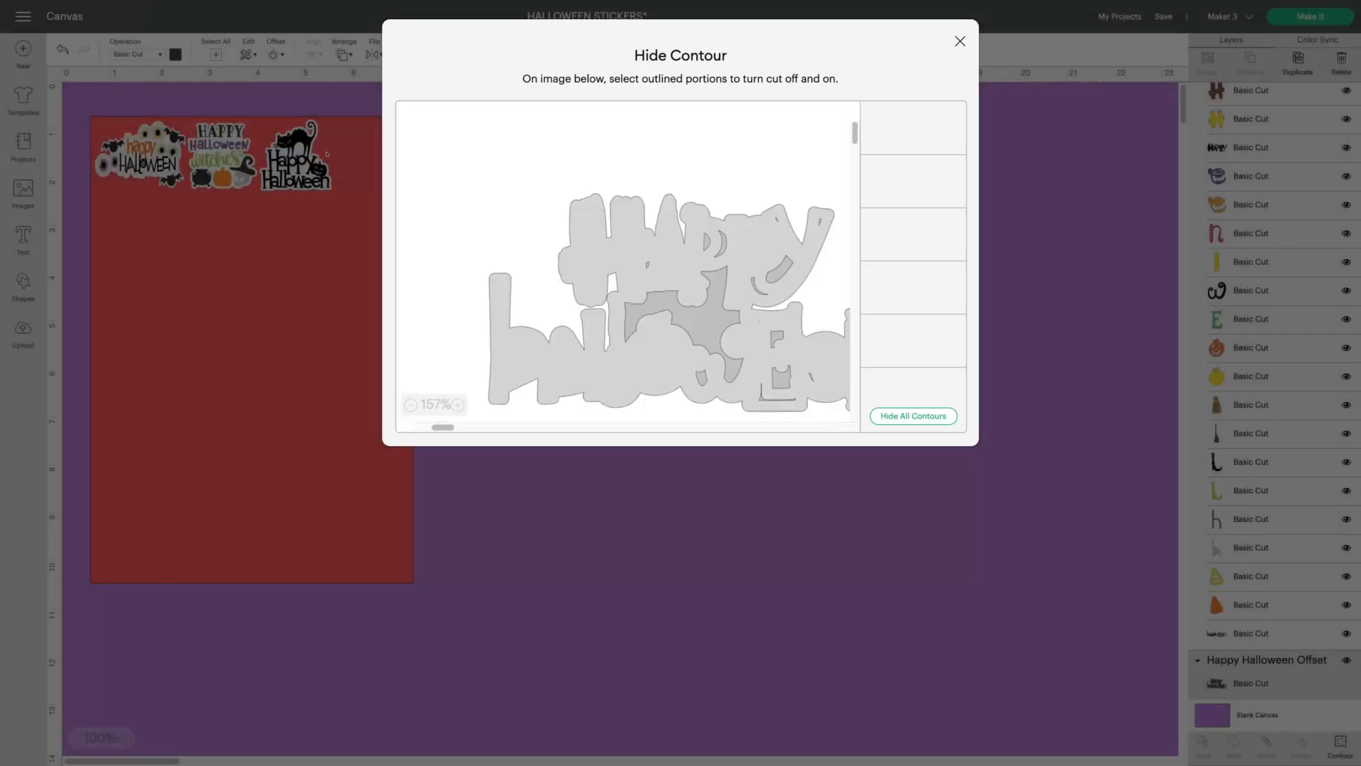
pyautogui.click(913, 416)
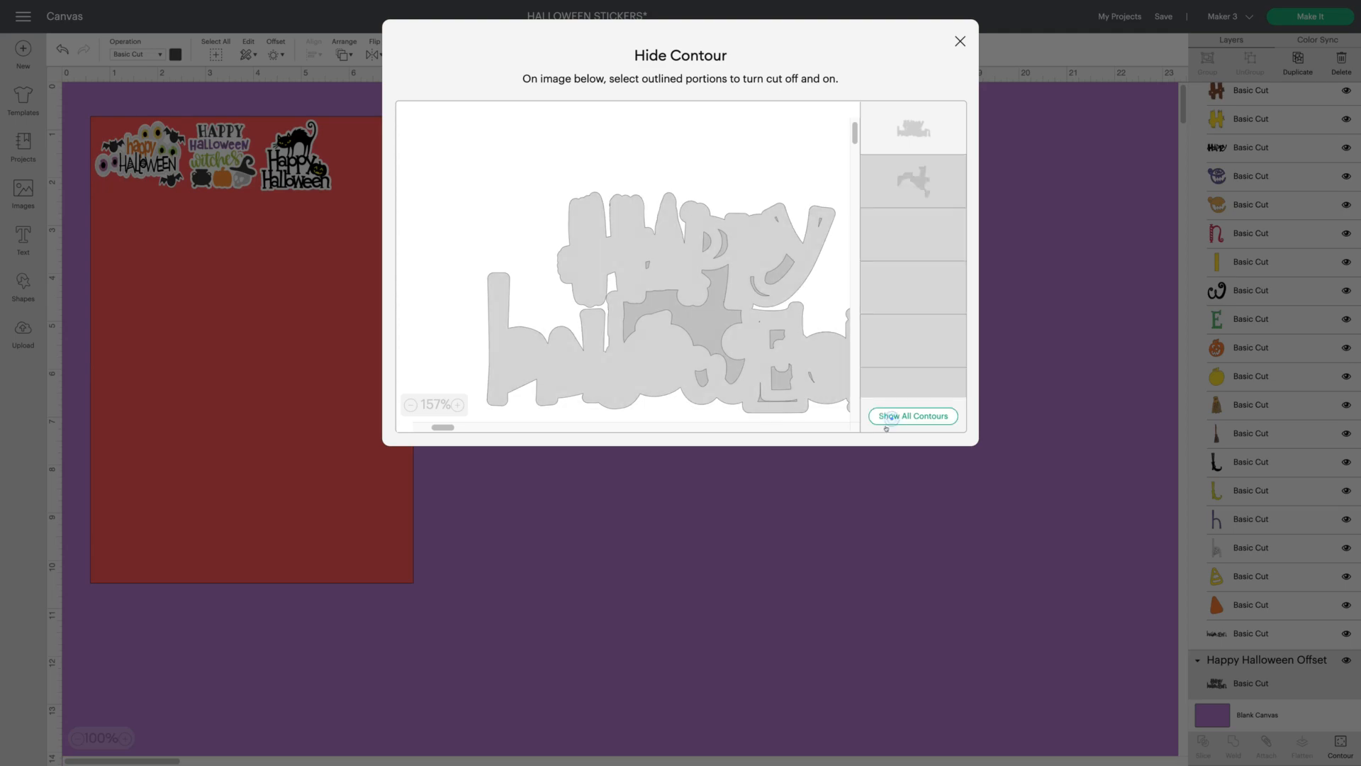
pyautogui.click(959, 41)
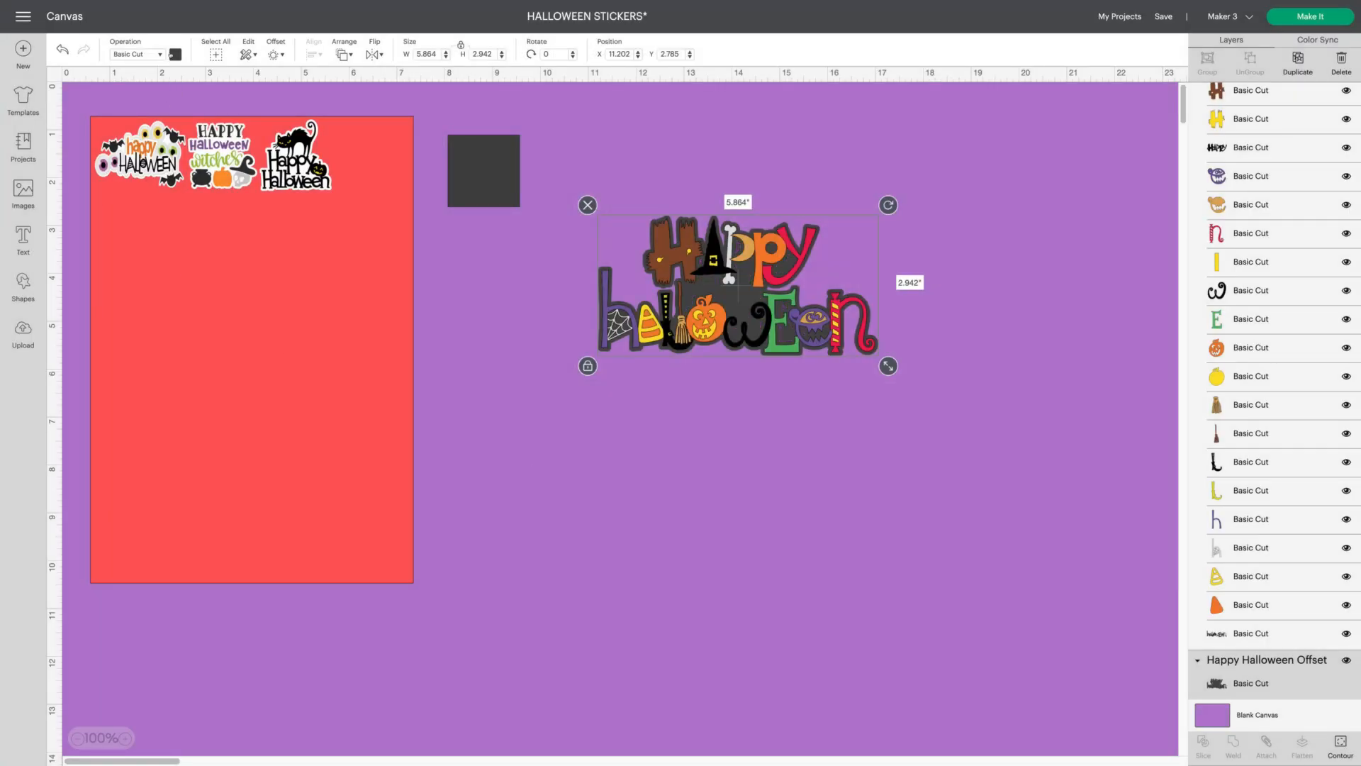
pyautogui.click(176, 54)
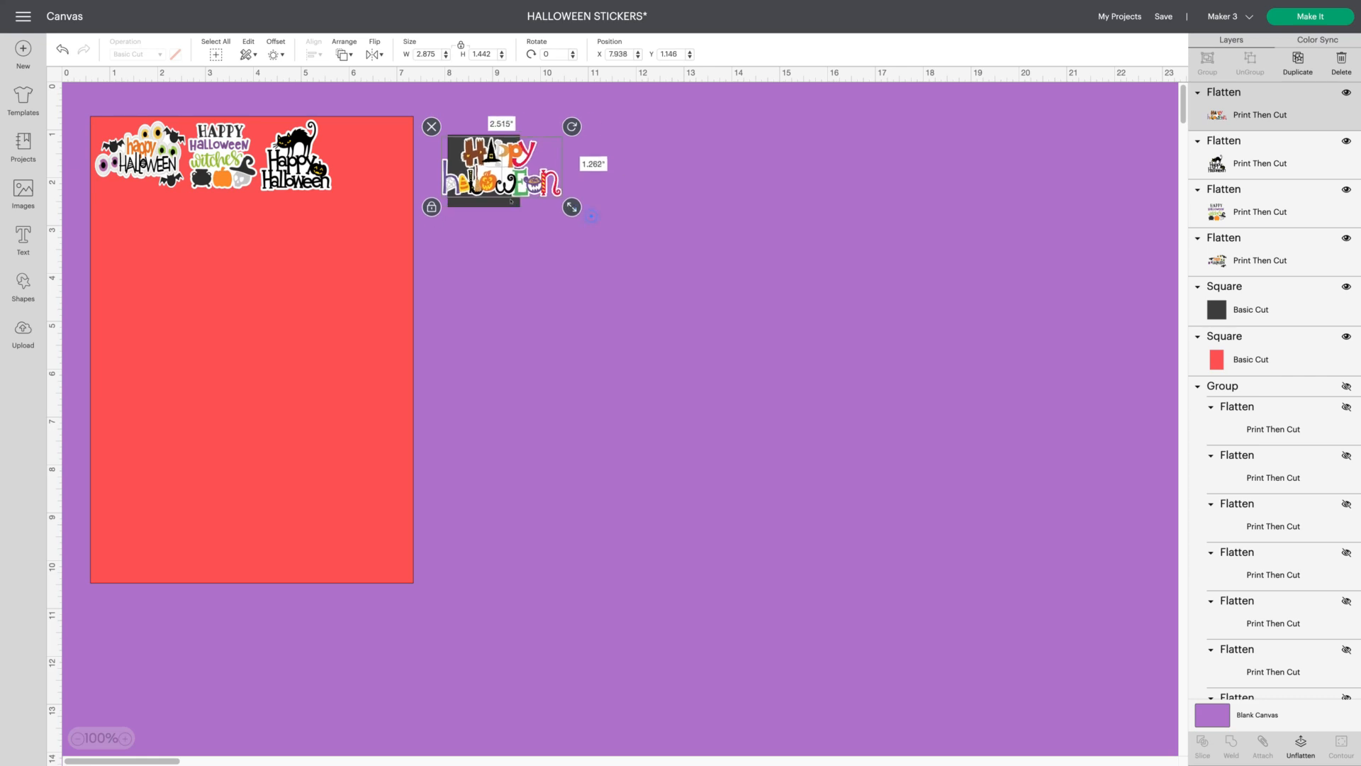
# Shrink the lettering sticker to about 1.7 in and move it onto the red sheet
pyautogui.moveTo(571, 208); pyautogui.dragTo(544, 193)
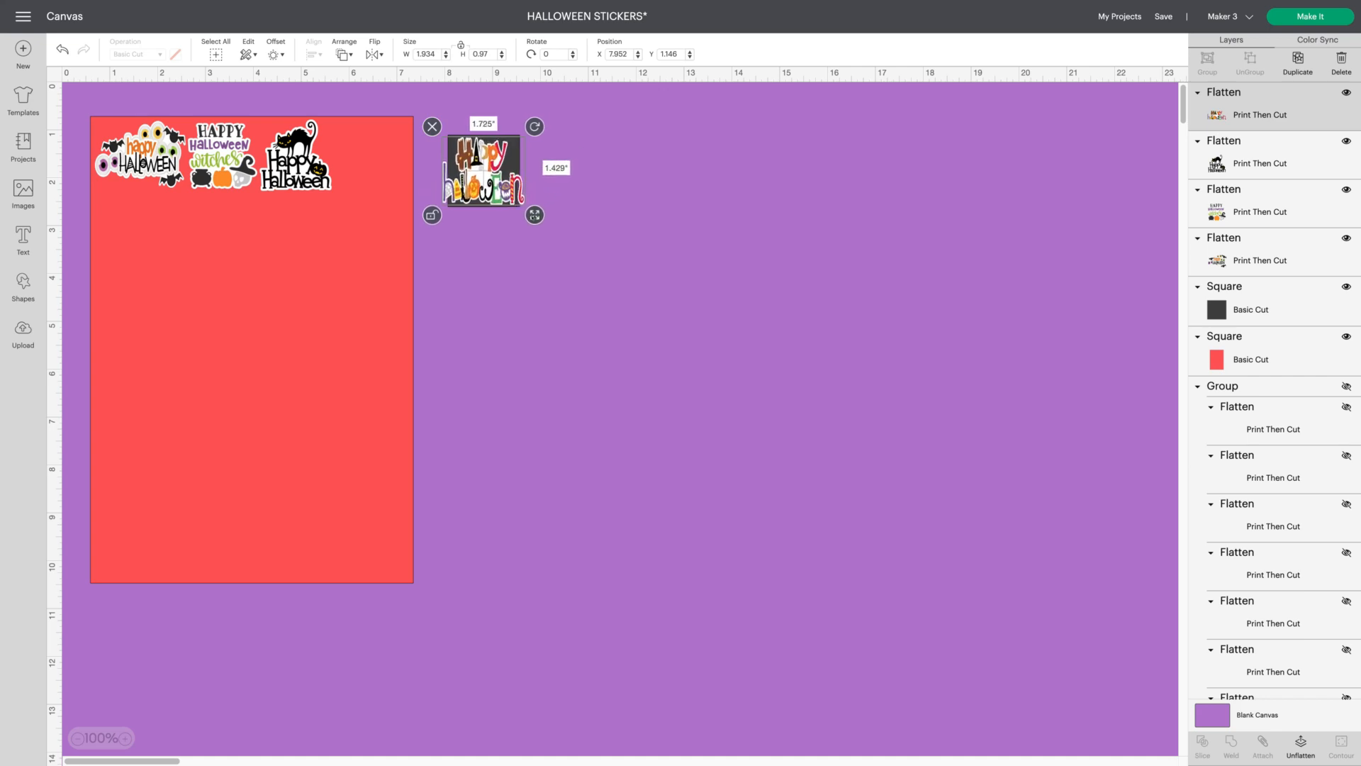
pyautogui.moveTo(482, 170); pyautogui.dragTo(139, 221)
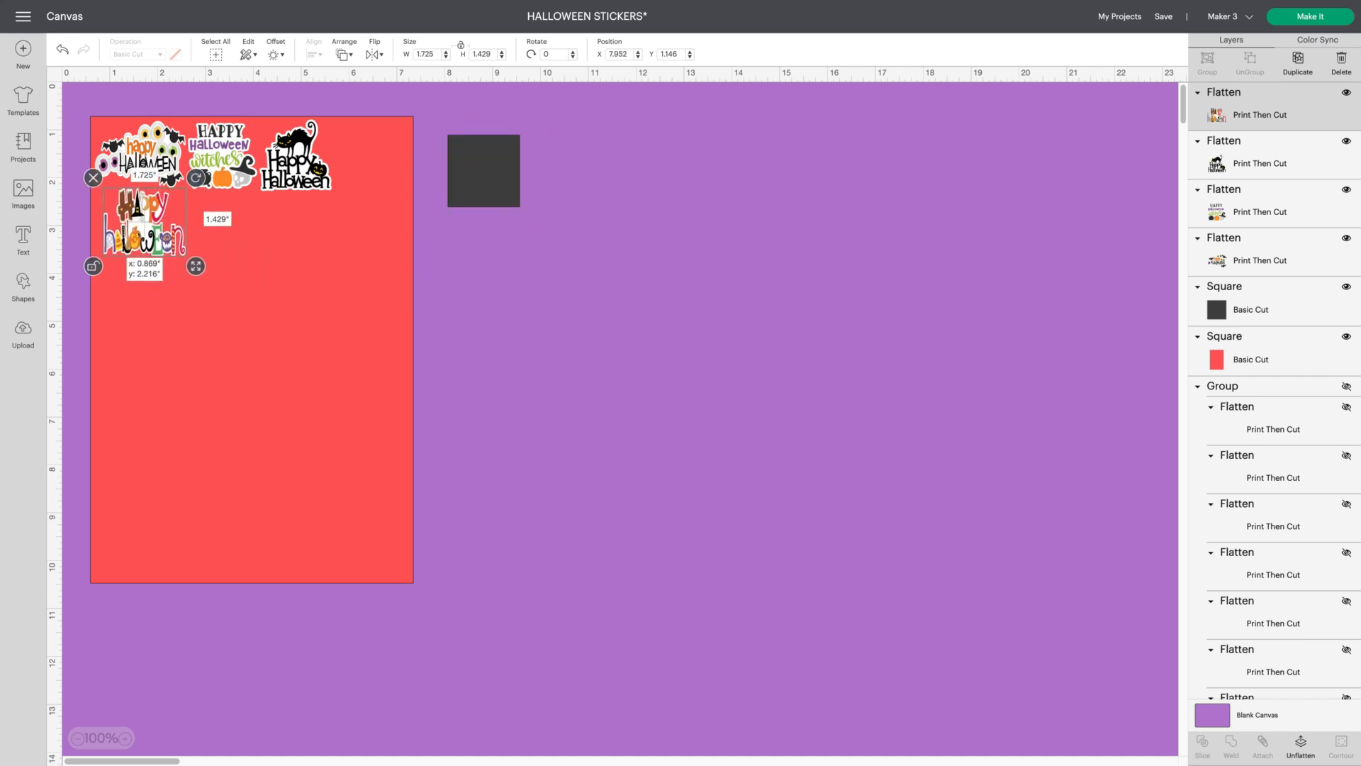
pyautogui.click(483, 170)
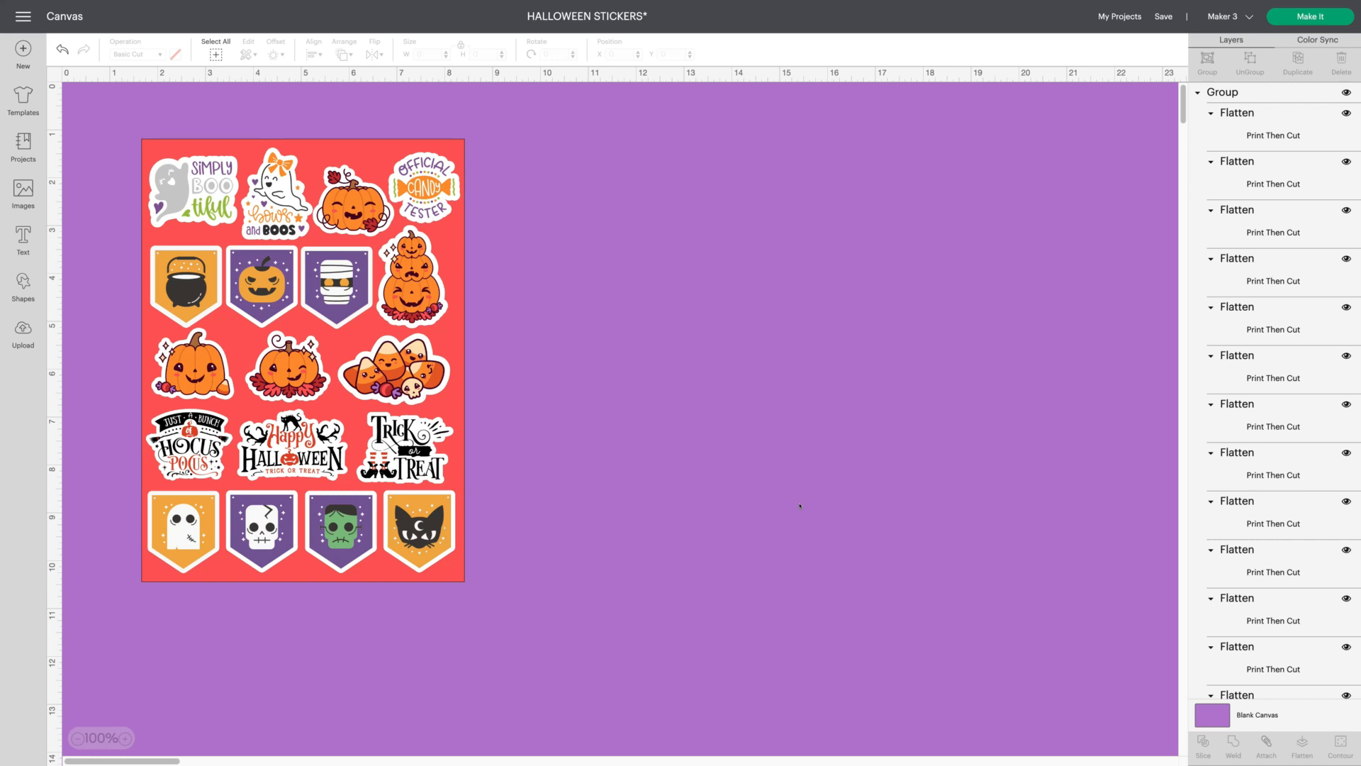
pyautogui.moveTo(516, 211)
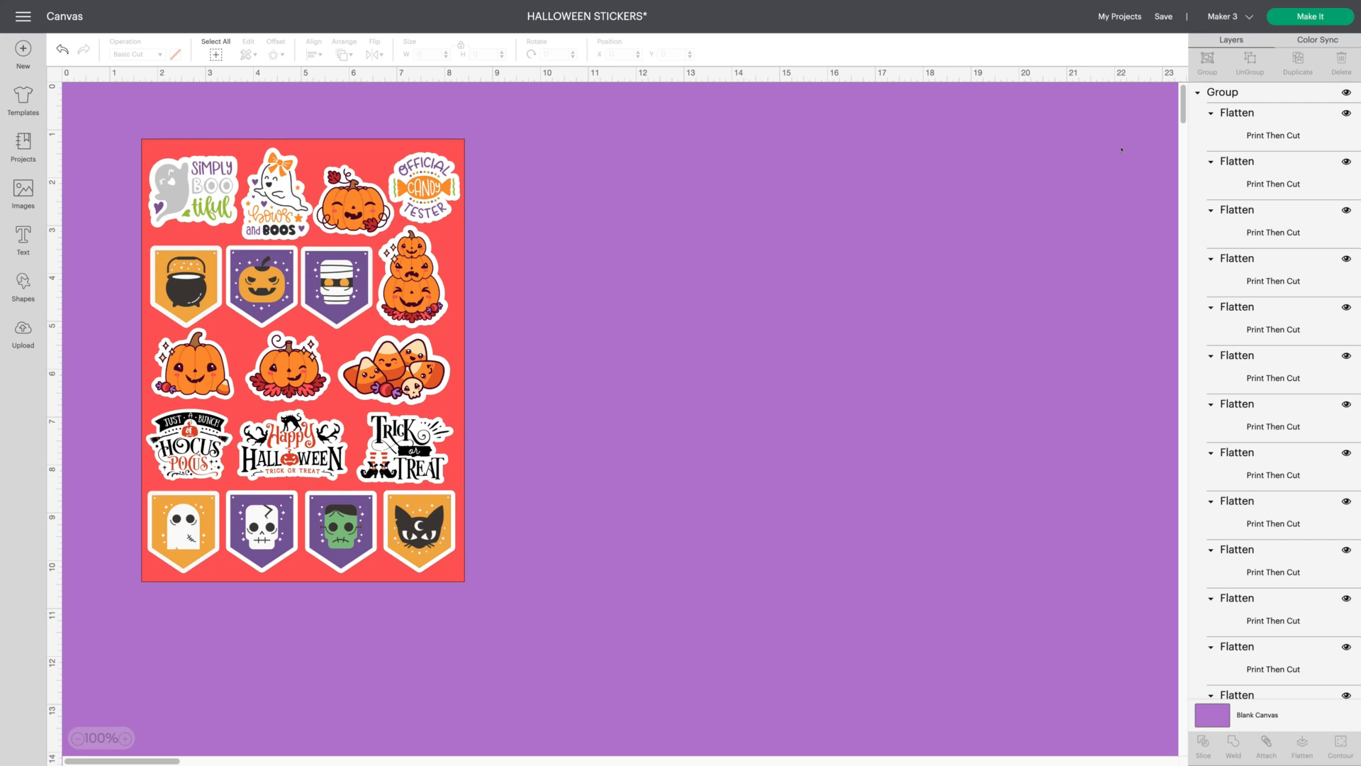
# Select the red backing square behind the Halloween stickers
pyautogui.click(302, 357)
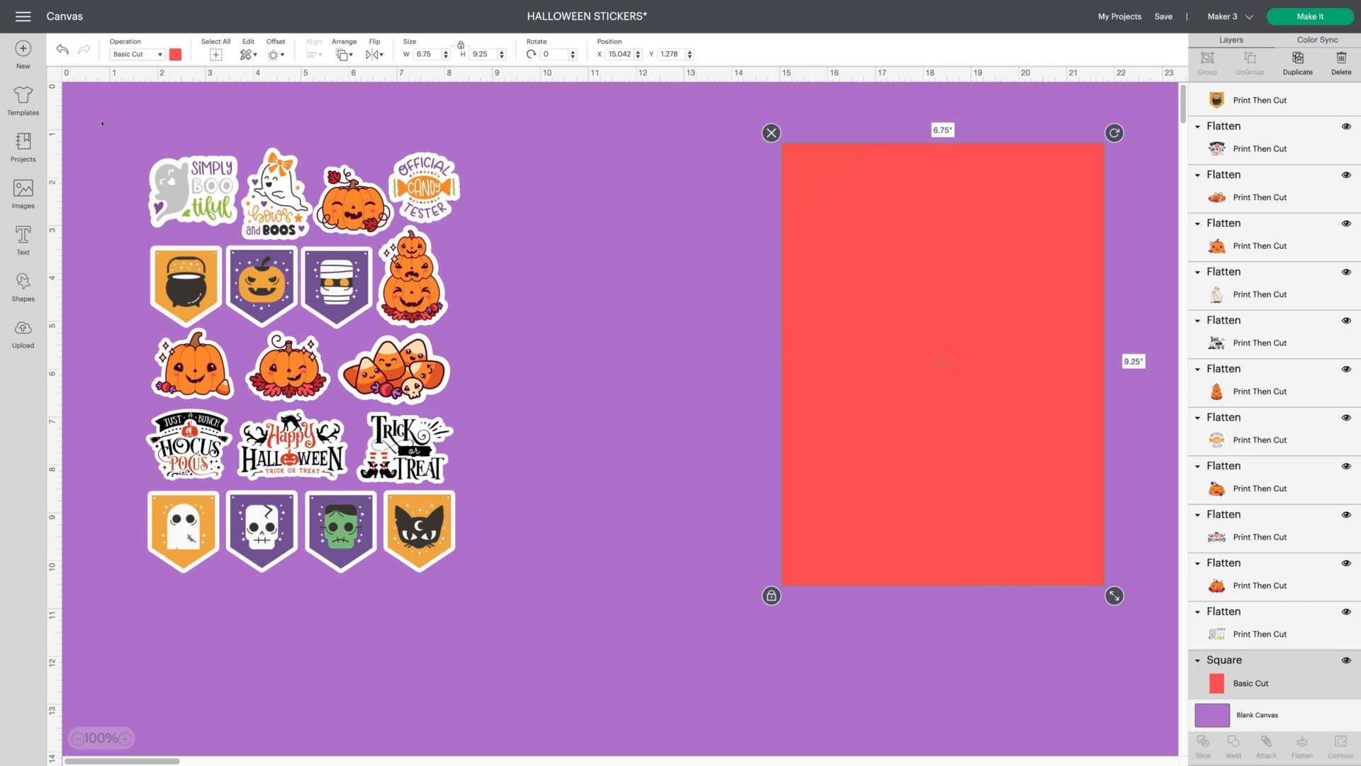
# Attach all stickers, delete the red backing square, and send the sheet to the Prepare mat
pyautogui.click(295, 364)
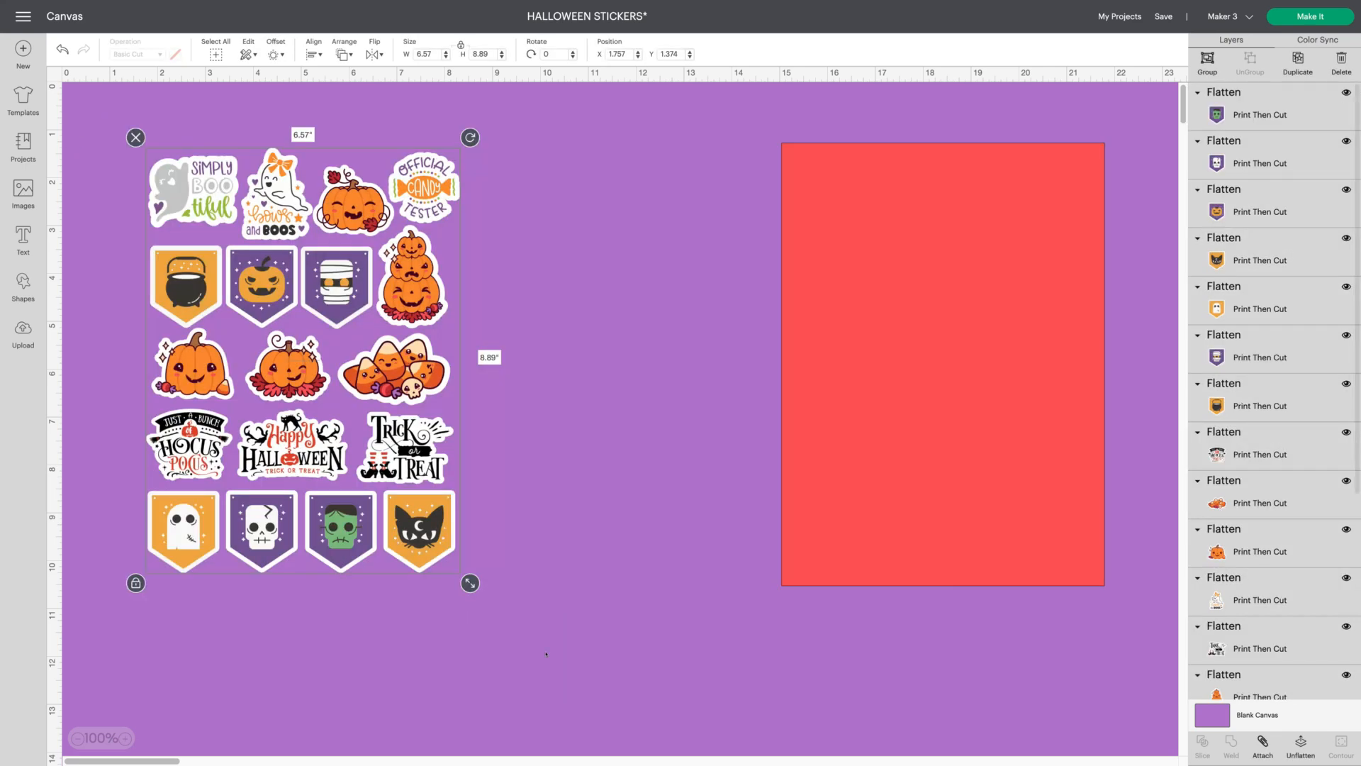
pyautogui.click(1261, 744)
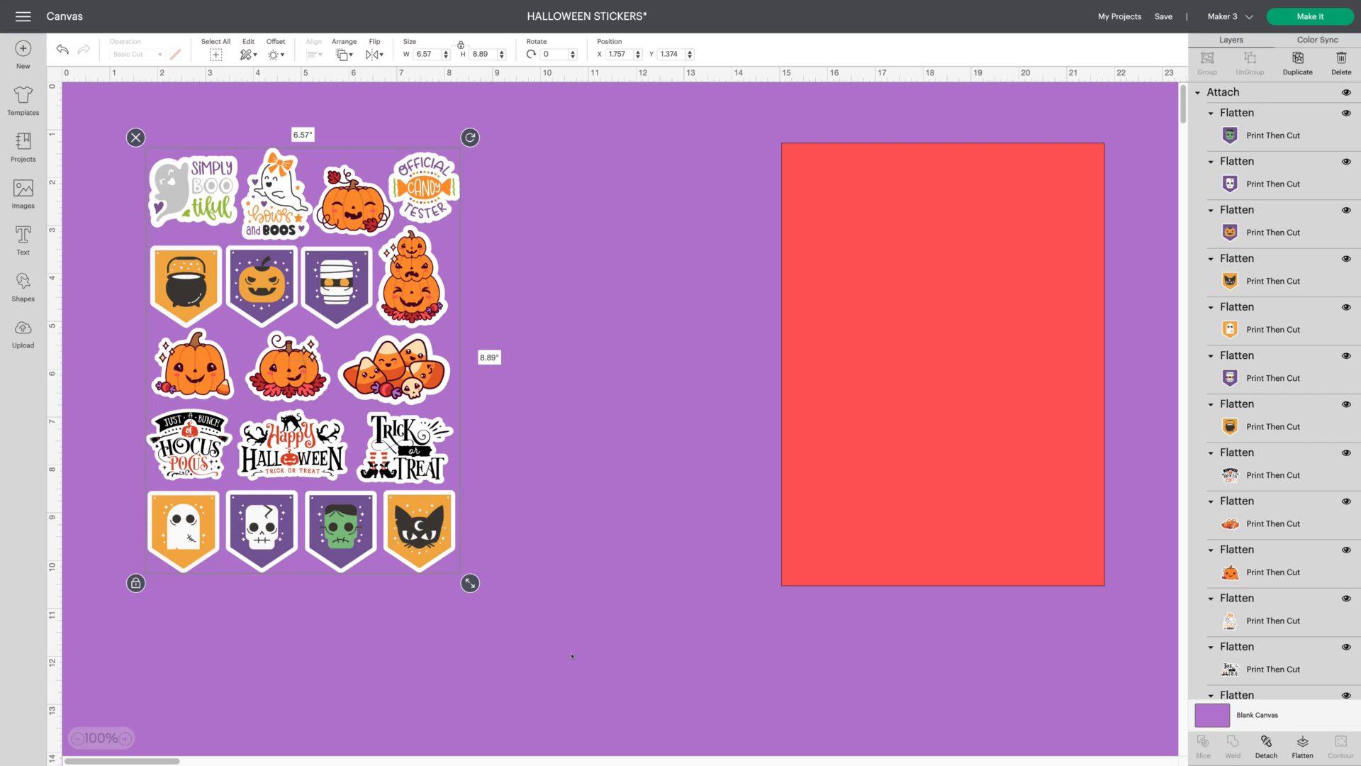
pyautogui.moveTo(647, 605)
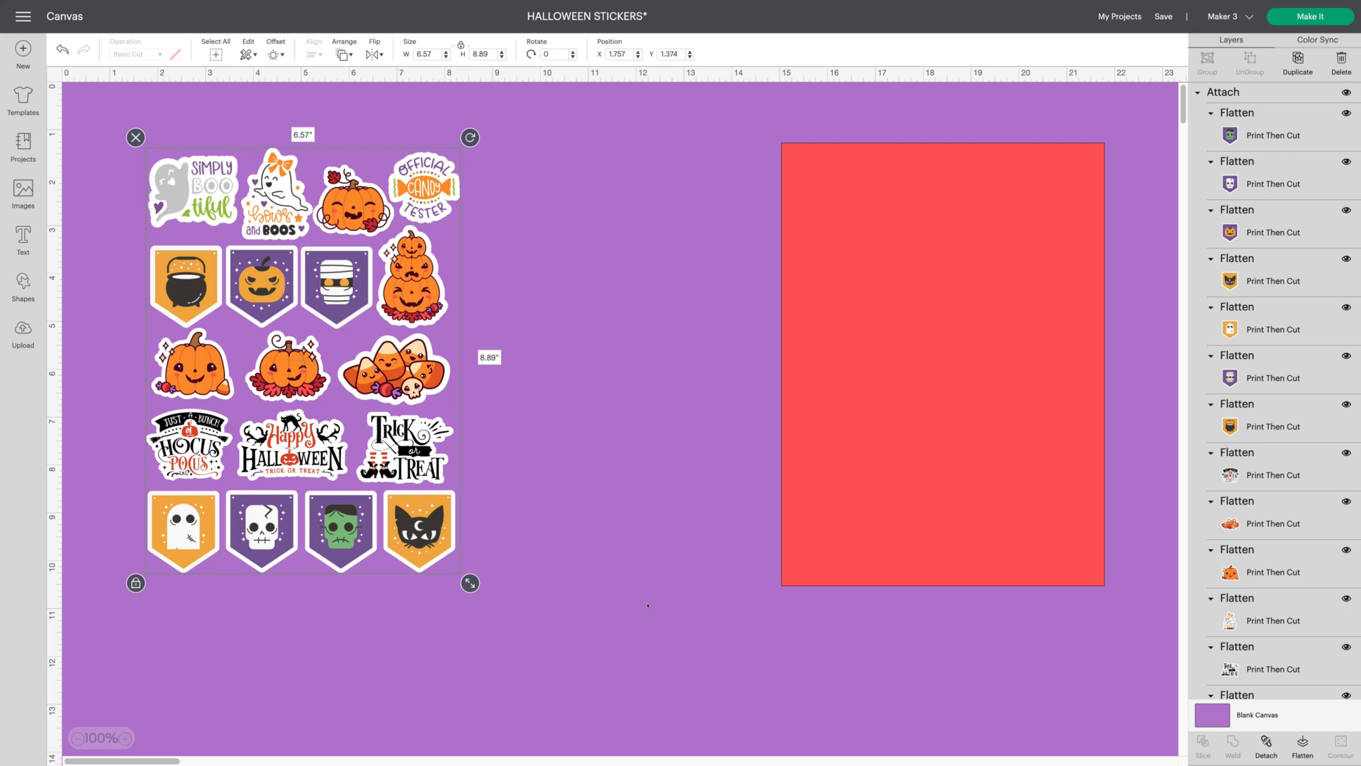
pyautogui.click(942, 363)
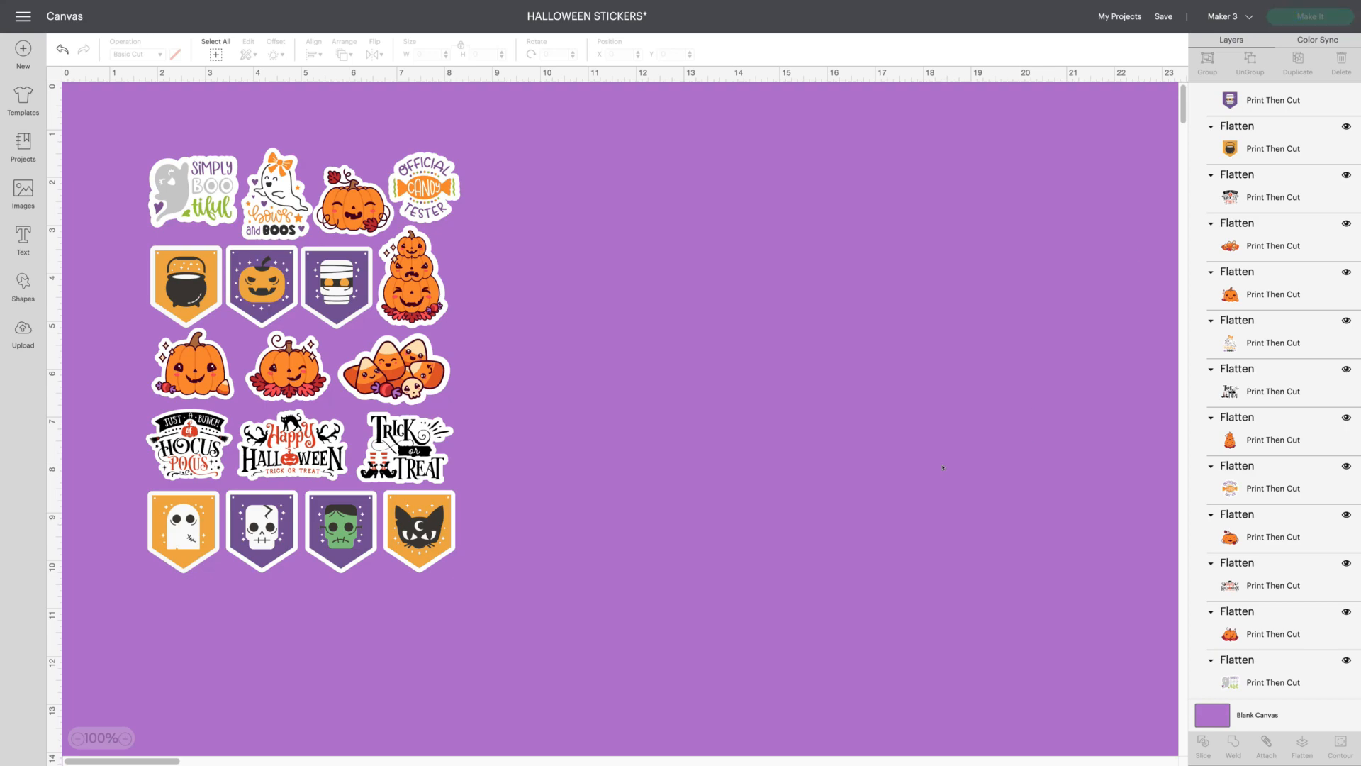
pyautogui.click(1310, 16)
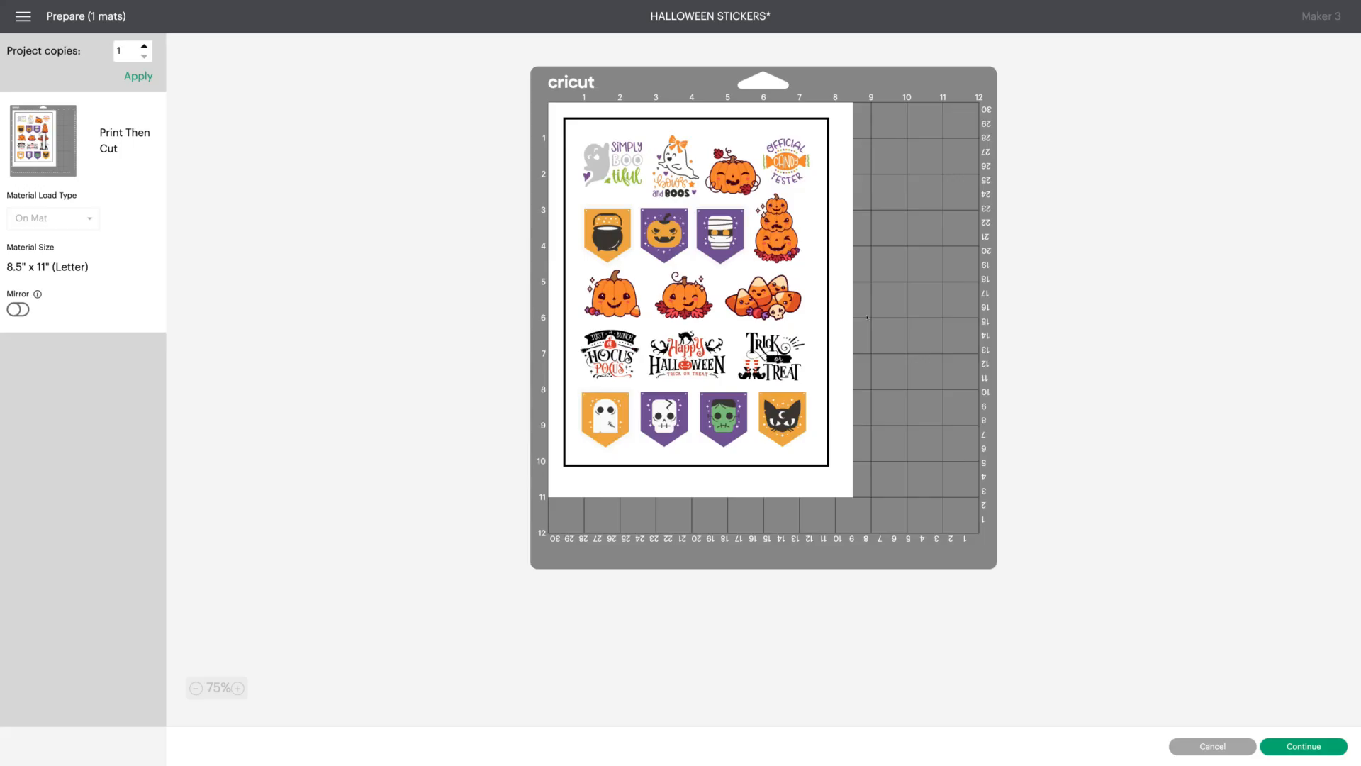